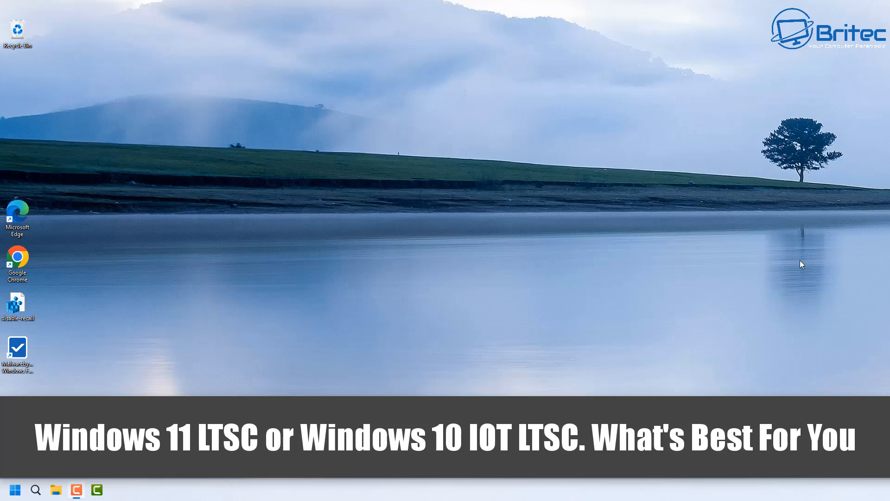
{"action": "mouse_move", "coordinate": [438, 376]}
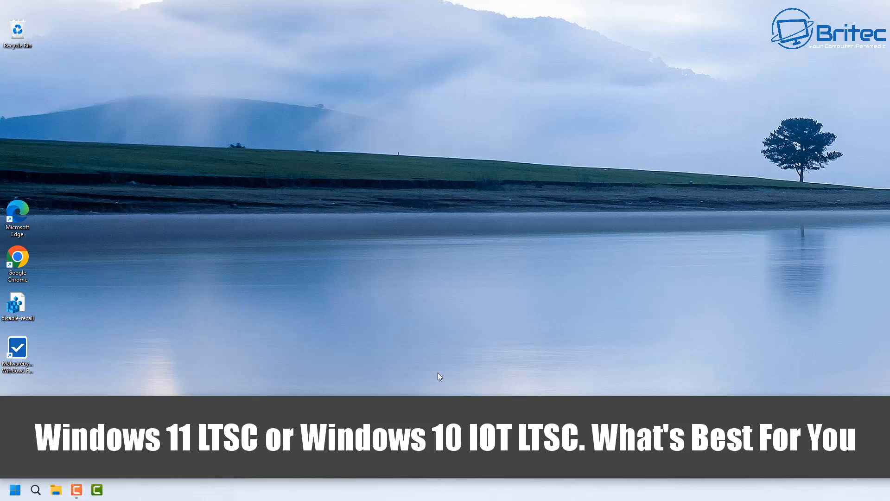
Step: Search Start for 'windows PowerShell' and dismiss the Windows version information box
{"action": "left_click", "coordinate": [14, 490]}
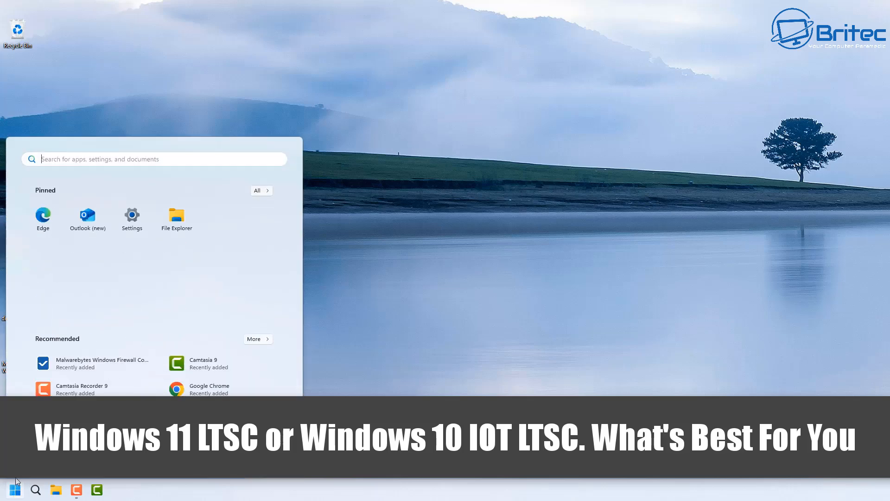
{"action": "type", "text": "windows PowerShell"}
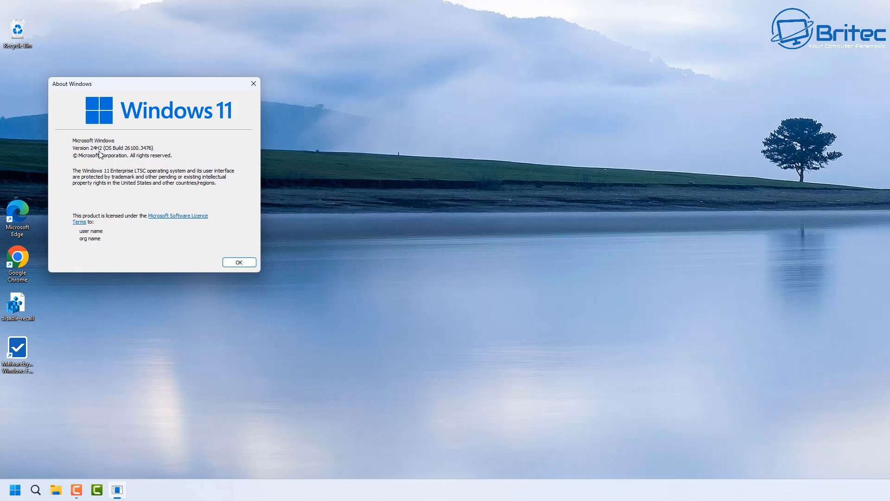
{"action": "mouse_move", "coordinate": [102, 160]}
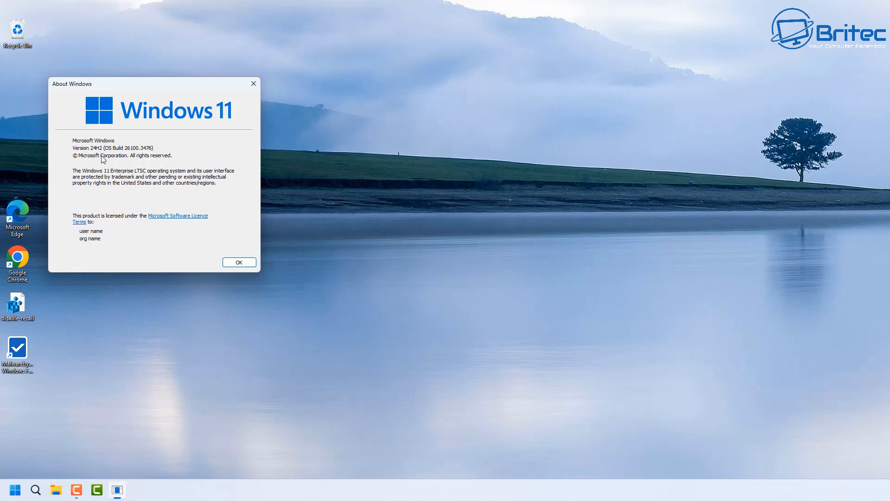
{"action": "mouse_move", "coordinate": [168, 170]}
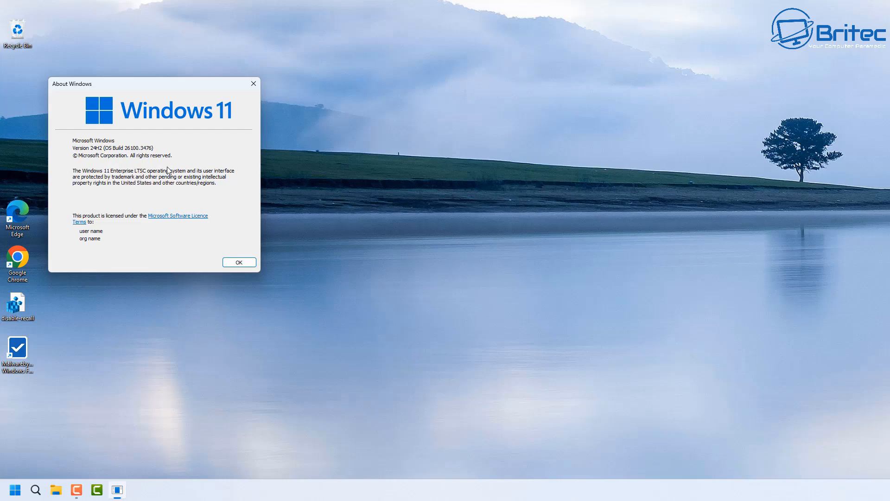
{"action": "mouse_move", "coordinate": [254, 83]}
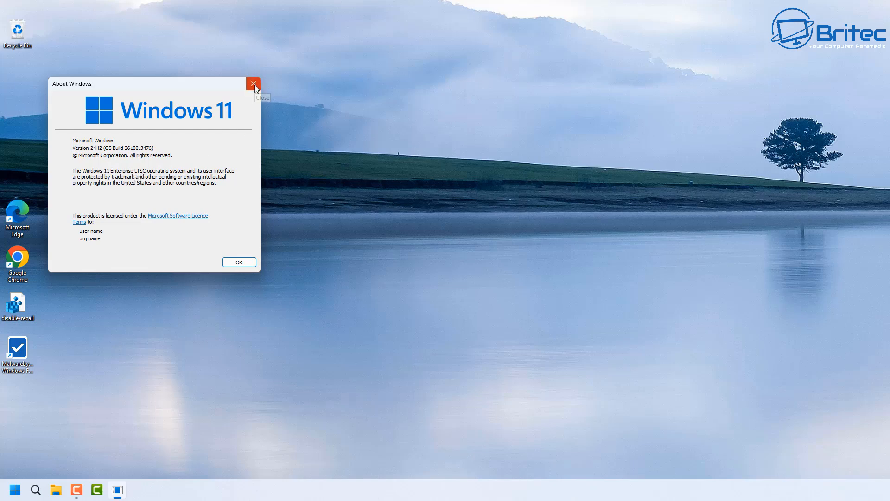
{"action": "mouse_move", "coordinate": [254, 84]}
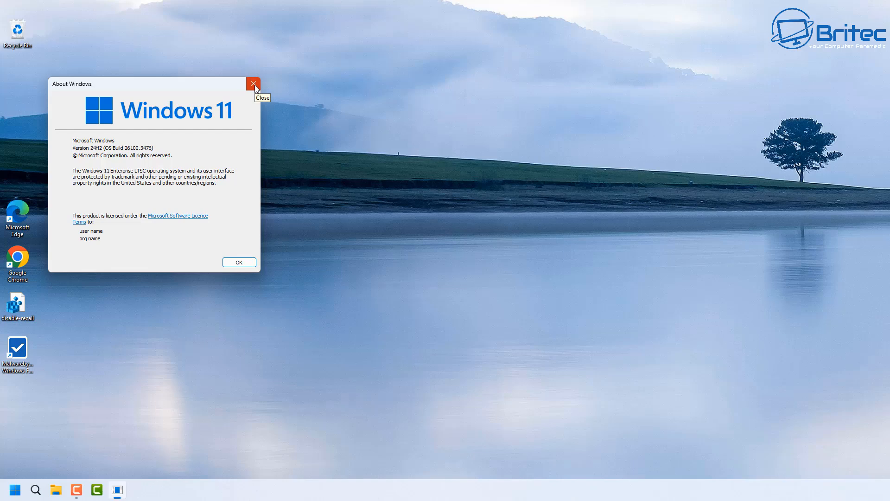
{"action": "left_click", "coordinate": [253, 84]}
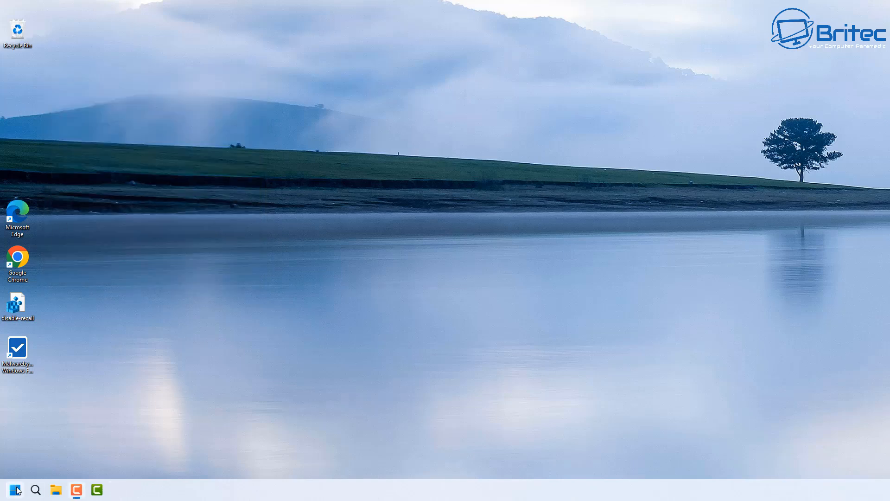
Step: Launch Settings to System > About and highlight 'Windows 11 Enterprise LTSC' and '24H2'
{"action": "left_click", "coordinate": [14, 490]}
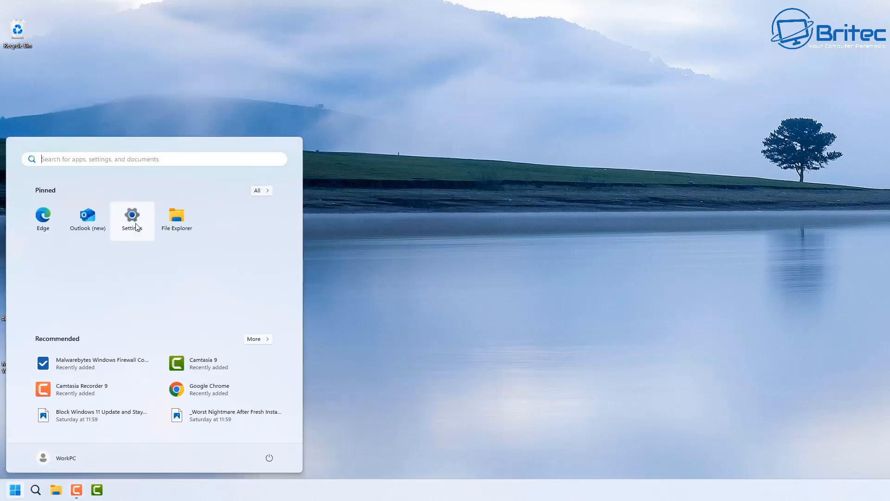
{"action": "left_click", "coordinate": [132, 214]}
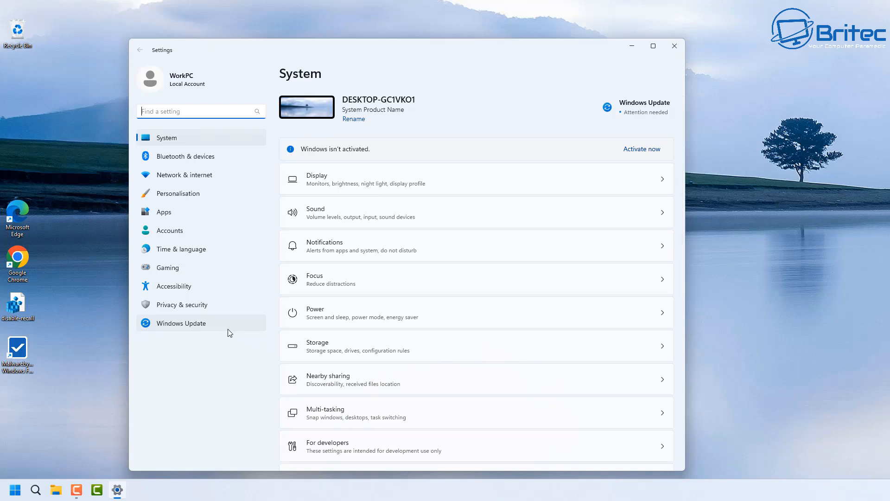
{"action": "mouse_move", "coordinate": [222, 230]}
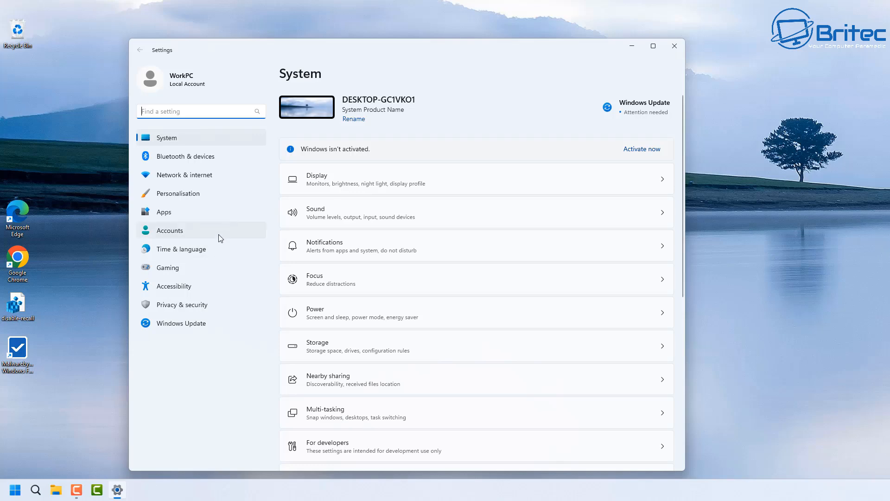
{"action": "scroll", "scroll_direction": "down", "scroll_amount": 3}
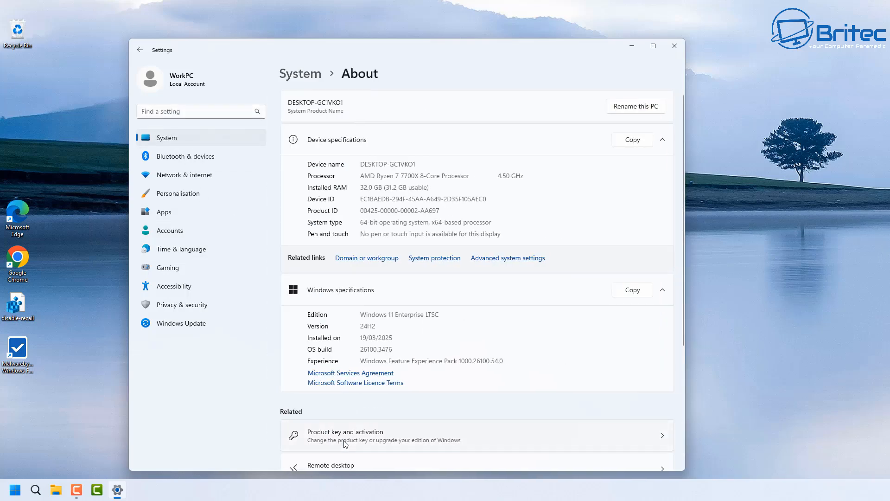
{"action": "mouse_move", "coordinate": [412, 336]}
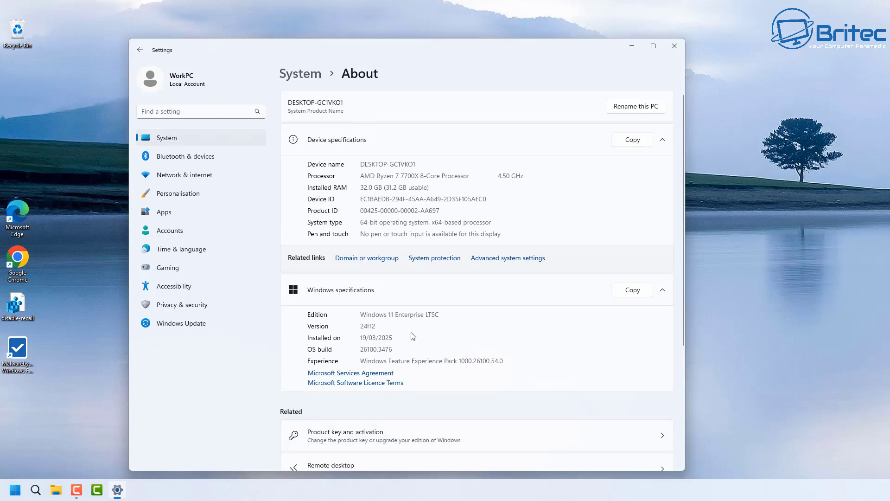
{"action": "double_click", "coordinate": [399, 314]}
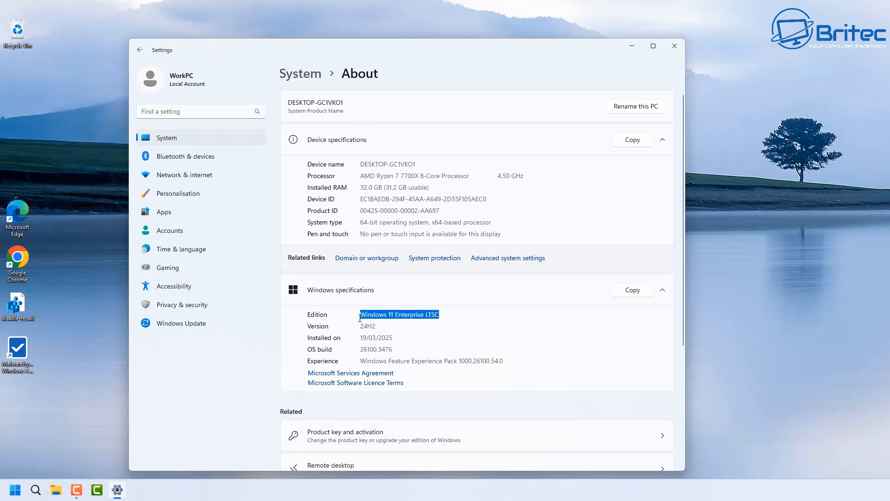
{"action": "mouse_move", "coordinate": [371, 376]}
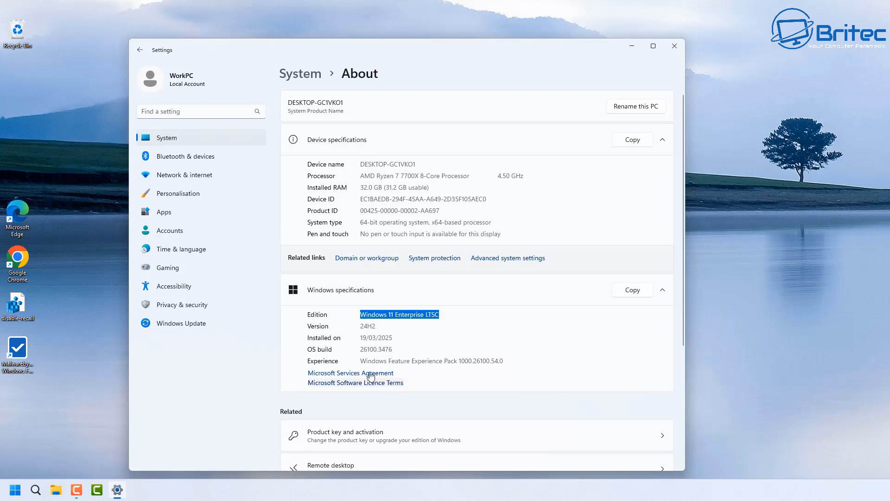
{"action": "double_click", "coordinate": [367, 326]}
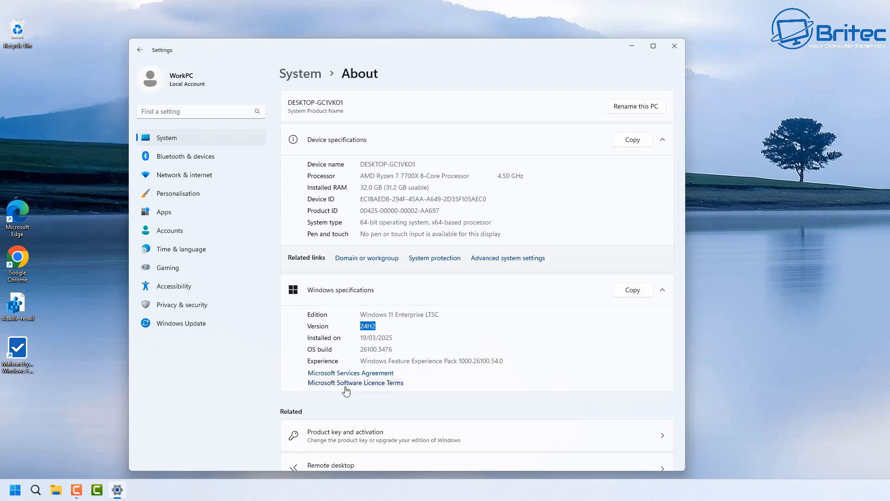
{"action": "mouse_move", "coordinate": [462, 358]}
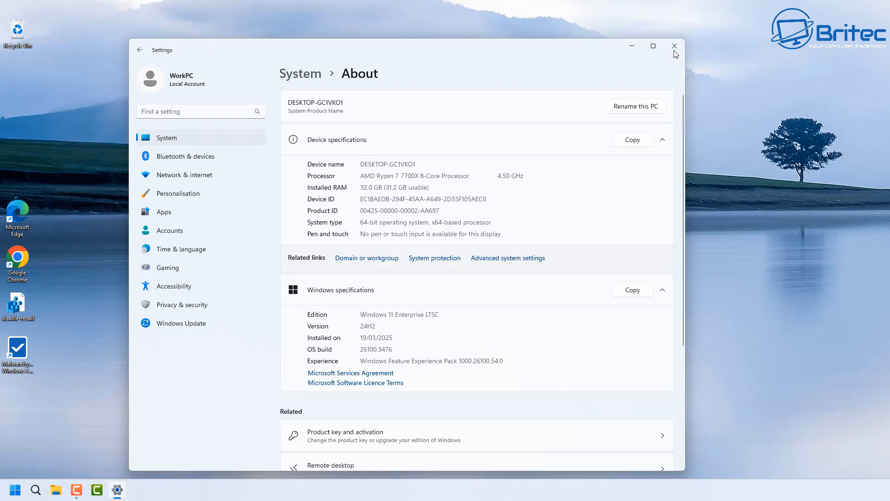
{"action": "mouse_move", "coordinate": [178, 215]}
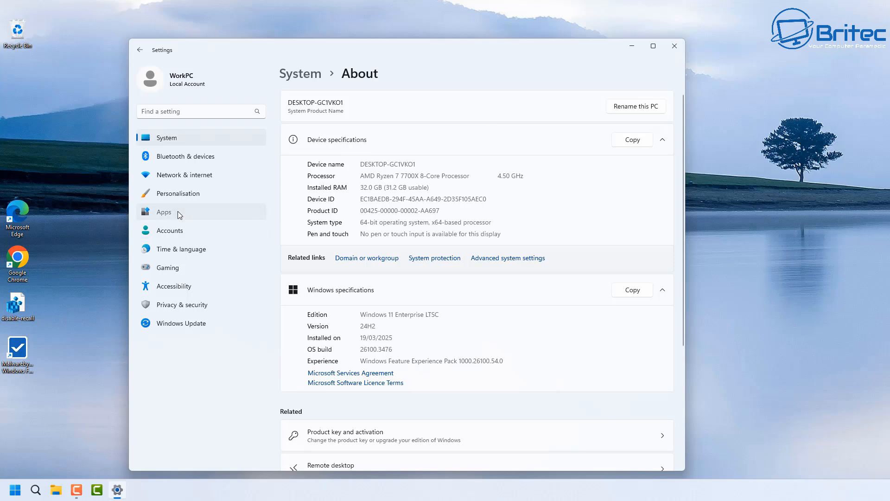
Step: Browse Apps > Default apps, scrolling through entries like DesktopStickerEditorCentennial and Eye Control
{"action": "left_click", "coordinate": [164, 211]}
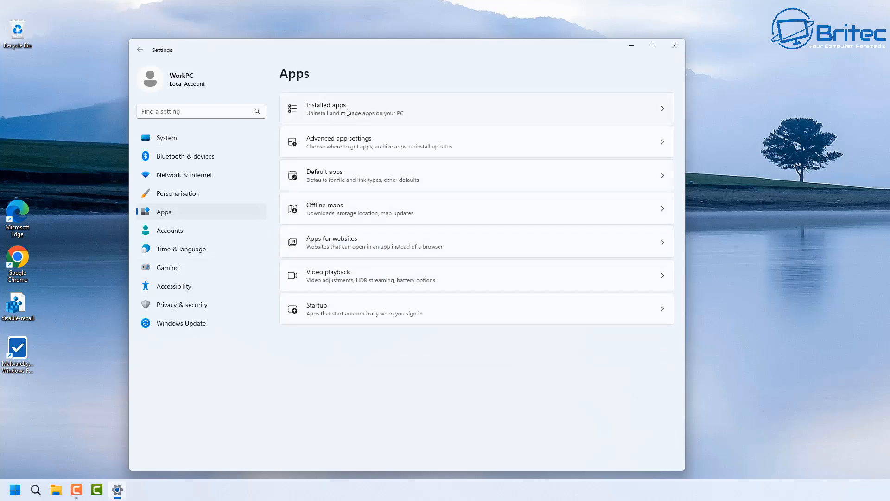
{"action": "mouse_move", "coordinate": [351, 173]}
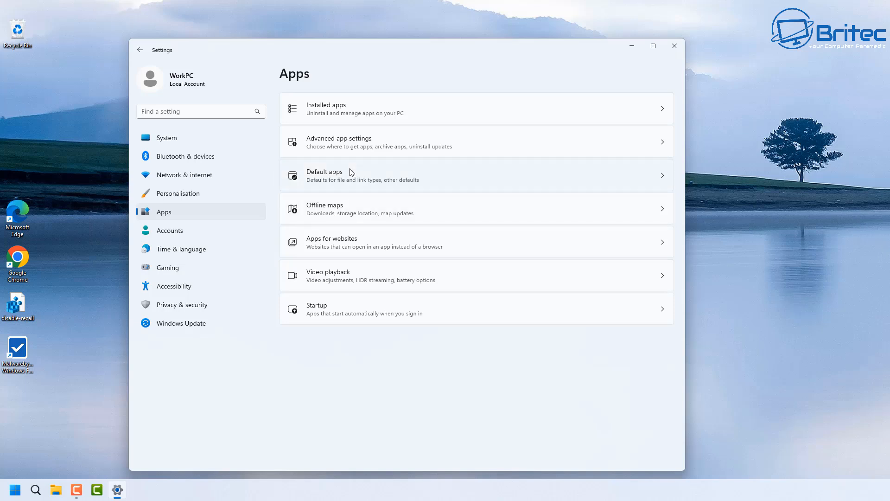
{"action": "left_click", "coordinate": [325, 175]}
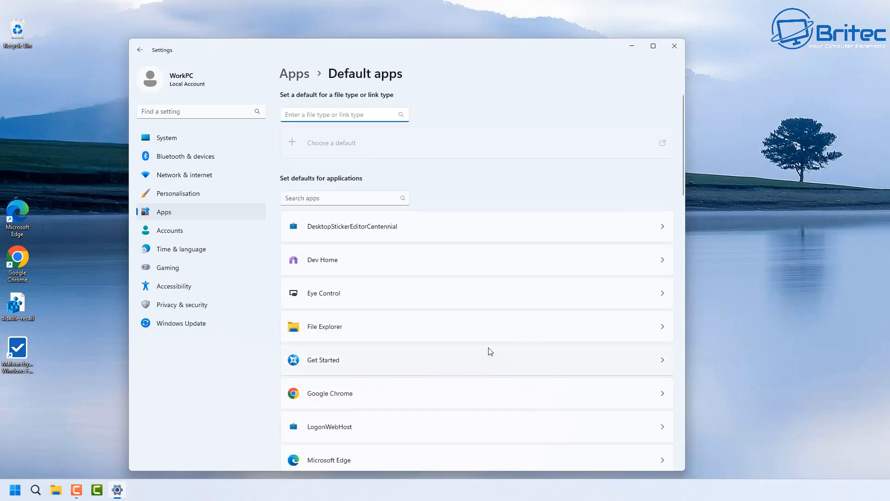
{"action": "scroll", "scroll_direction": "down", "scroll_amount": 3}
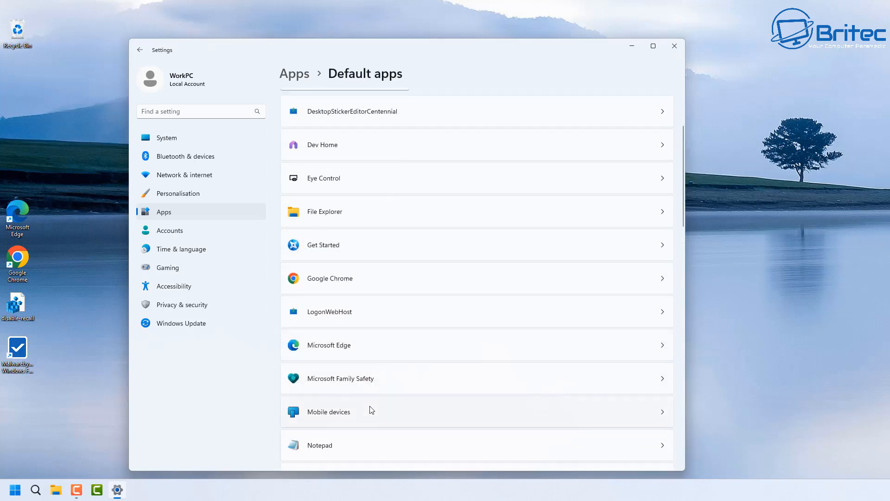
{"action": "mouse_move", "coordinate": [413, 431]}
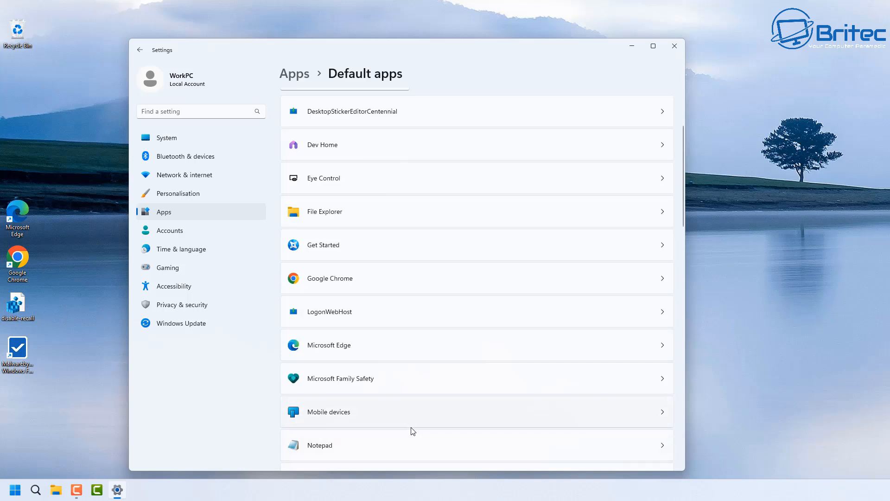
{"action": "scroll", "scroll_direction": "down", "scroll_amount": 3}
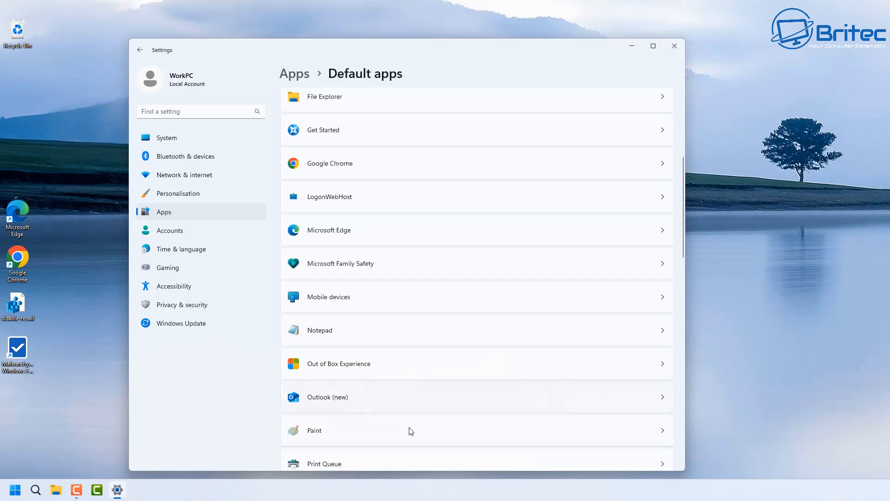
{"action": "scroll", "scroll_direction": "down", "scroll_amount": 3}
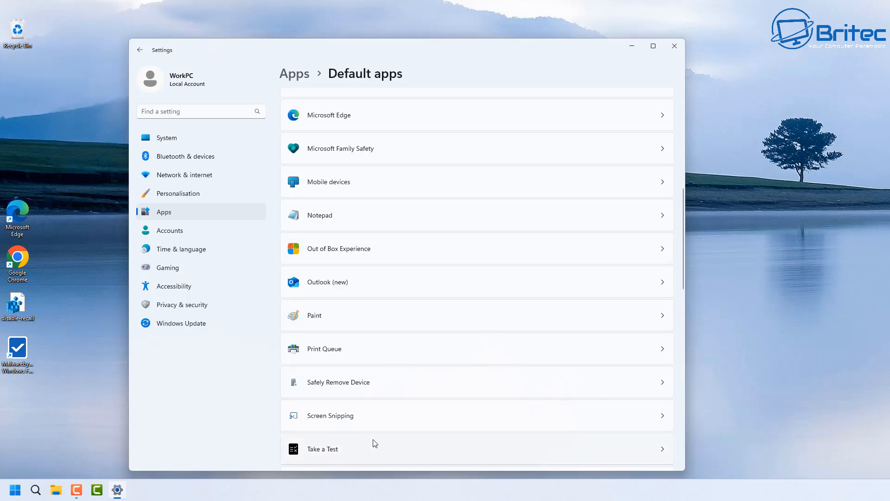
{"action": "scroll", "scroll_direction": "down", "scroll_amount": 3}
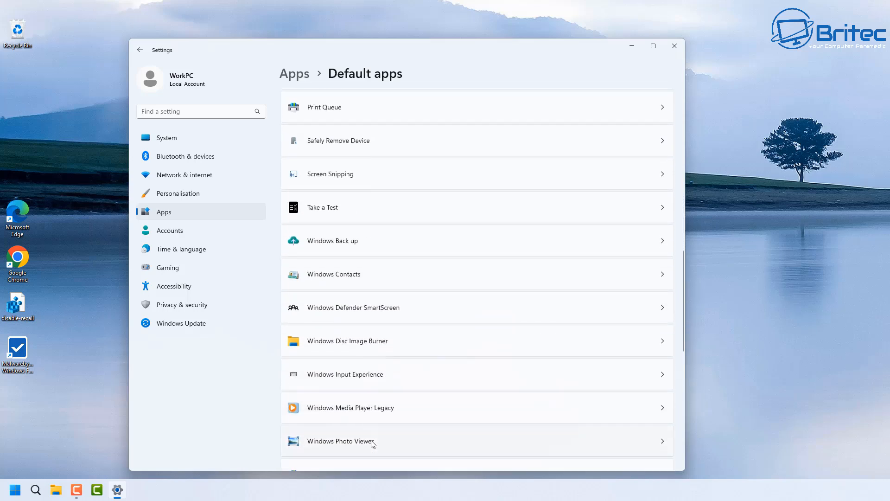
{"action": "scroll", "scroll_direction": "down", "scroll_amount": 3}
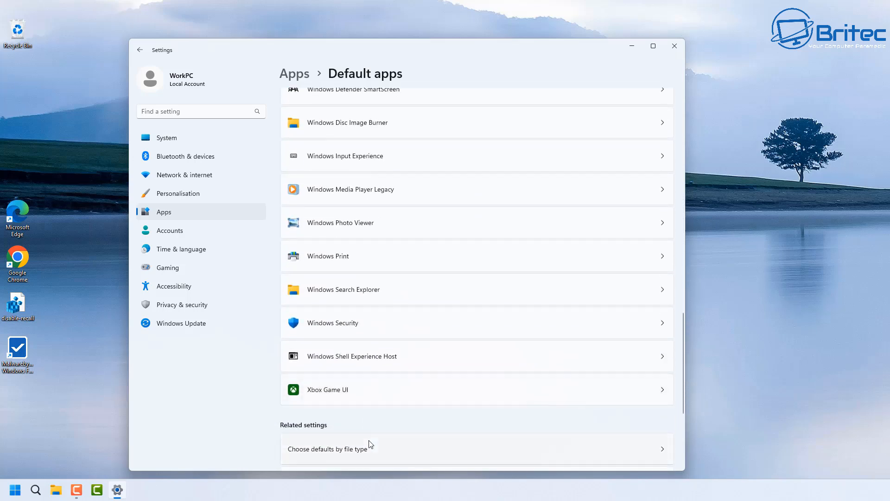
{"action": "scroll", "scroll_direction": "up", "scroll_amount": 3}
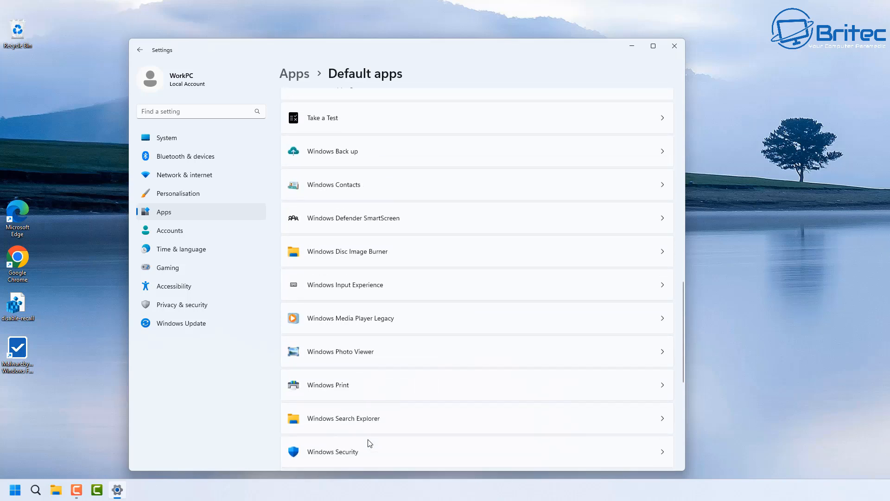
{"action": "scroll", "scroll_direction": "up", "scroll_amount": 3}
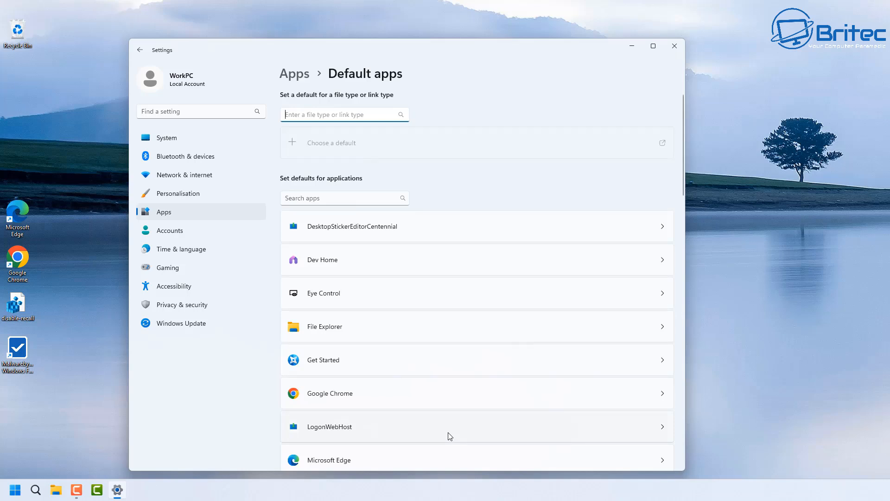
{"action": "mouse_move", "coordinate": [604, 223]}
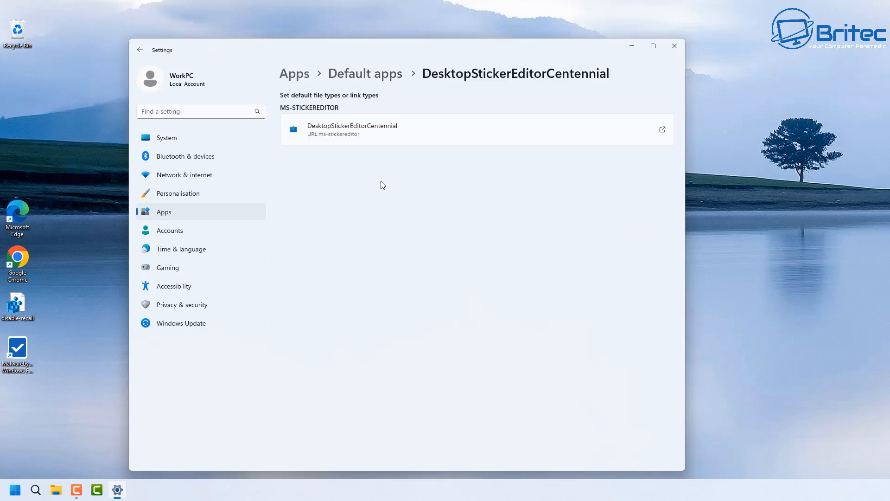
{"action": "mouse_move", "coordinate": [364, 133]}
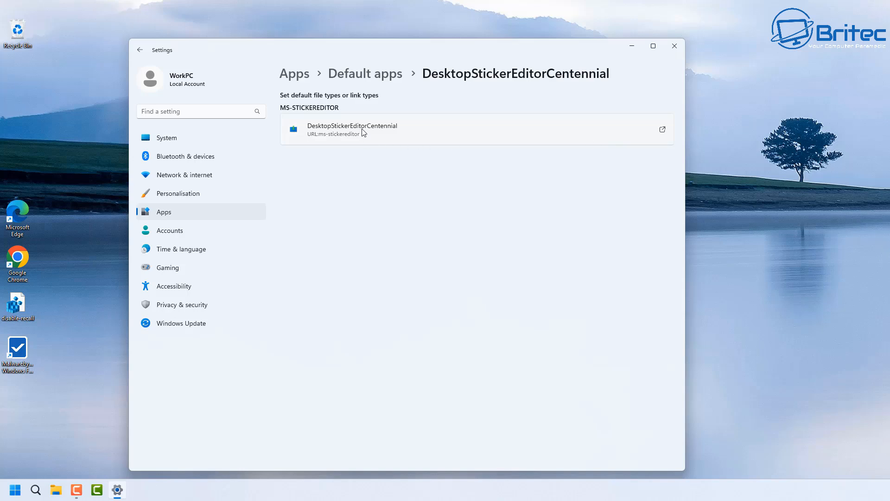
Step: Back out of Eye Control's defaults and return to the Apps overview
{"action": "left_click", "coordinate": [140, 51]}
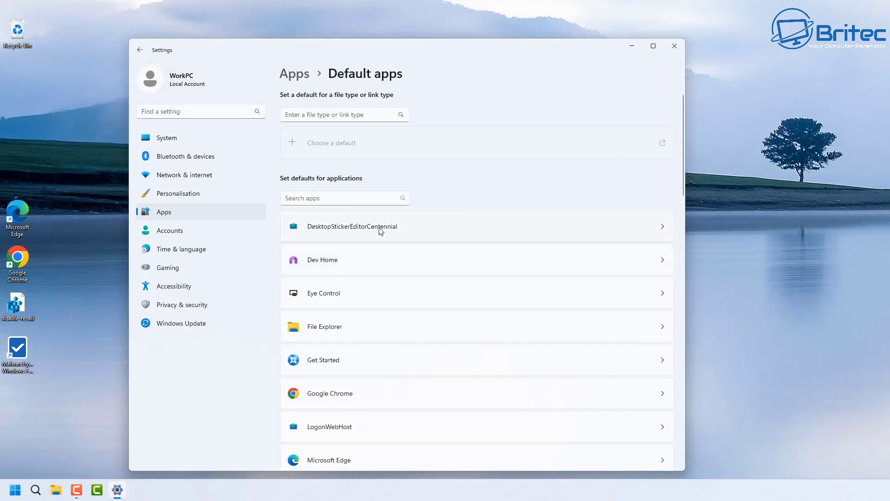
{"action": "mouse_move", "coordinate": [366, 277]}
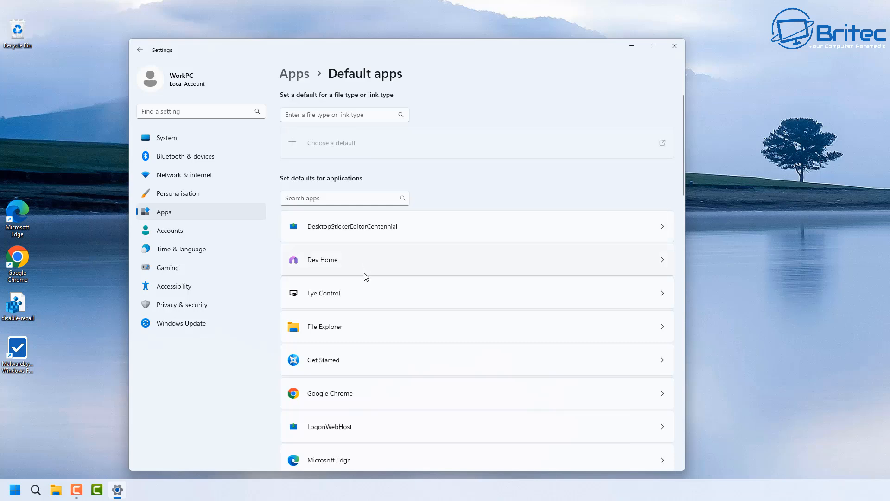
{"action": "mouse_move", "coordinate": [389, 373]}
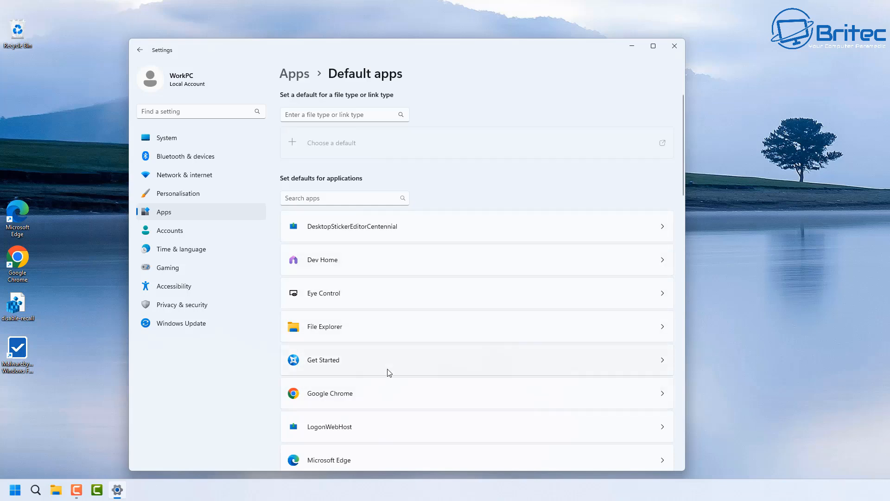
{"action": "mouse_move", "coordinate": [381, 298]}
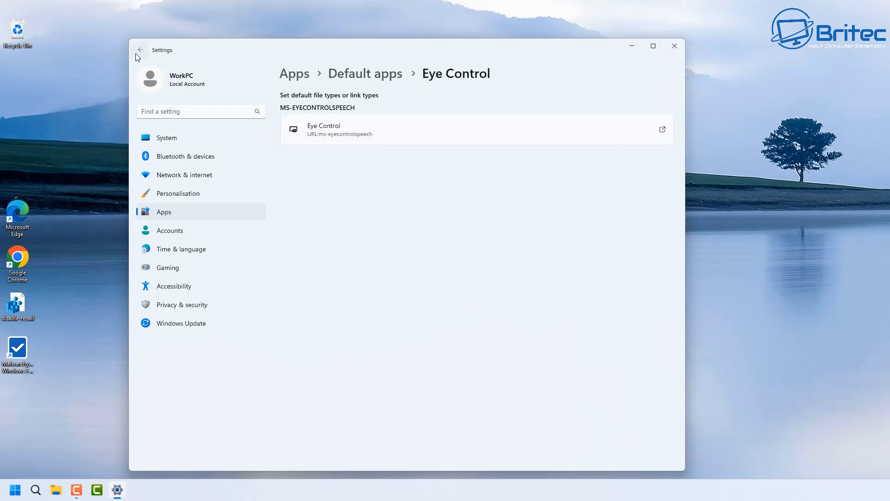
{"action": "left_click", "coordinate": [140, 50]}
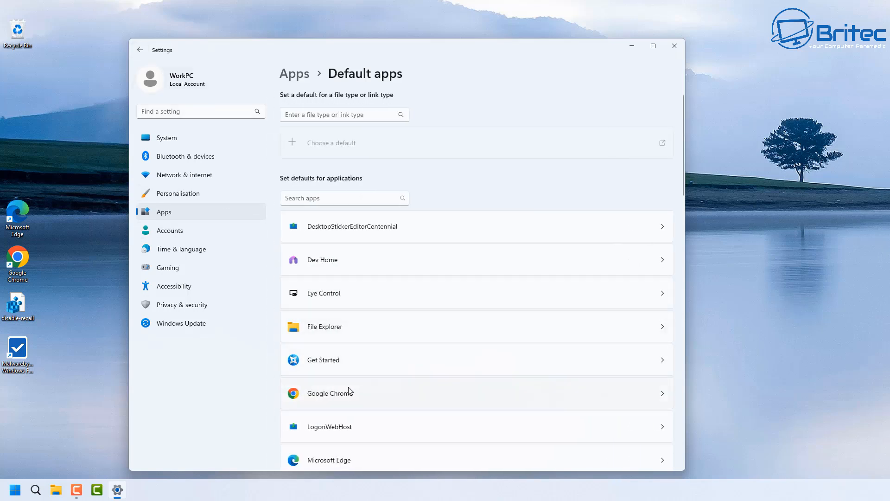
{"action": "left_click", "coordinate": [163, 212]}
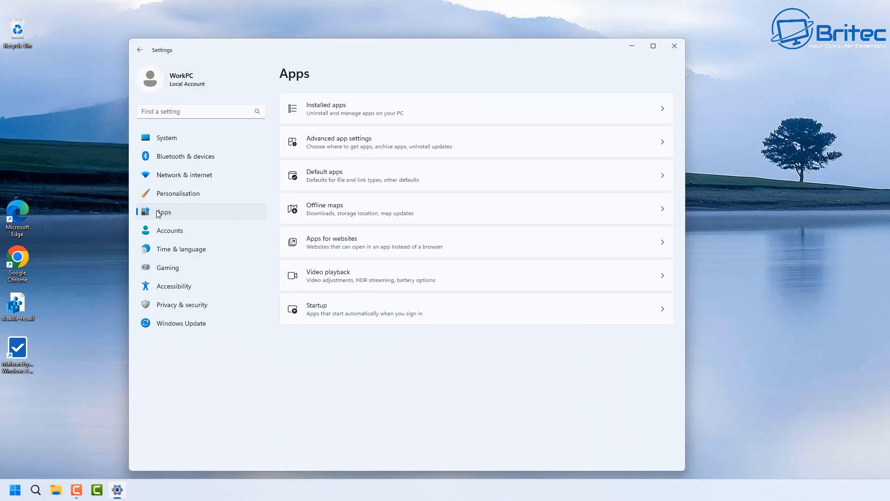
Step: Show the Installed apps list reporting 12 apps
{"action": "left_click", "coordinate": [326, 109]}
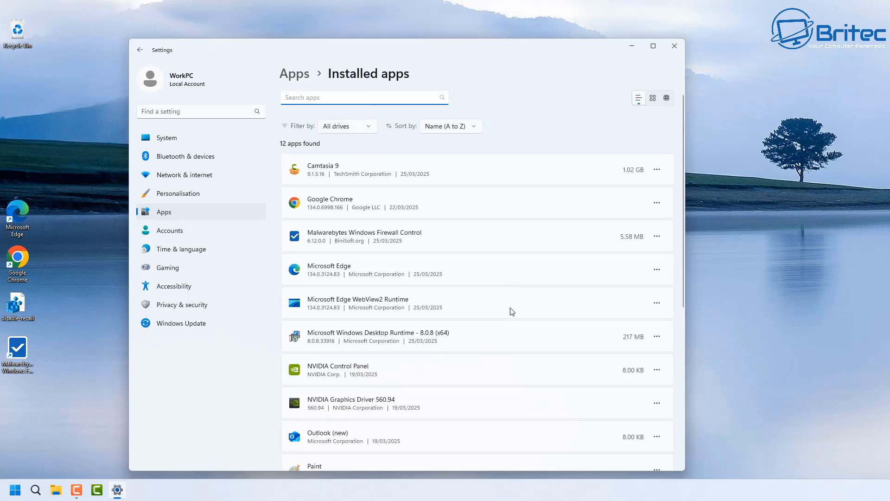
{"action": "mouse_move", "coordinate": [382, 204]}
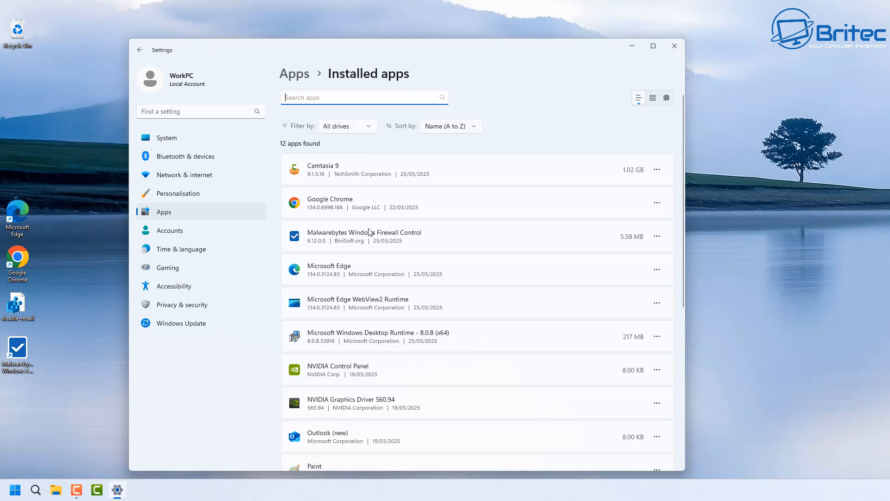
Step: Uninstall Microsoft Edge via its ⋯ menu and queue Edge WebView2 Runtime for removal
{"action": "left_click", "coordinate": [657, 269]}
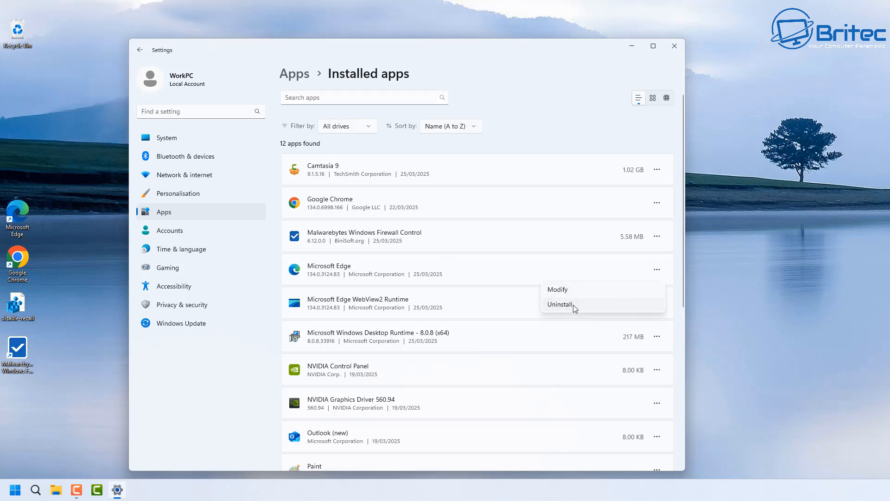
{"action": "left_click", "coordinate": [559, 304]}
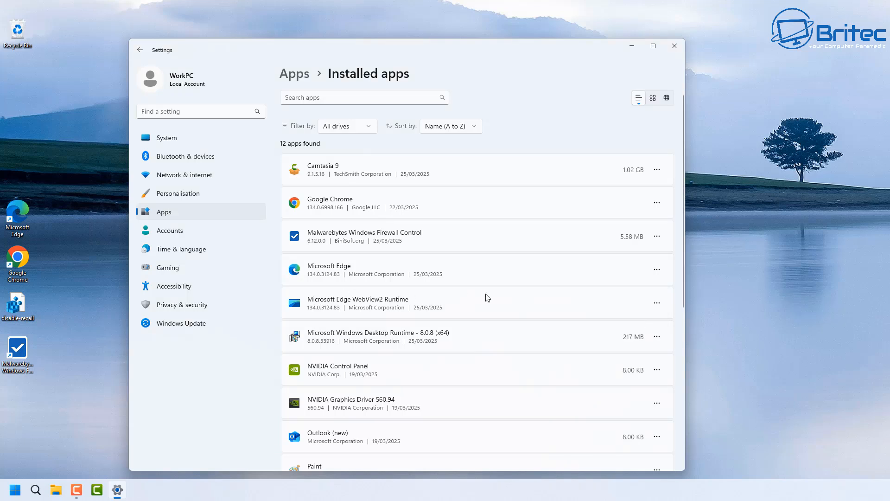
{"action": "mouse_move", "coordinate": [396, 315]}
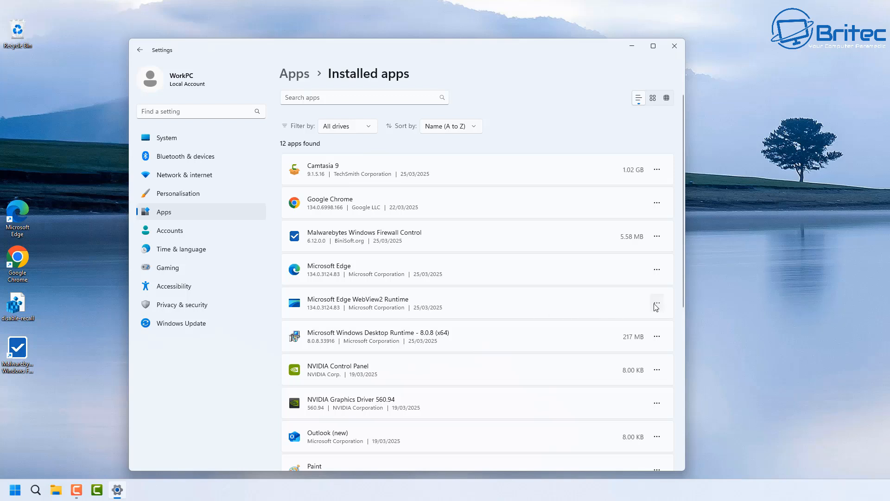
{"action": "left_click", "coordinate": [657, 303]}
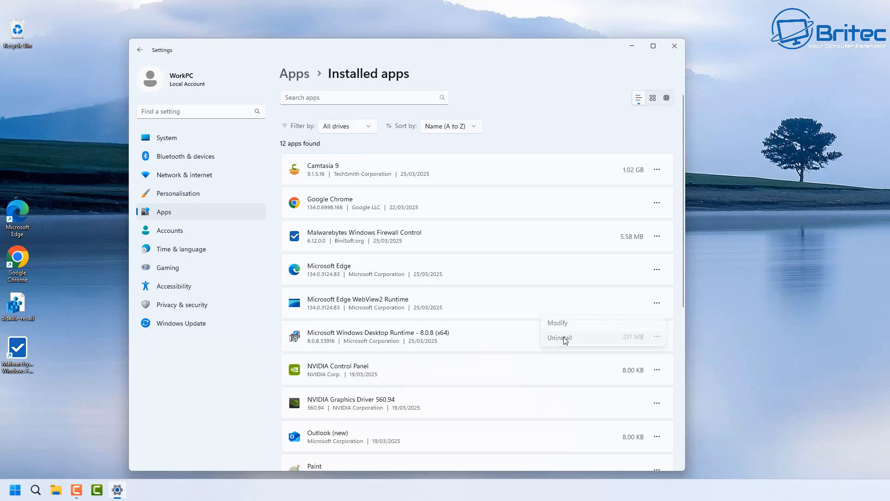
{"action": "left_click", "coordinate": [560, 337]}
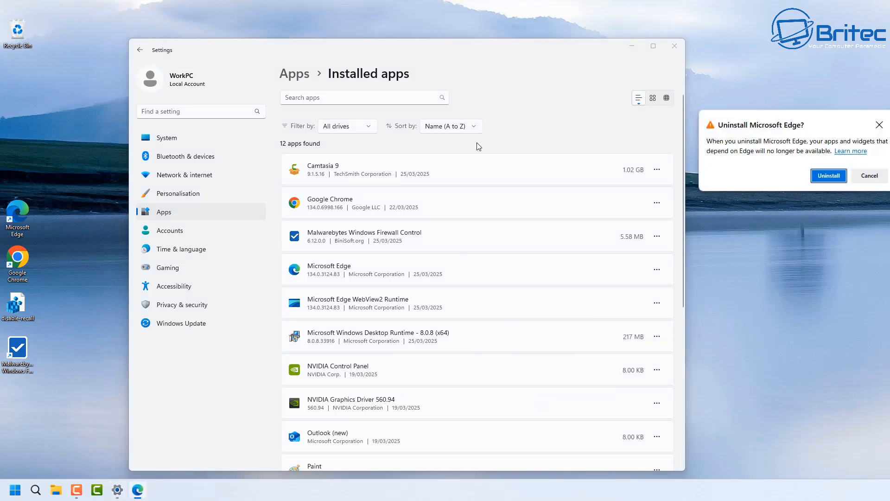
{"action": "mouse_move", "coordinate": [829, 175]}
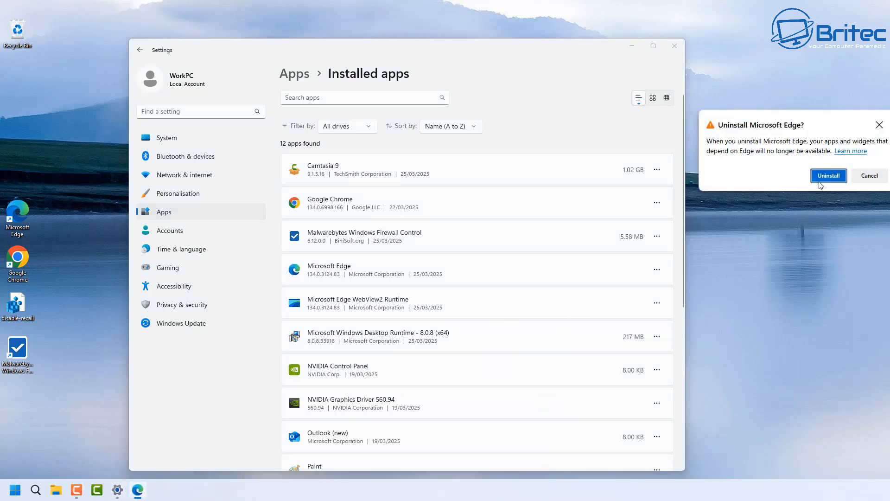
{"action": "left_click", "coordinate": [869, 176]}
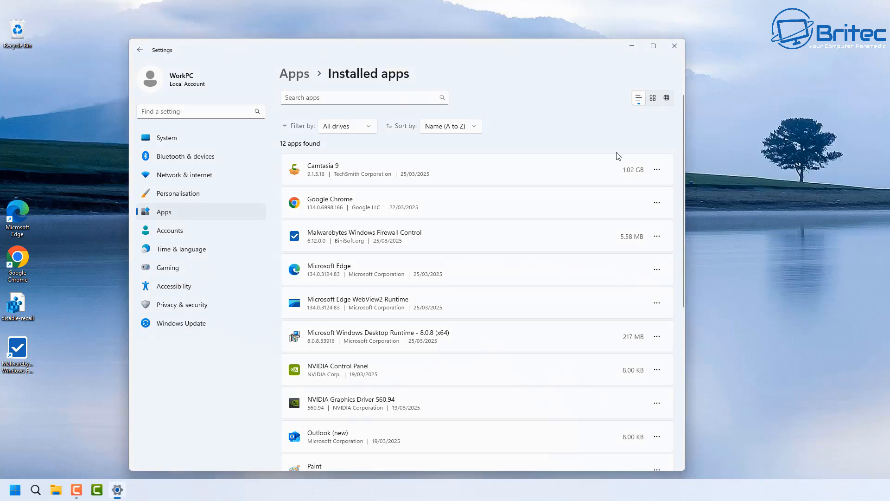
{"action": "mouse_move", "coordinate": [476, 321]}
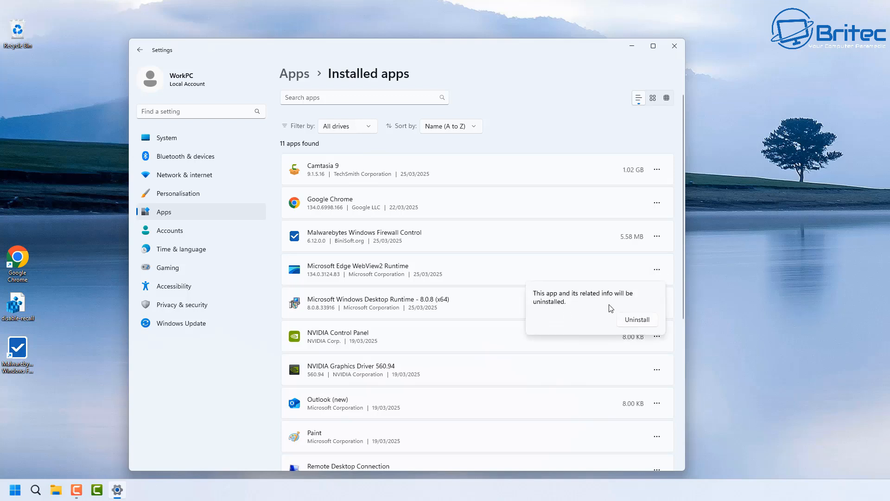
{"action": "mouse_move", "coordinate": [638, 324]}
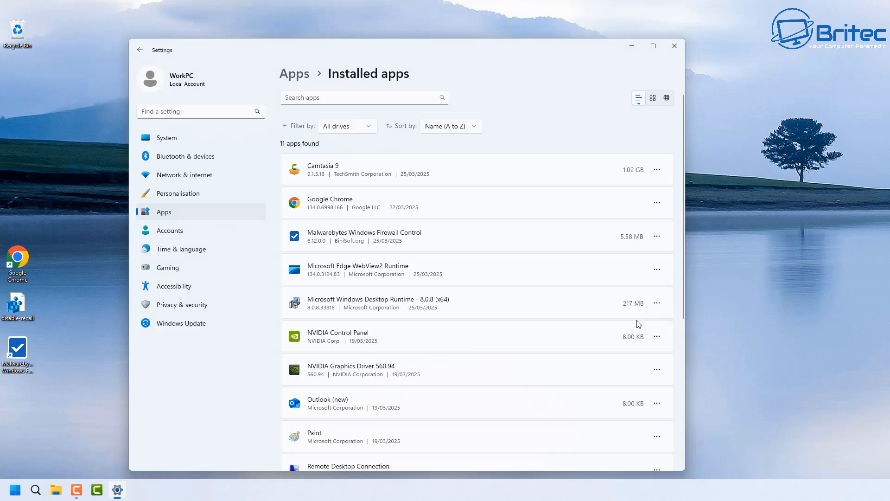
Step: Confirm uninstalling Edge WebView2 Runtime, Outlook (new) and Paint from Installed apps
{"action": "left_click", "coordinate": [657, 269]}
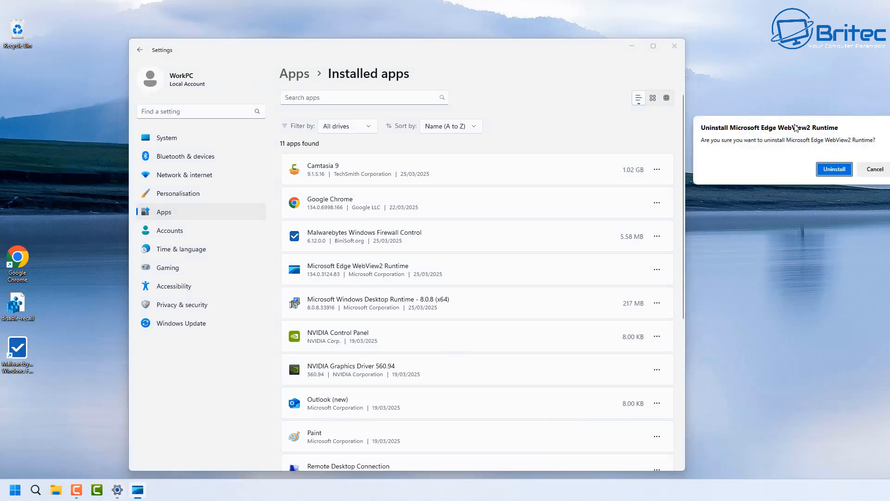
{"action": "left_click", "coordinate": [875, 169]}
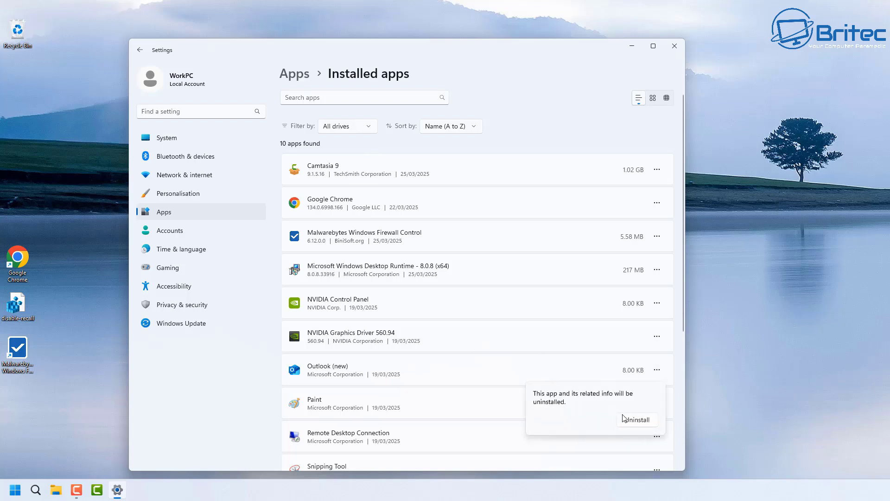
{"action": "left_click", "coordinate": [637, 419]}
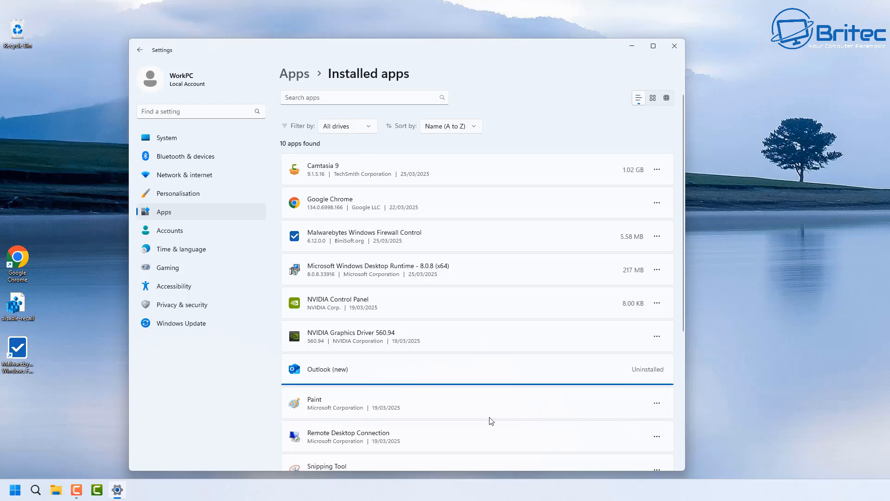
{"action": "scroll", "scroll_direction": "down", "scroll_amount": 3}
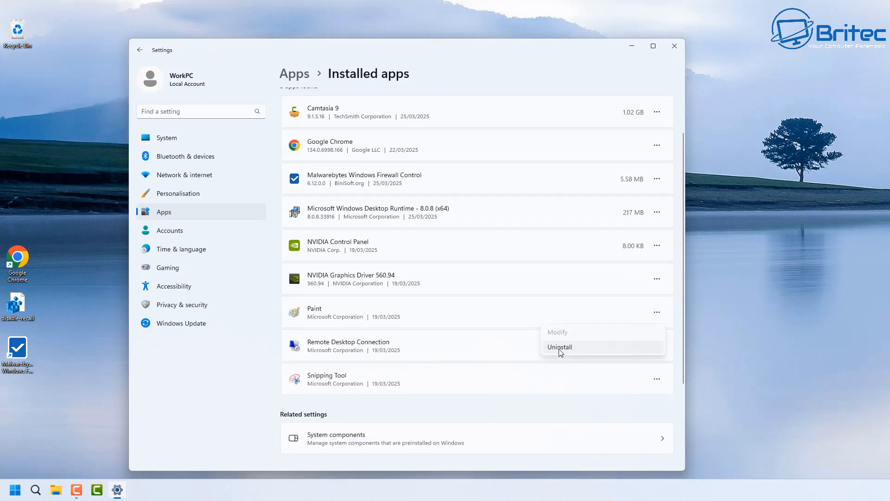
{"action": "left_click", "coordinate": [559, 347]}
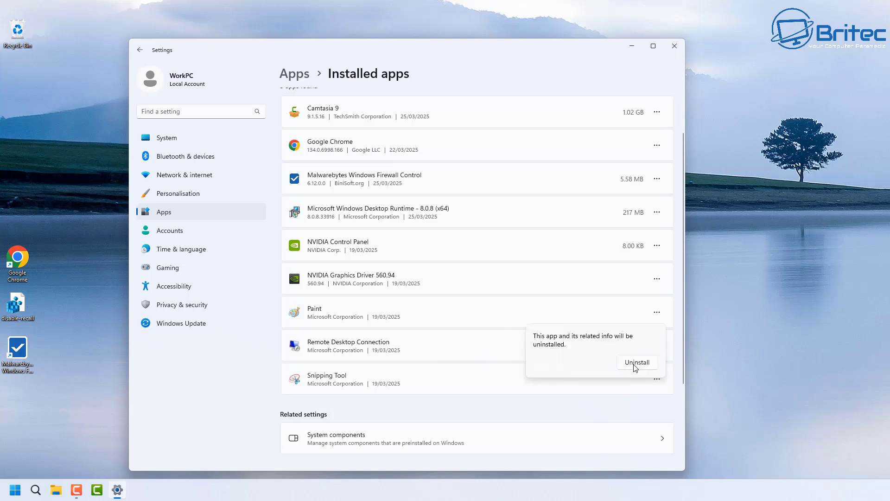
{"action": "left_click", "coordinate": [638, 363]}
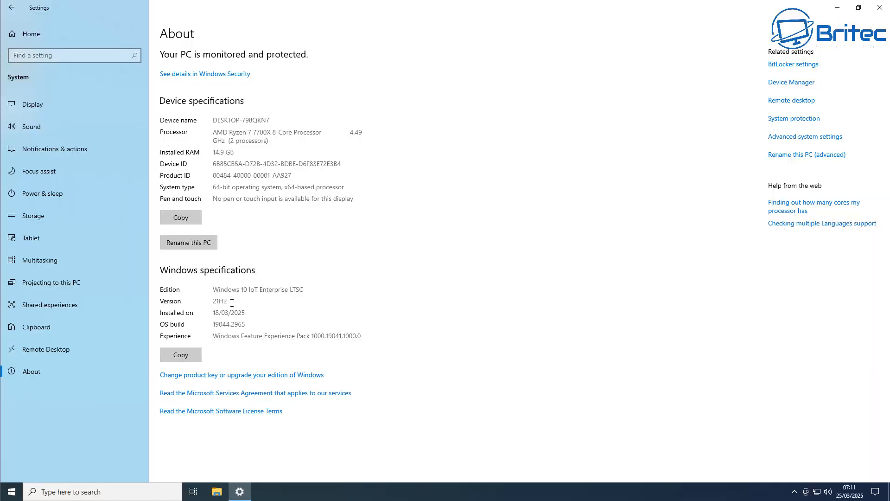
{"action": "double_click", "coordinate": [219, 301]}
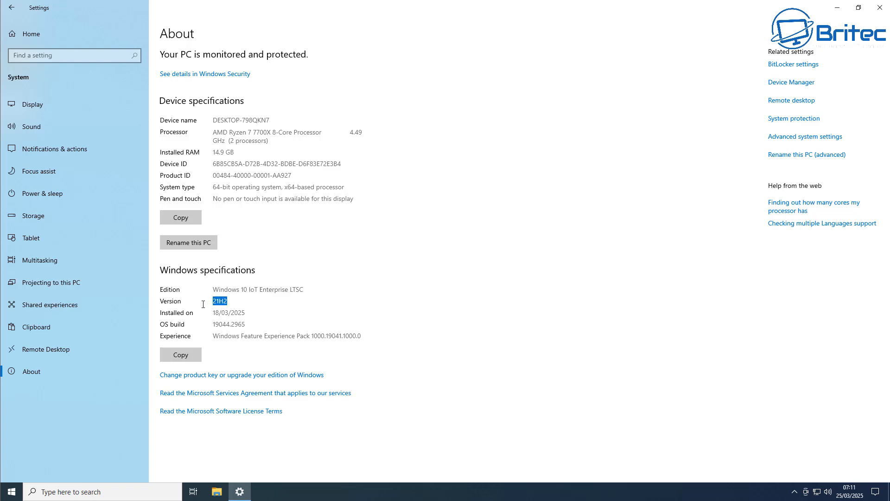
{"action": "double_click", "coordinate": [257, 289]}
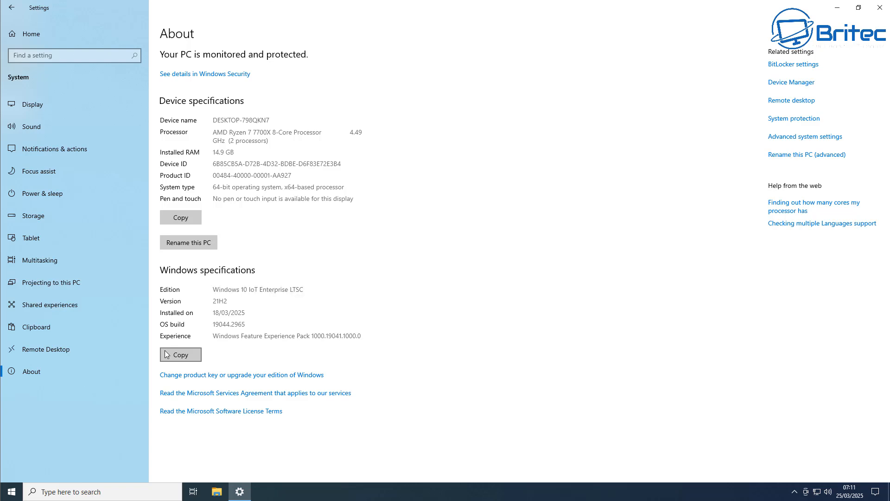
{"action": "mouse_move", "coordinate": [283, 301]}
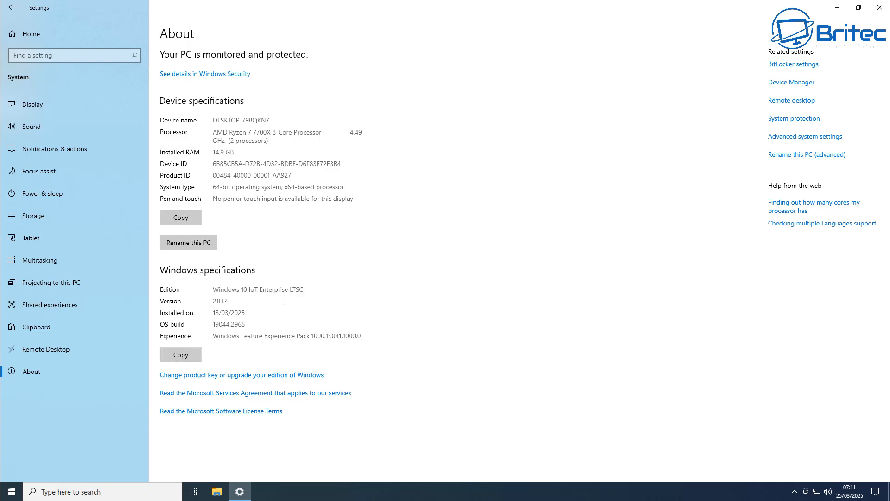
{"action": "double_click", "coordinate": [220, 301]}
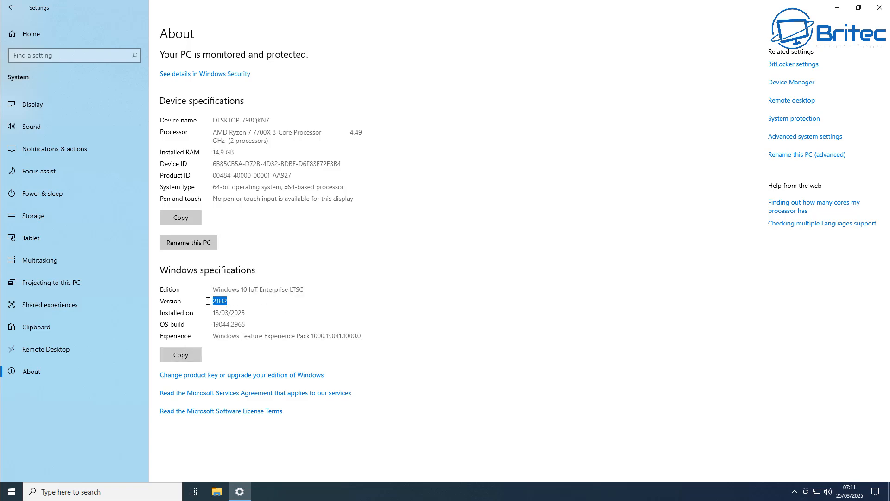
{"action": "double_click", "coordinate": [257, 290]}
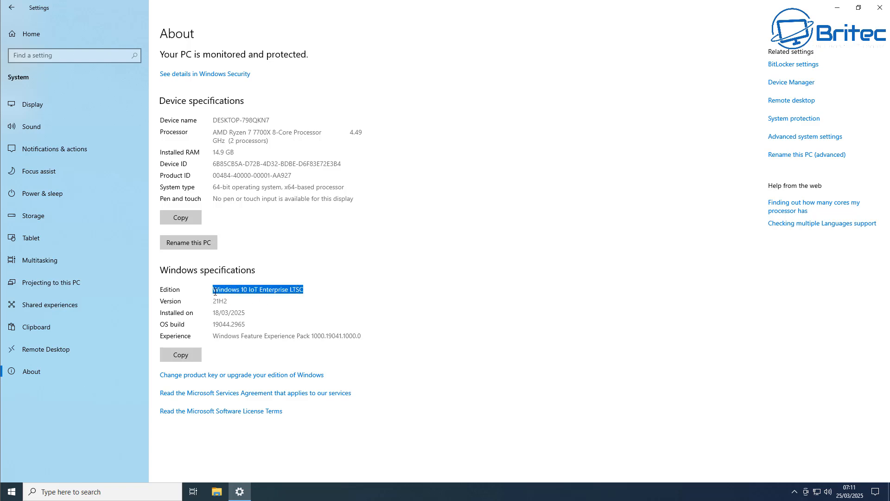
{"action": "mouse_move", "coordinate": [268, 358]}
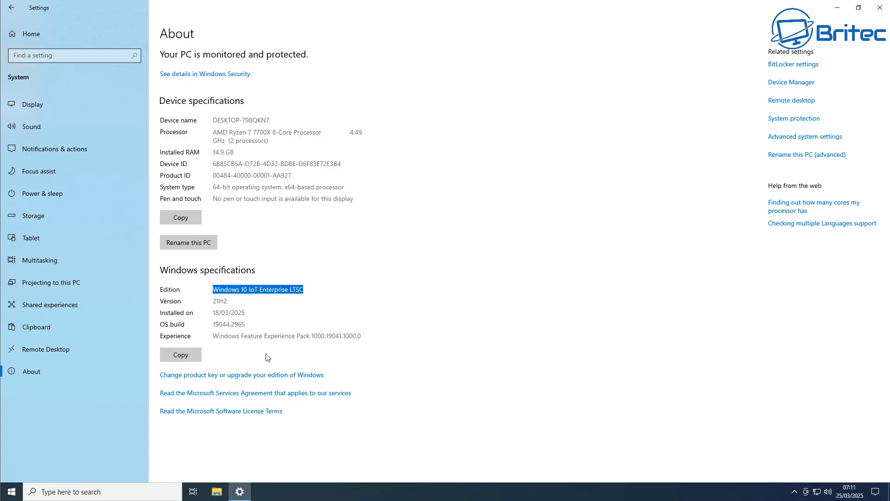
{"action": "left_click", "coordinate": [267, 357]}
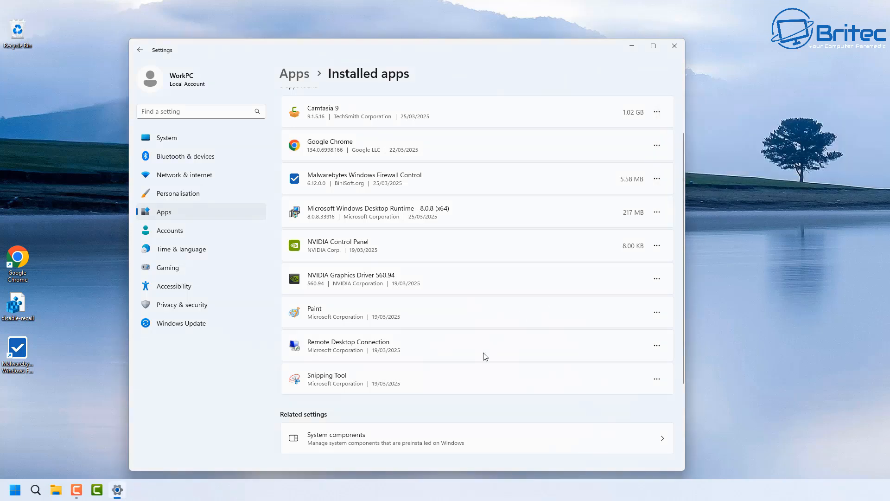
{"action": "mouse_move", "coordinate": [669, 347]}
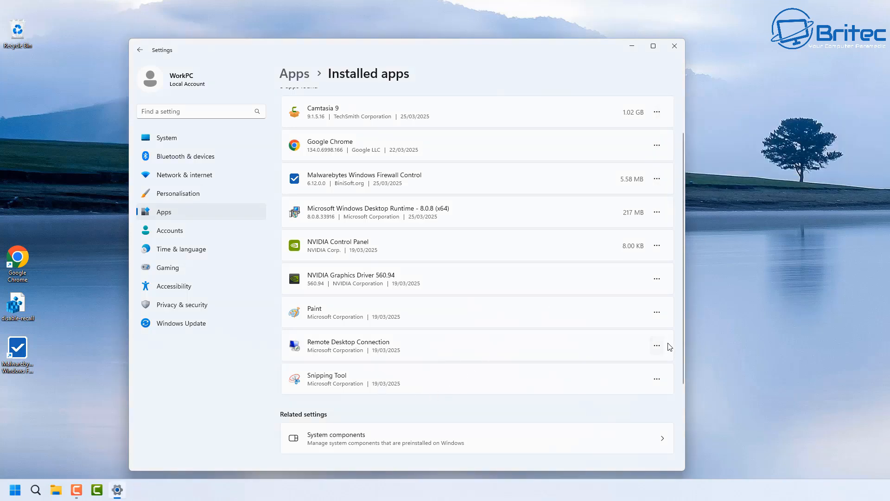
Step: Uninstall Remote Desktop Connection, acknowledge the restart prompt, and review the remaining 9 apps
{"action": "left_click", "coordinate": [657, 379]}
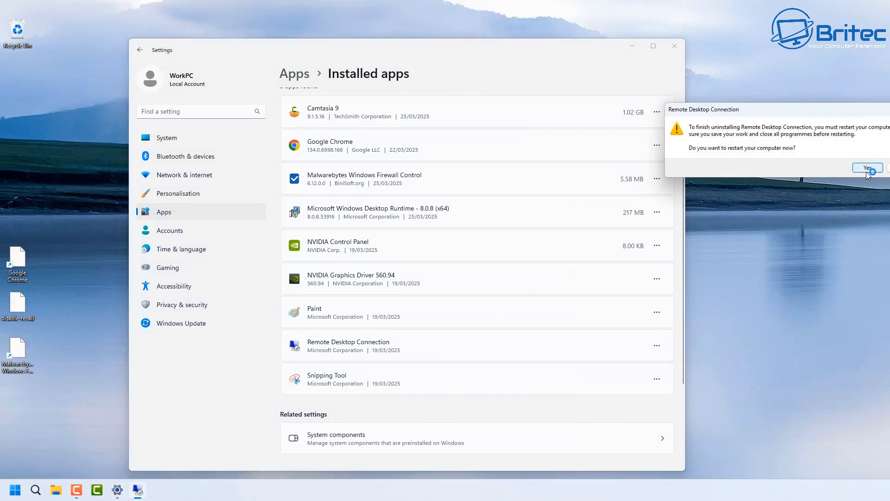
{"action": "left_click", "coordinate": [865, 168]}
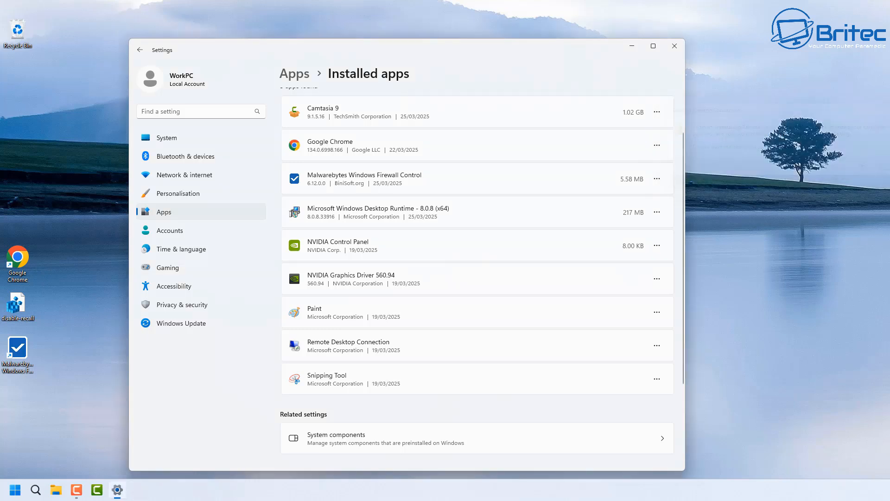
{"action": "mouse_move", "coordinate": [399, 292]}
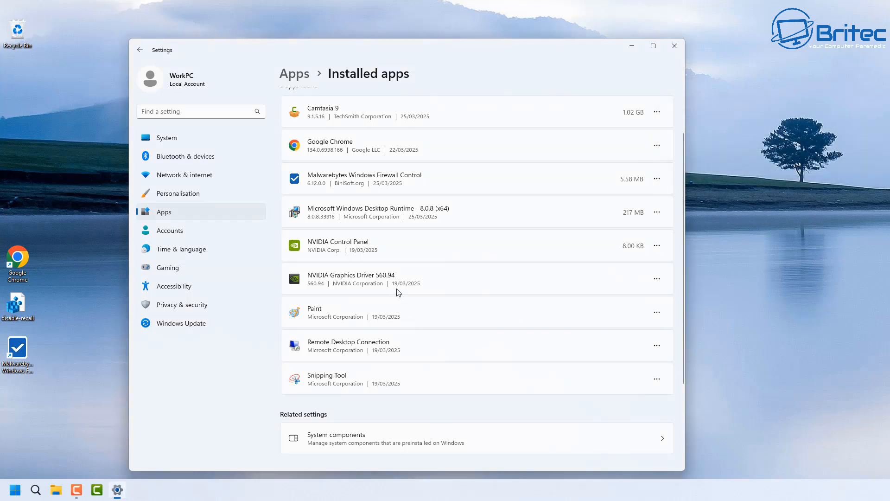
{"action": "scroll", "scroll_direction": "down", "scroll_amount": 3}
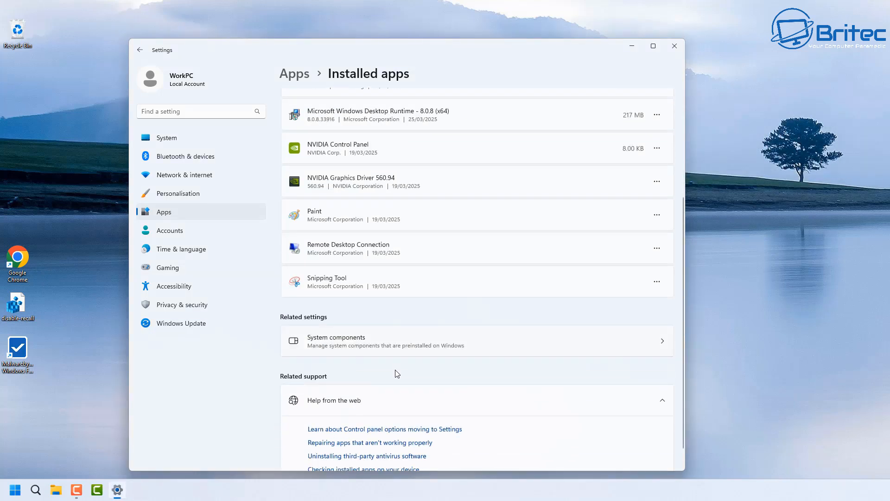
{"action": "scroll", "scroll_direction": "up", "scroll_amount": 3}
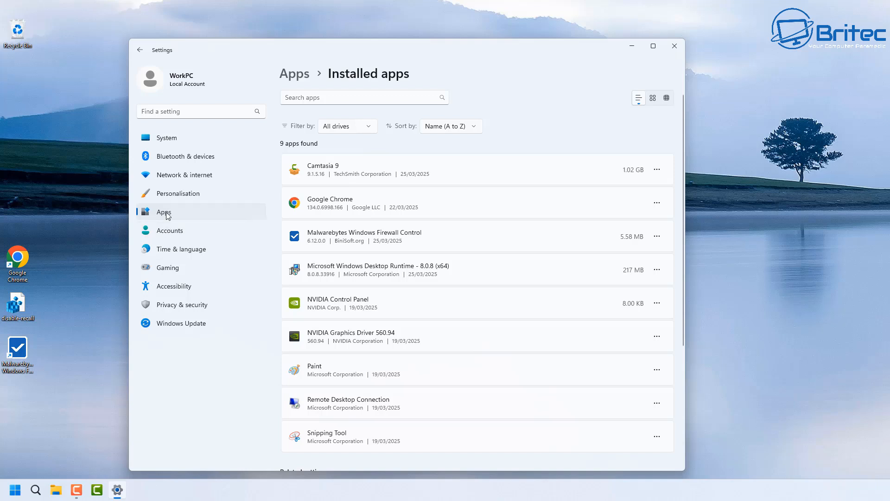
Step: Return to Apps and scroll through the Default apps associations
{"action": "left_click", "coordinate": [139, 50]}
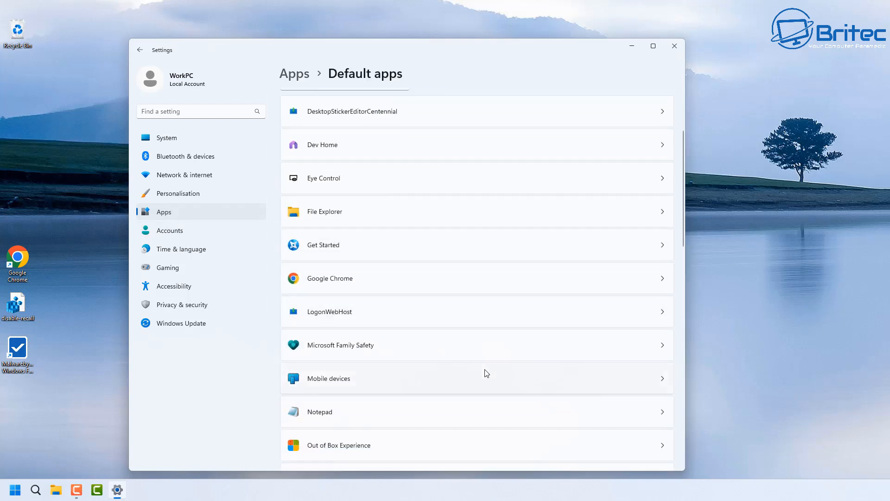
{"action": "scroll", "scroll_direction": "down", "scroll_amount": 3}
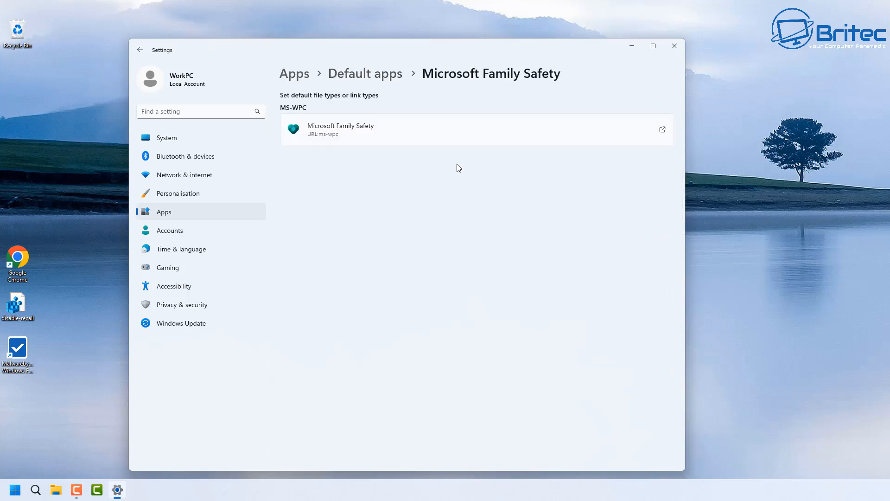
{"action": "mouse_move", "coordinate": [381, 135]}
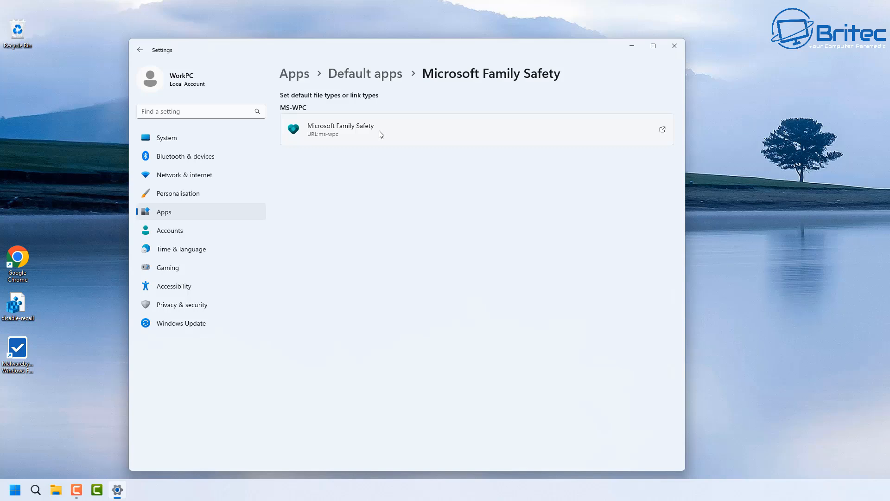
{"action": "mouse_move", "coordinate": [133, 67]}
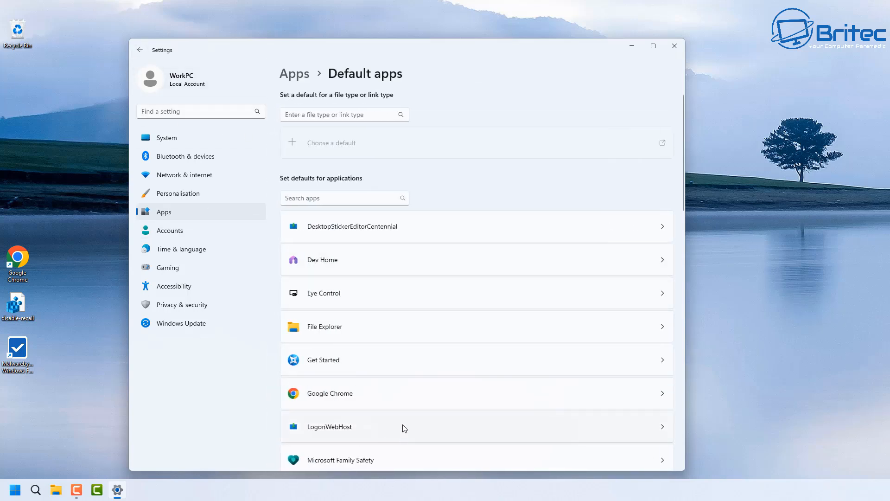
{"action": "scroll", "scroll_direction": "down", "scroll_amount": 3}
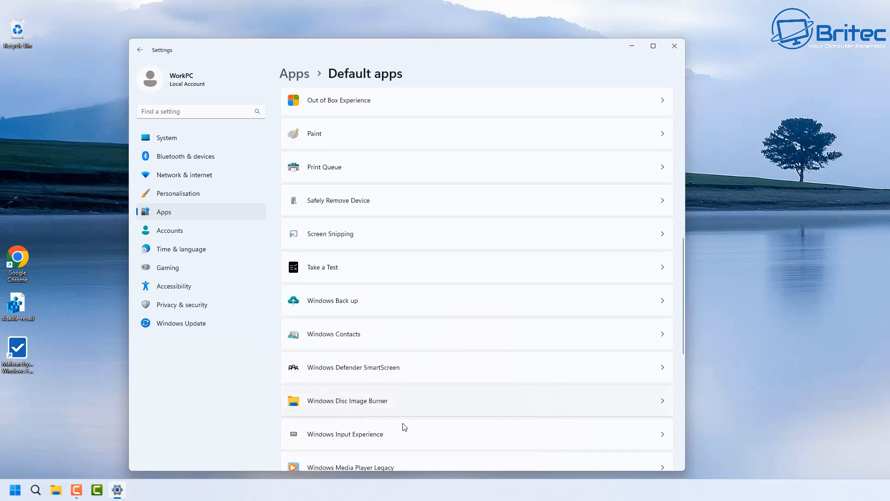
{"action": "scroll", "scroll_direction": "down", "scroll_amount": 3}
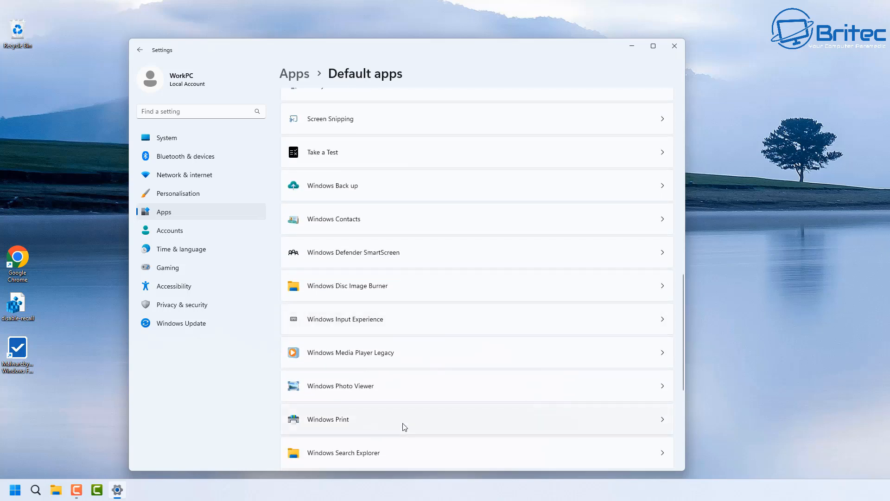
{"action": "mouse_move", "coordinate": [389, 356]}
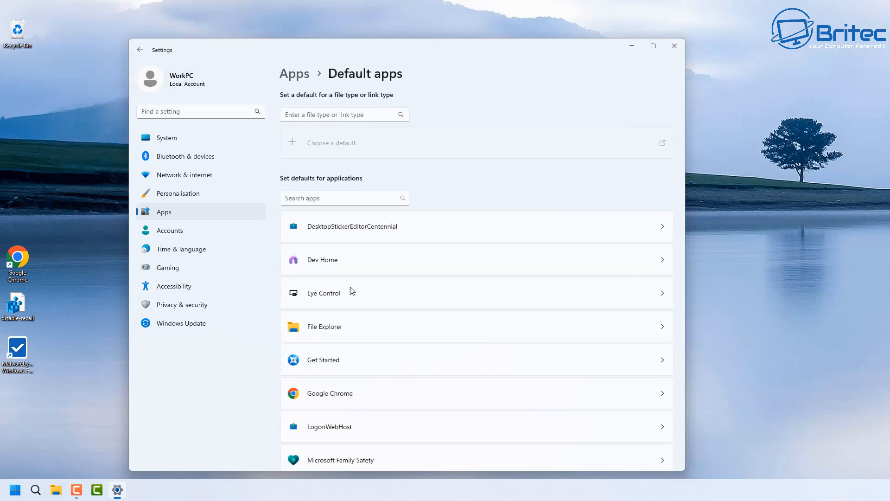
{"action": "scroll", "scroll_direction": "down", "scroll_amount": 3}
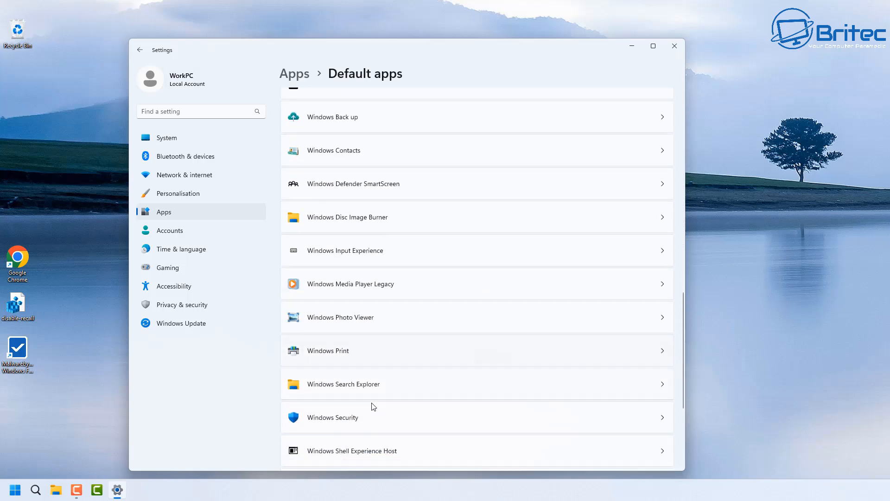
{"action": "scroll", "scroll_direction": "down", "scroll_amount": 3}
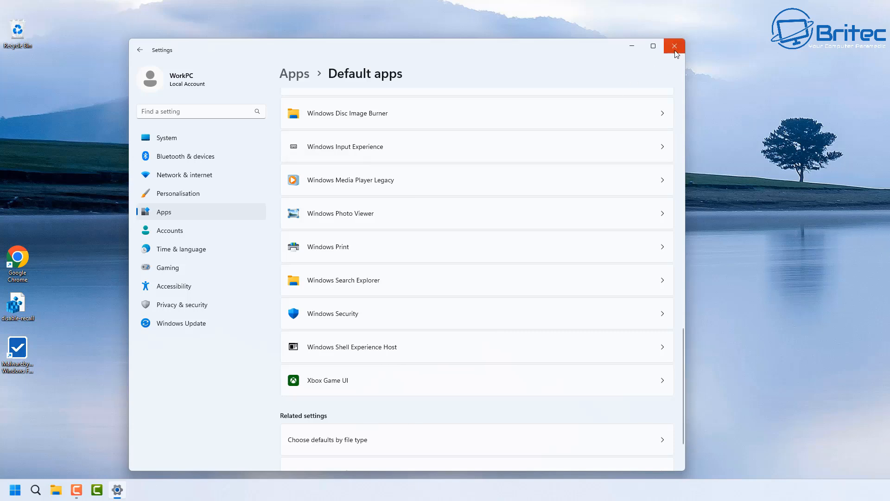
Step: Close Settings and choose Empty Recycle Bin from the desktop icon's menu
{"action": "left_click", "coordinate": [674, 47]}
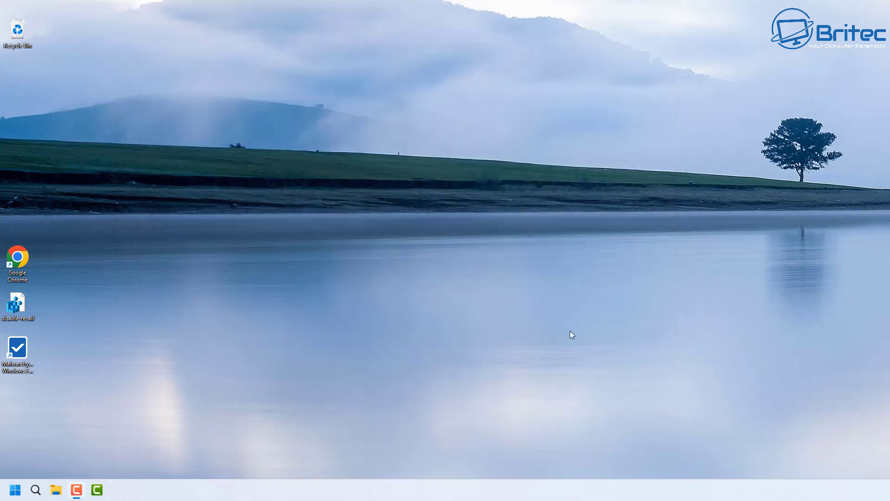
{"action": "right_click", "coordinate": [18, 31]}
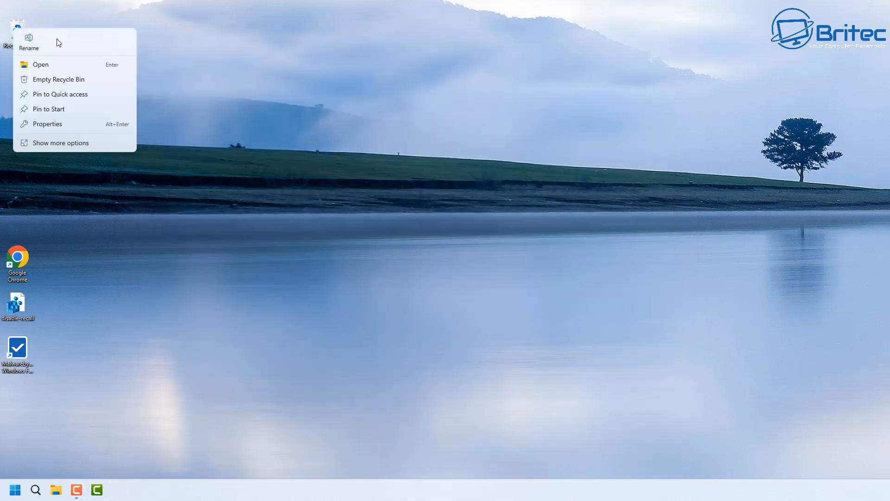
{"action": "left_click", "coordinate": [58, 79]}
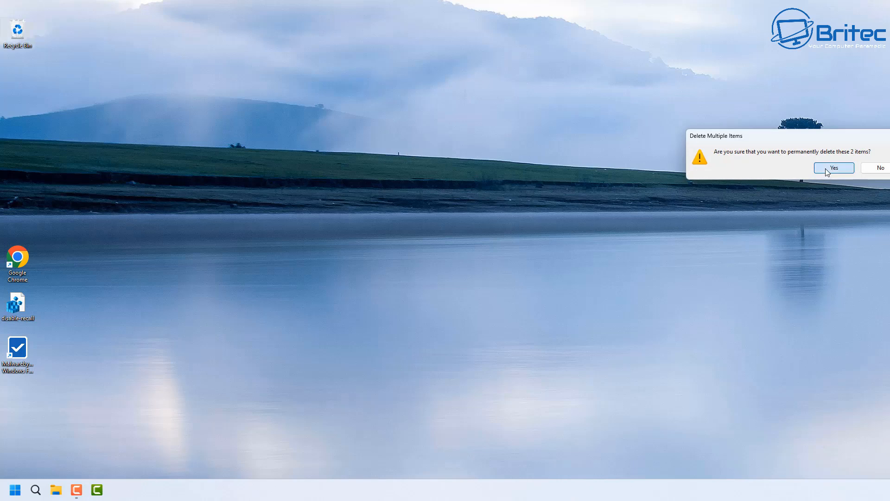
Step: Confirm deleting the 2 Recycle Bin items, review Privacy & security permissions, and close Settings
{"action": "left_click", "coordinate": [833, 168]}
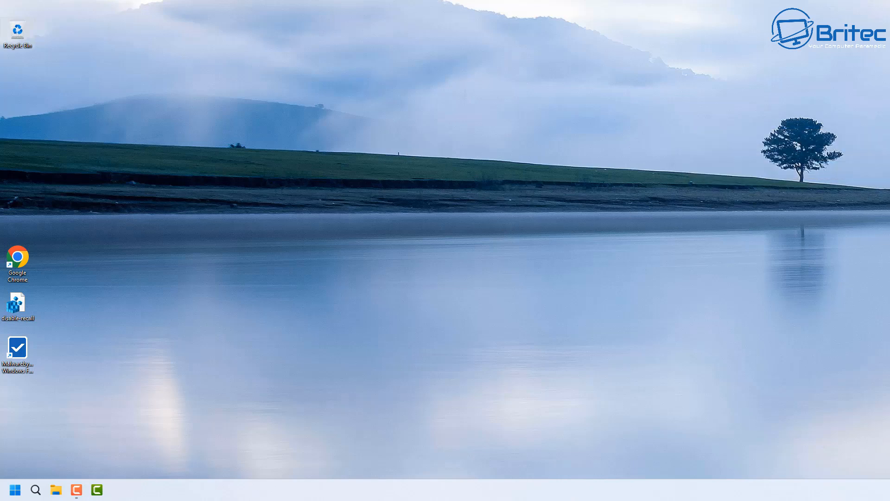
{"action": "left_click", "coordinate": [14, 490]}
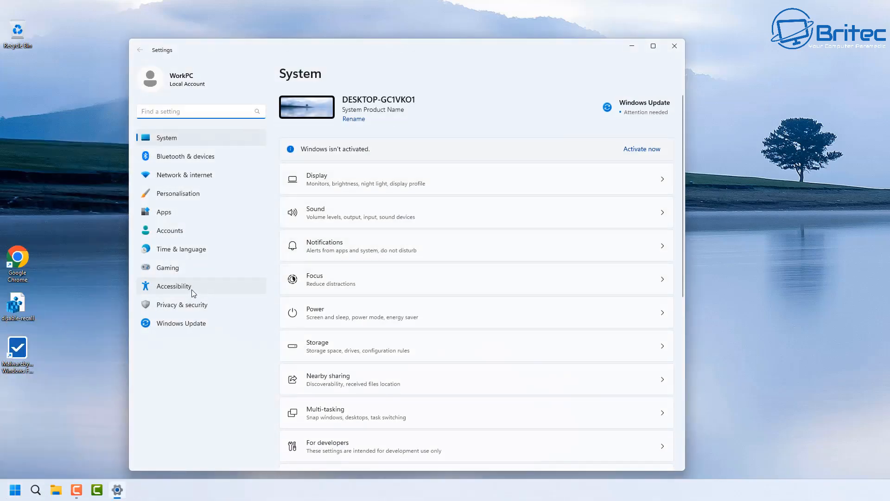
{"action": "left_click", "coordinate": [183, 304]}
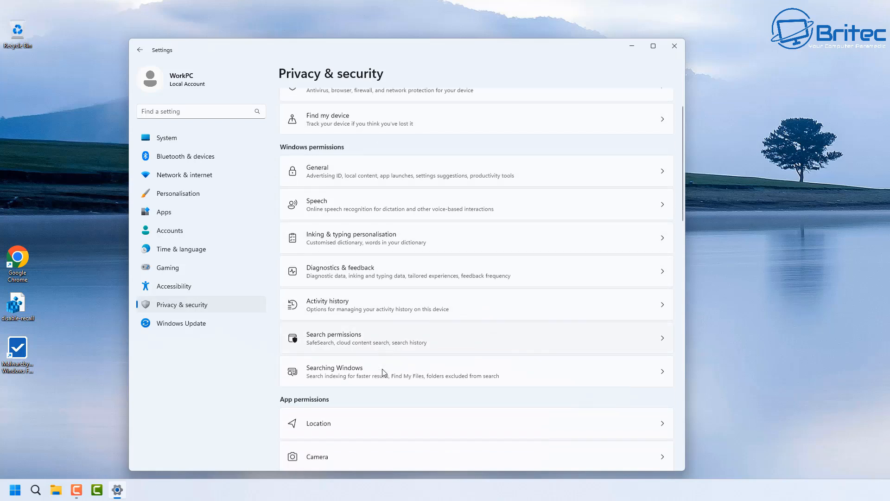
{"action": "scroll", "scroll_direction": "down", "scroll_amount": 3}
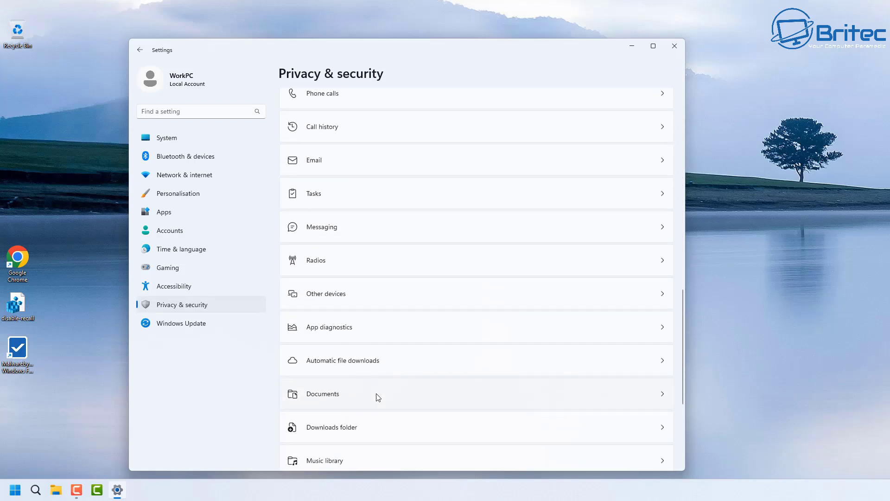
{"action": "mouse_move", "coordinate": [416, 367]}
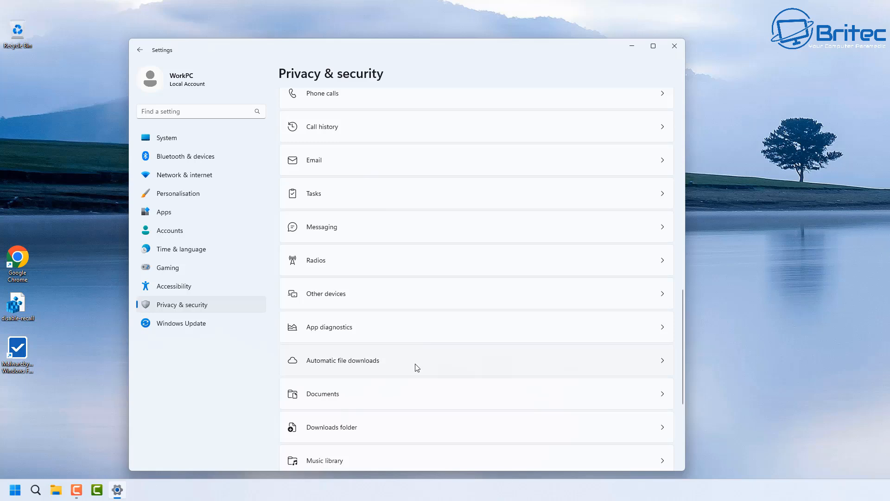
{"action": "mouse_move", "coordinate": [607, 180]}
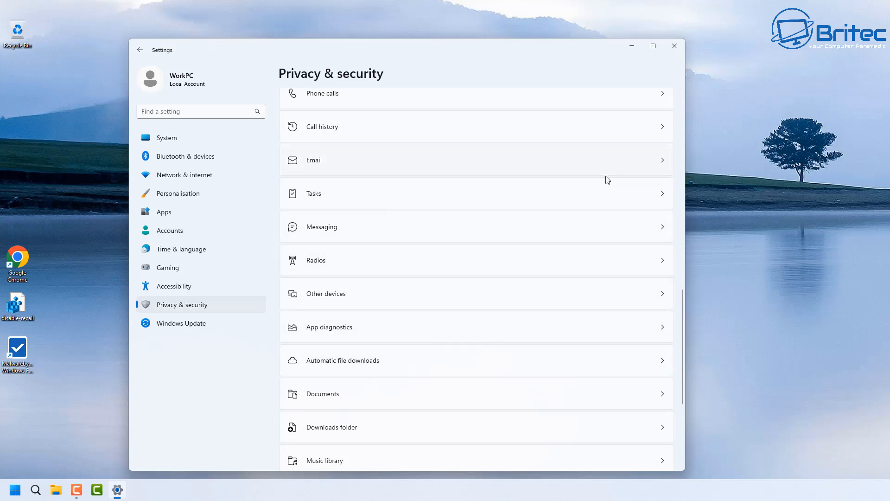
{"action": "left_click", "coordinate": [674, 46]}
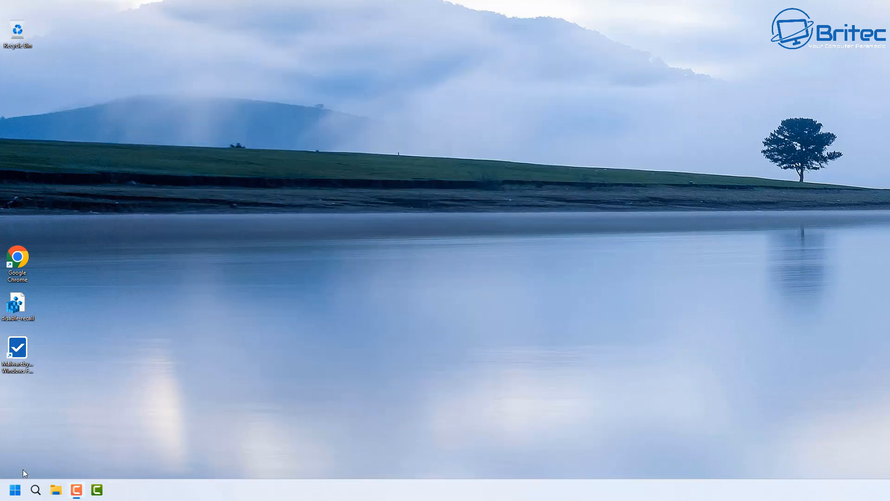
Step: Search 'gpo' and launch Edit group policy to bring up the Local Group Policy Editor
{"action": "left_click", "coordinate": [35, 490]}
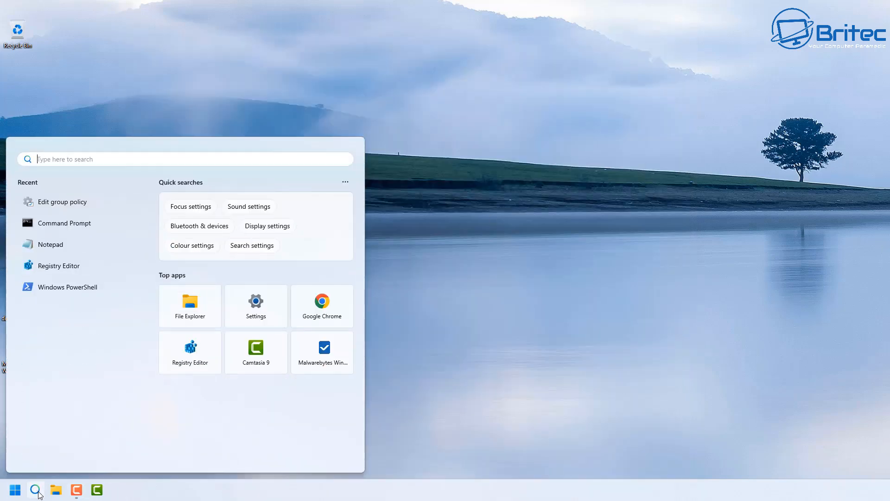
{"action": "type", "text": "gpo"}
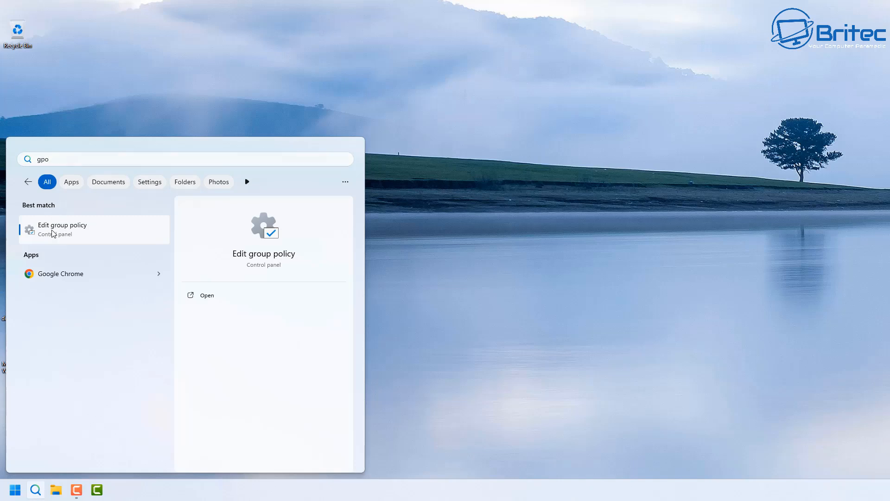
{"action": "left_click", "coordinate": [62, 229]}
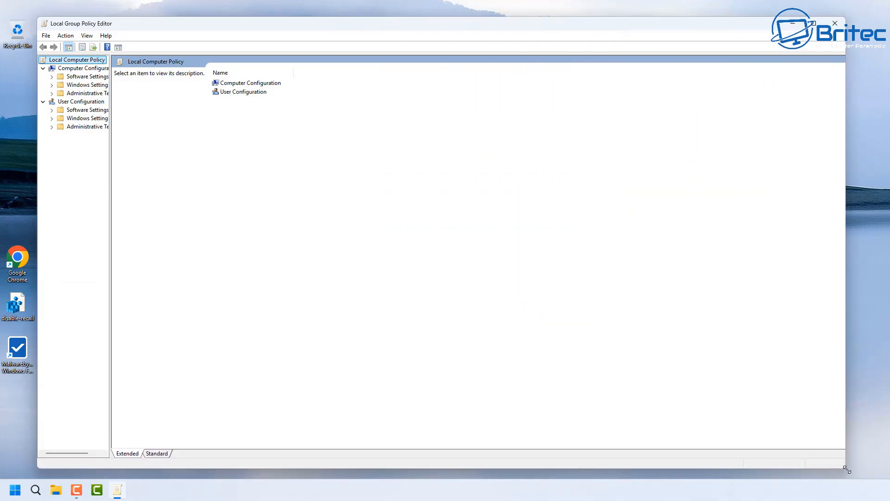
{"action": "mouse_move", "coordinate": [110, 140]}
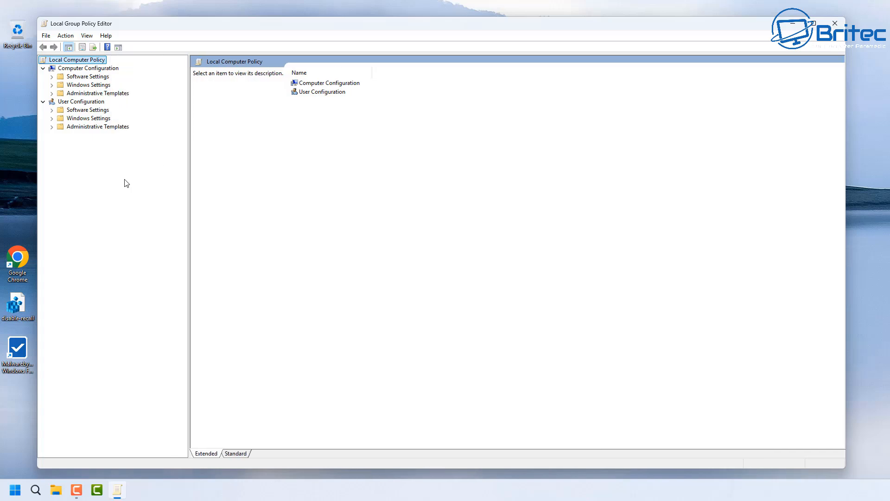
{"action": "mouse_move", "coordinate": [102, 85]}
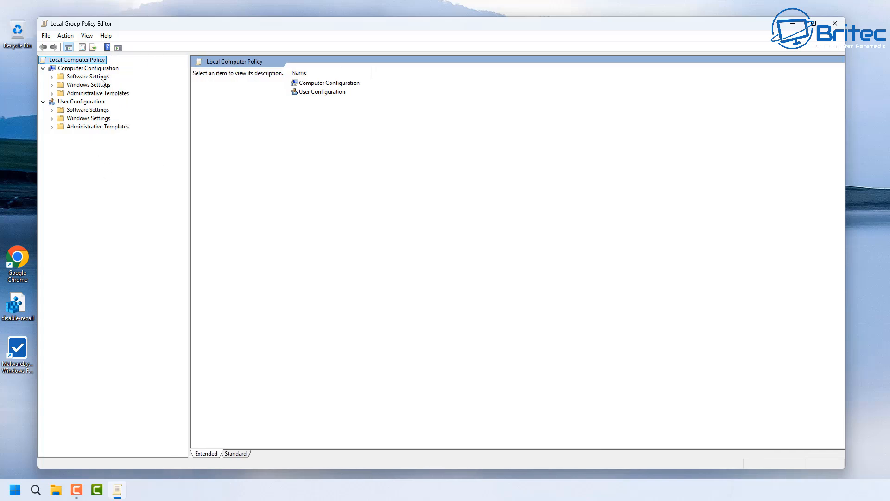
Step: Navigate Computer Configuration > Administrative Templates > Windows Components to the App Privacy settings
{"action": "left_click", "coordinate": [89, 68]}
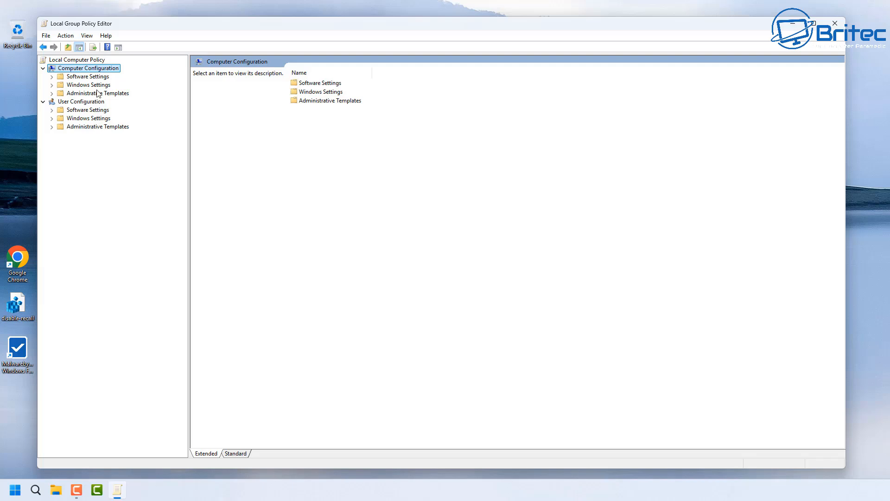
{"action": "left_click", "coordinate": [101, 93]}
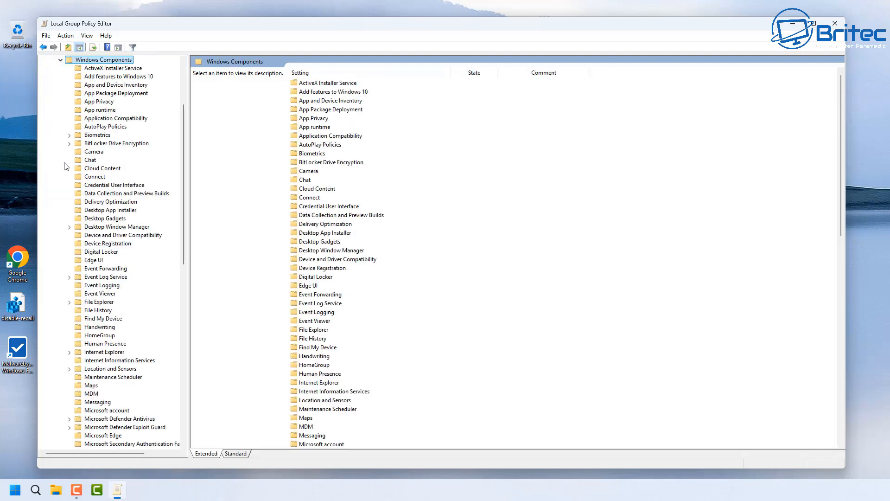
{"action": "left_click", "coordinate": [99, 101]}
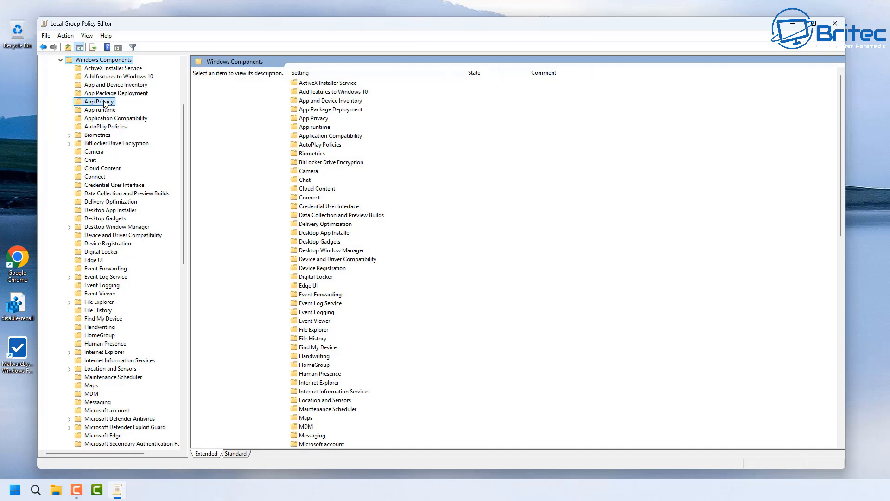
{"action": "left_click", "coordinate": [100, 101]}
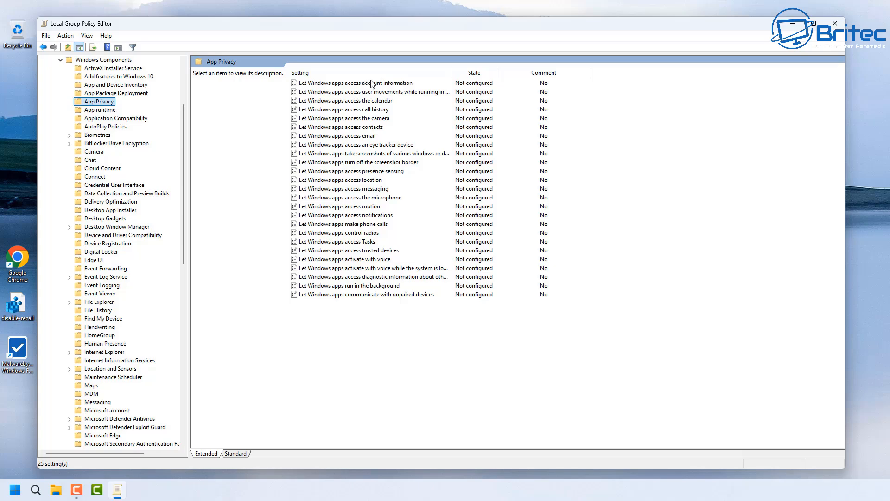
Step: Enable the account information access policy with Default for all apps set to Force Deny
{"action": "double_click", "coordinate": [358, 83]}
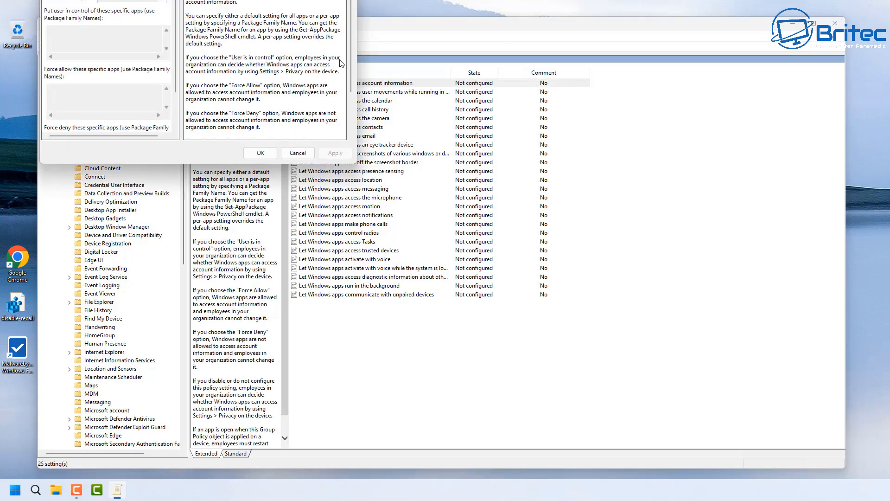
{"action": "left_click", "coordinate": [492, 120]}
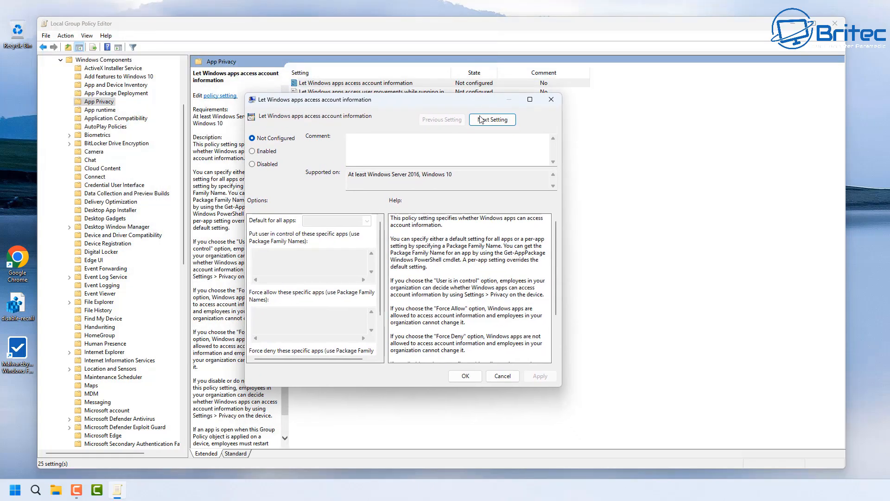
{"action": "left_click", "coordinate": [366, 220]}
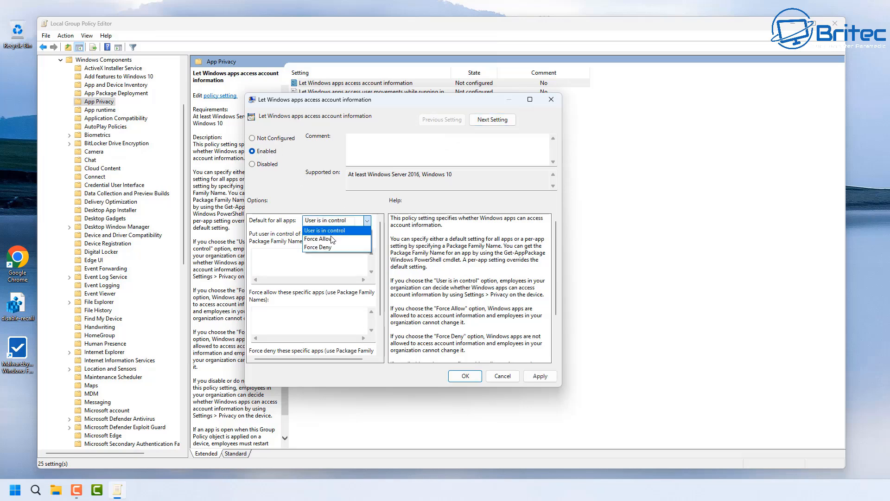
{"action": "left_click", "coordinate": [317, 247]}
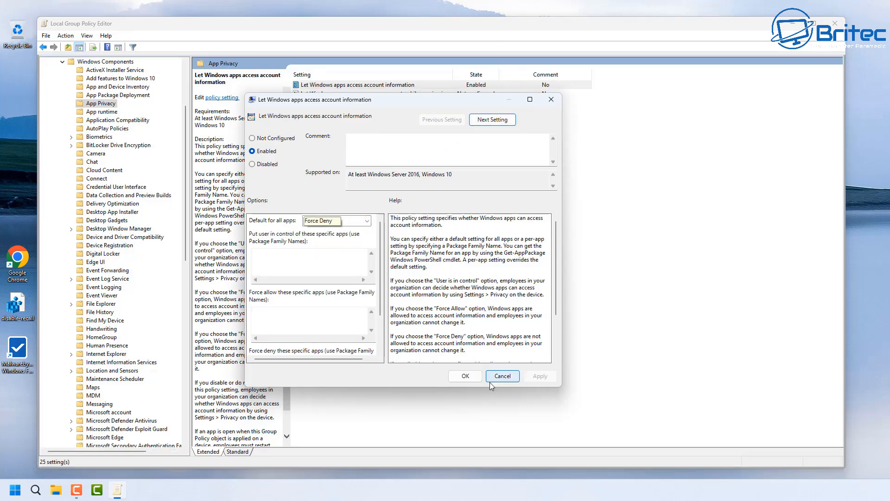
{"action": "left_click", "coordinate": [502, 375]}
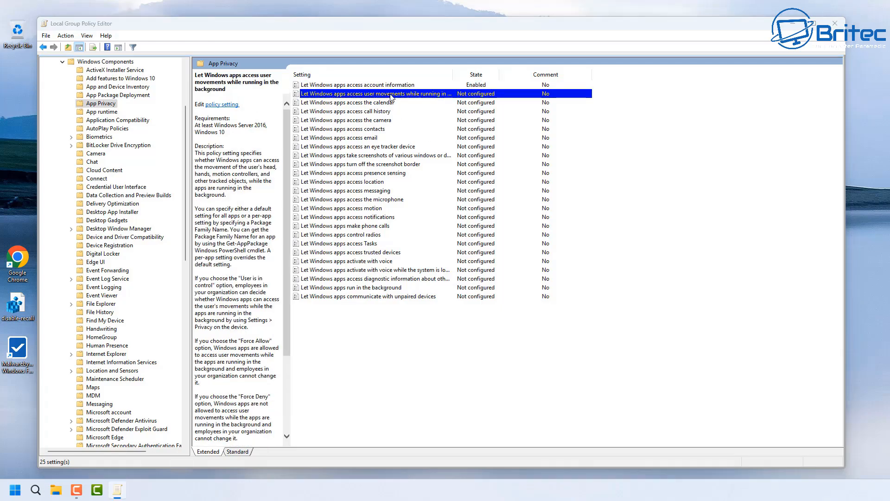
Step: Enable the calendar access policy with Default for all apps set to Force Deny
{"action": "double_click", "coordinate": [375, 93]}
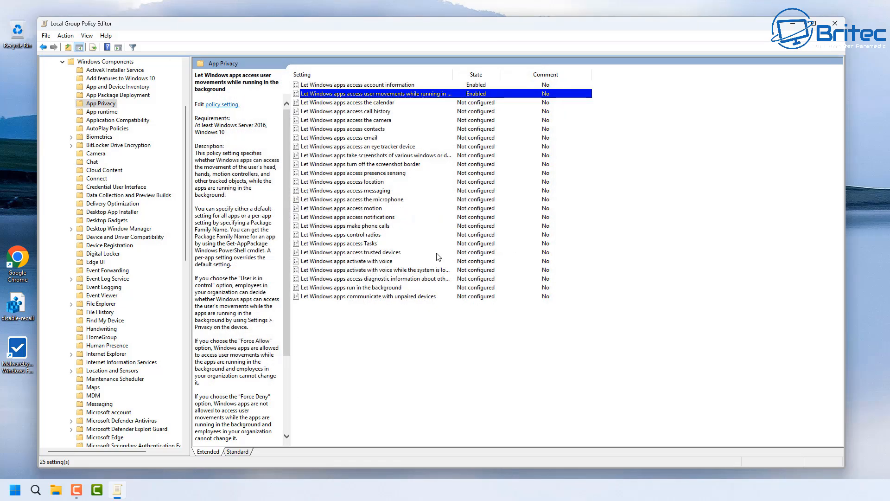
{"action": "left_click", "coordinate": [346, 102]}
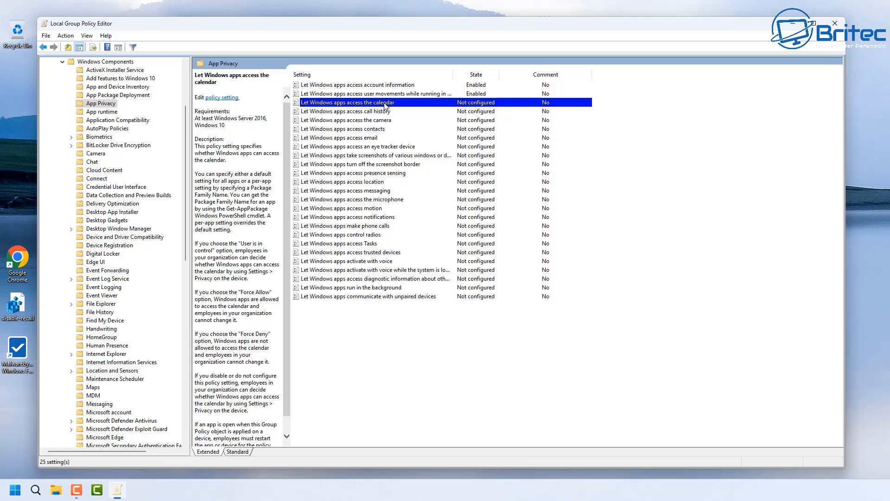
{"action": "double_click", "coordinate": [347, 102]}
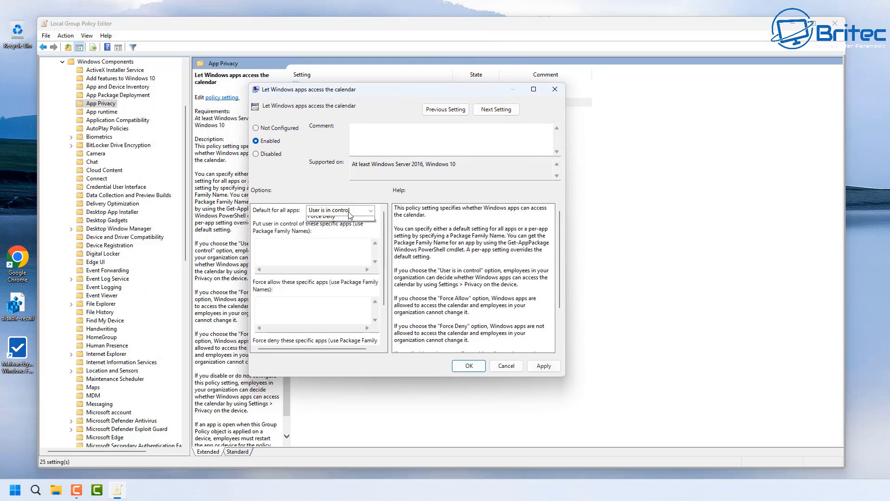
{"action": "left_click", "coordinate": [329, 214]}
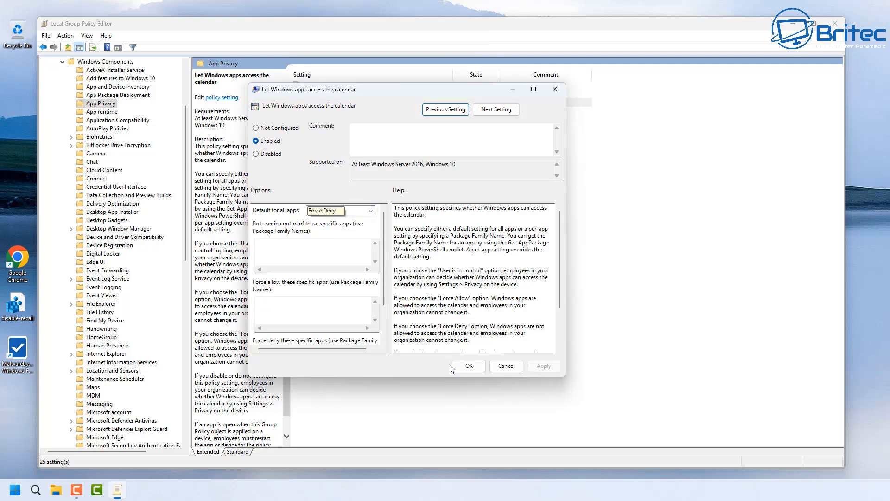
{"action": "left_click", "coordinate": [468, 365]}
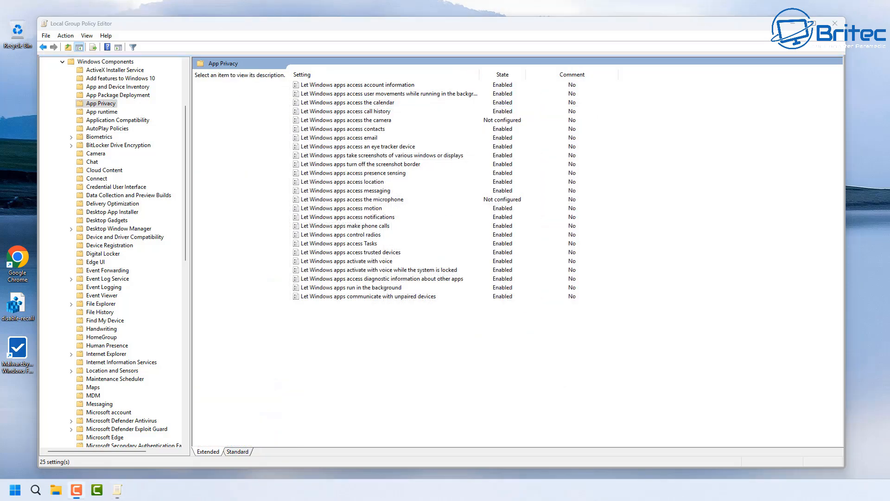
{"action": "mouse_move", "coordinate": [425, 212]}
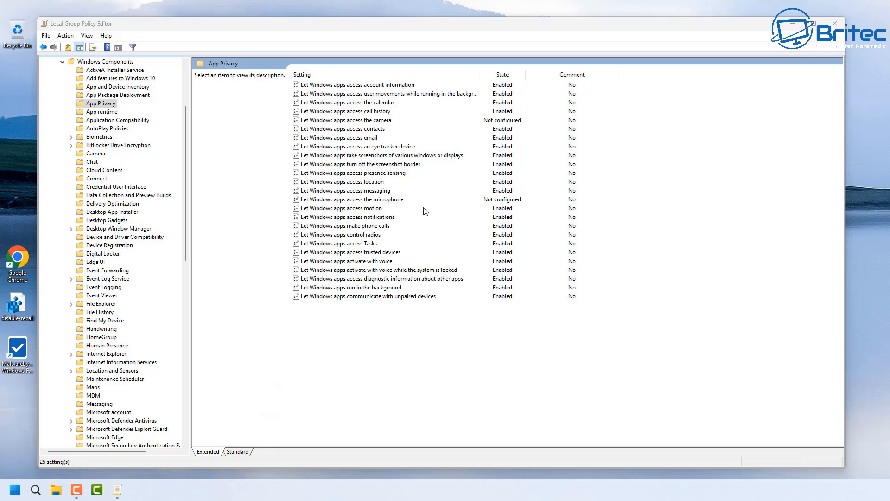
{"action": "mouse_move", "coordinate": [396, 135]}
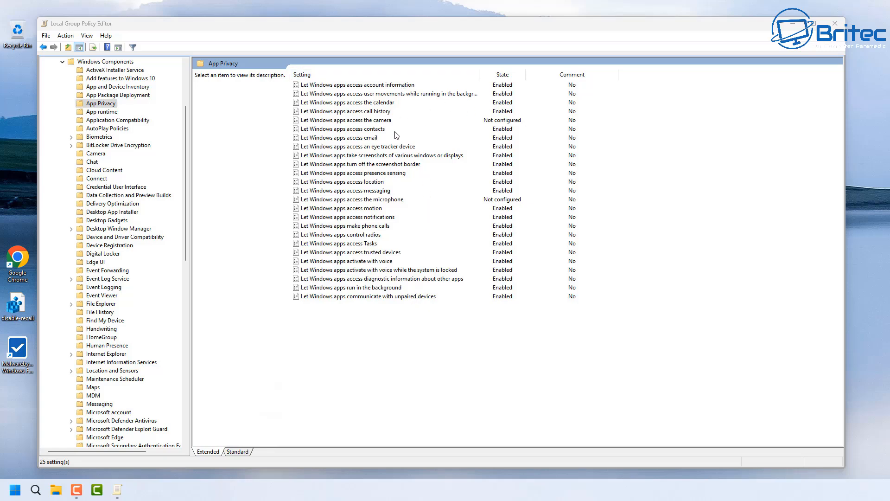
Step: Review the microphone and camera access policies, leaving both Not configured
{"action": "left_click", "coordinate": [352, 199]}
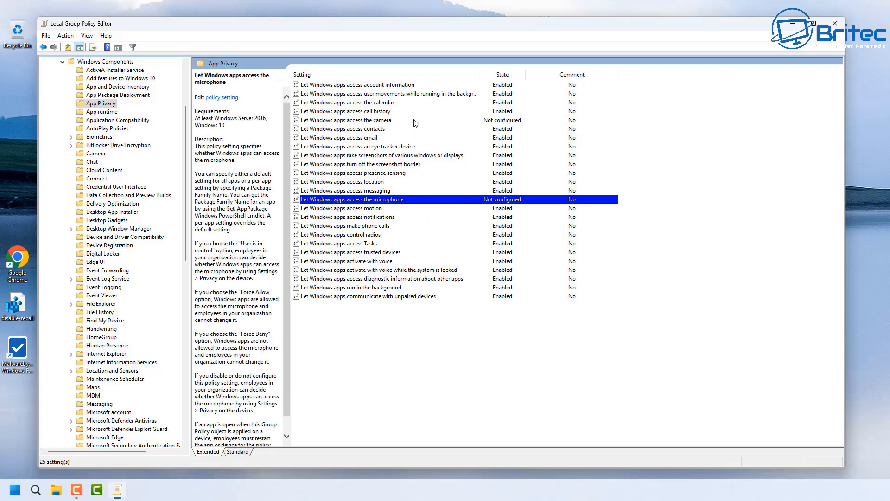
{"action": "left_click", "coordinate": [346, 120]}
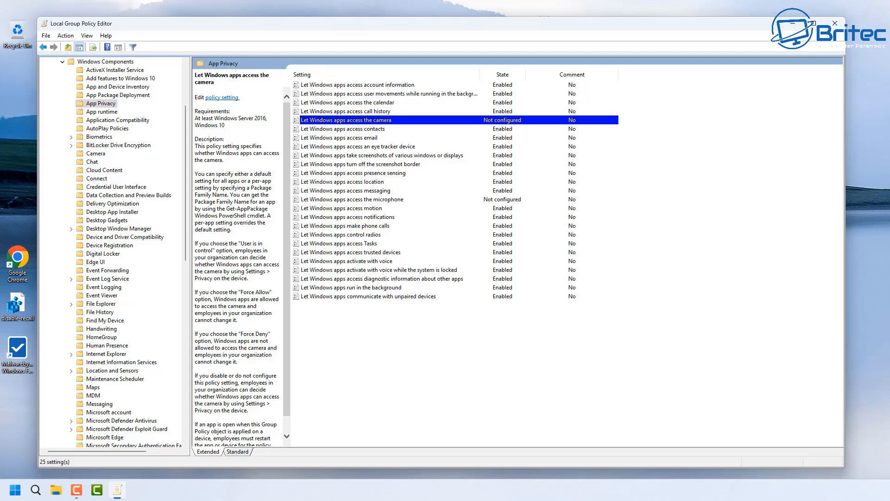
{"action": "left_click", "coordinate": [438, 343]}
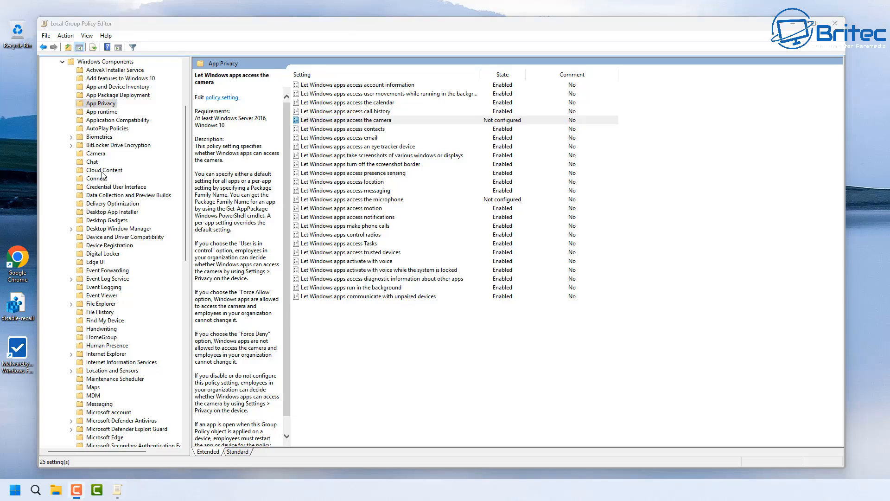
{"action": "mouse_move", "coordinate": [101, 173]}
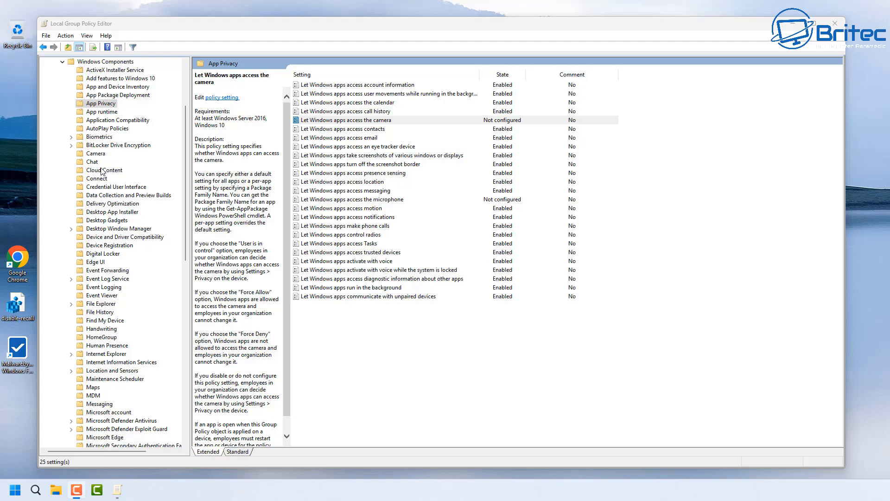
Step: Enable the cloud optimized content policy under Cloud Content
{"action": "left_click", "coordinate": [105, 170]}
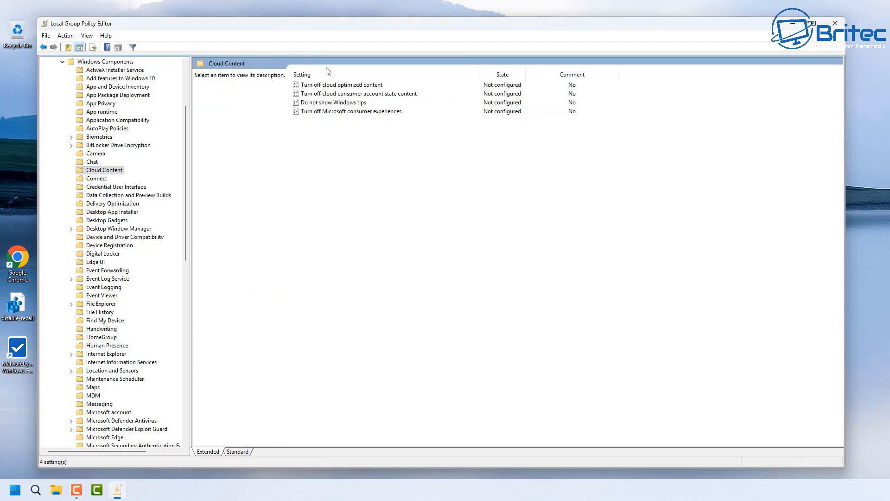
{"action": "double_click", "coordinate": [342, 84]}
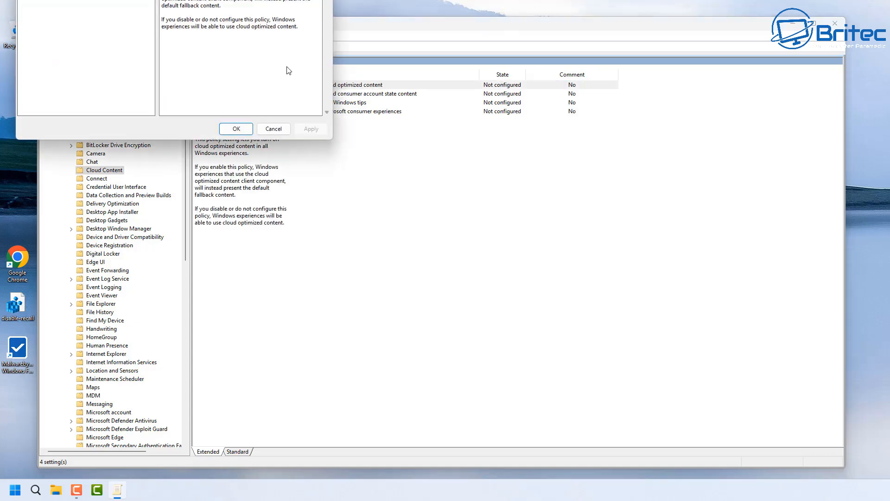
{"action": "left_click", "coordinate": [236, 128]}
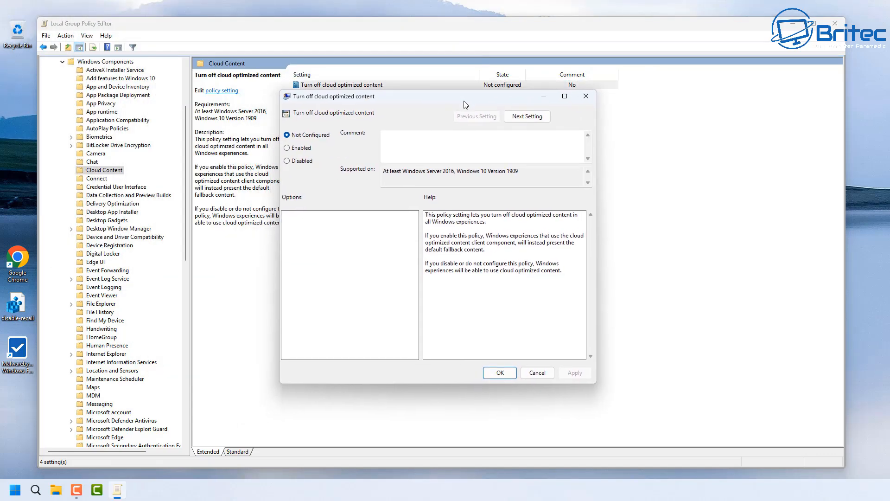
{"action": "mouse_move", "coordinate": [515, 261]}
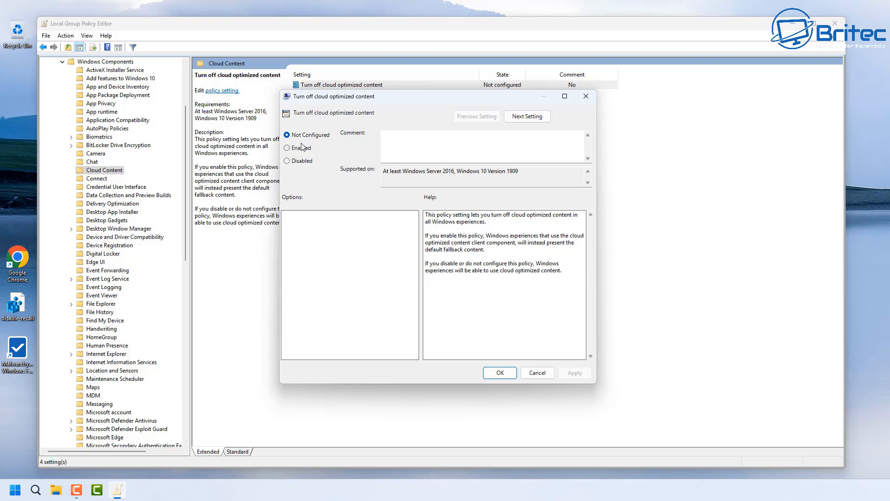
{"action": "mouse_move", "coordinate": [297, 149]}
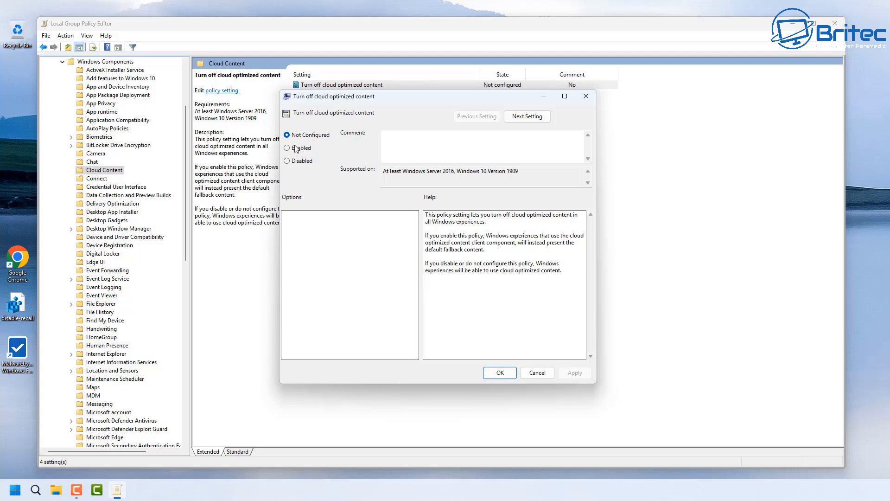
{"action": "left_click", "coordinate": [499, 373]}
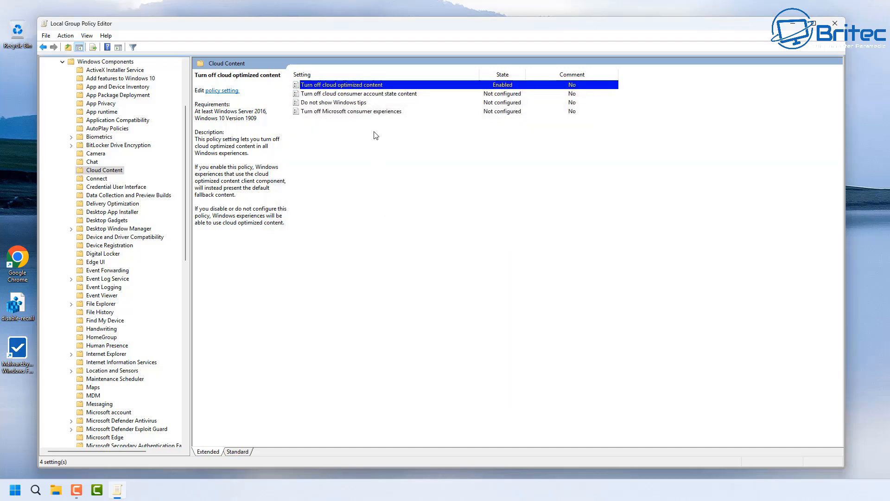
Step: Enable the consumer account state and Microsoft consumer experiences policies, then close the Group Policy Editor
{"action": "double_click", "coordinate": [359, 93]}
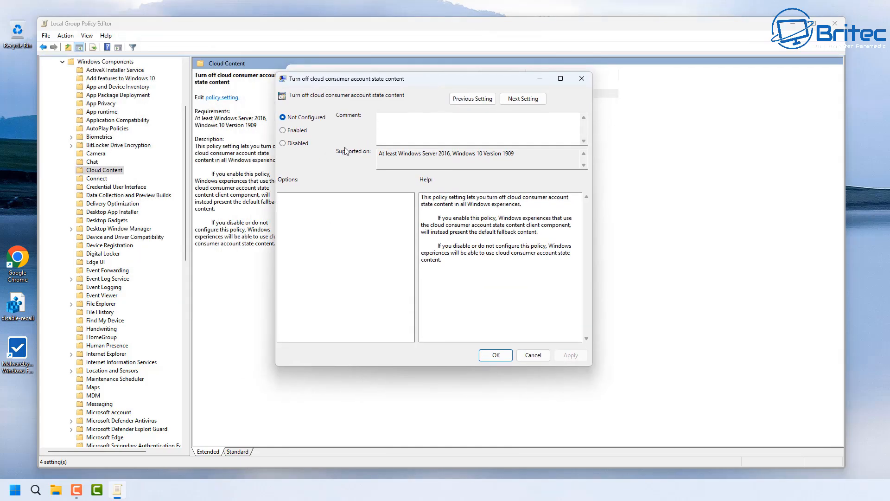
{"action": "left_click", "coordinate": [283, 130]}
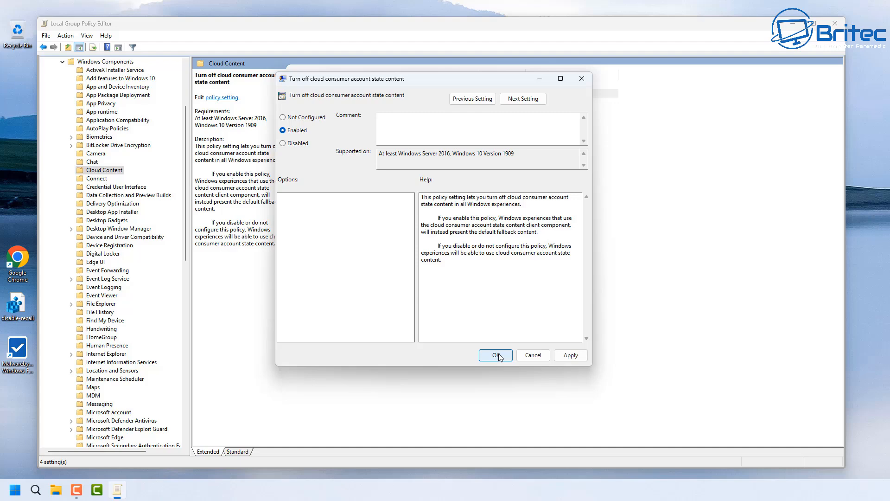
{"action": "left_click", "coordinate": [494, 355]}
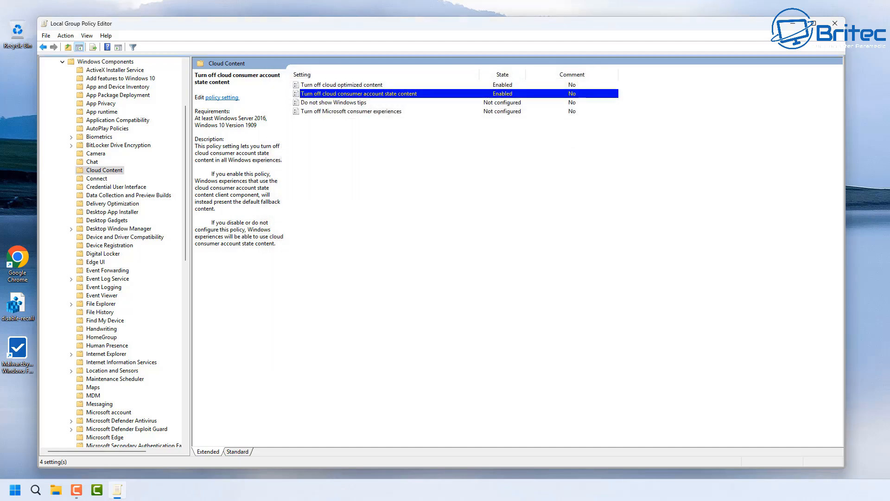
{"action": "left_click", "coordinate": [351, 111]}
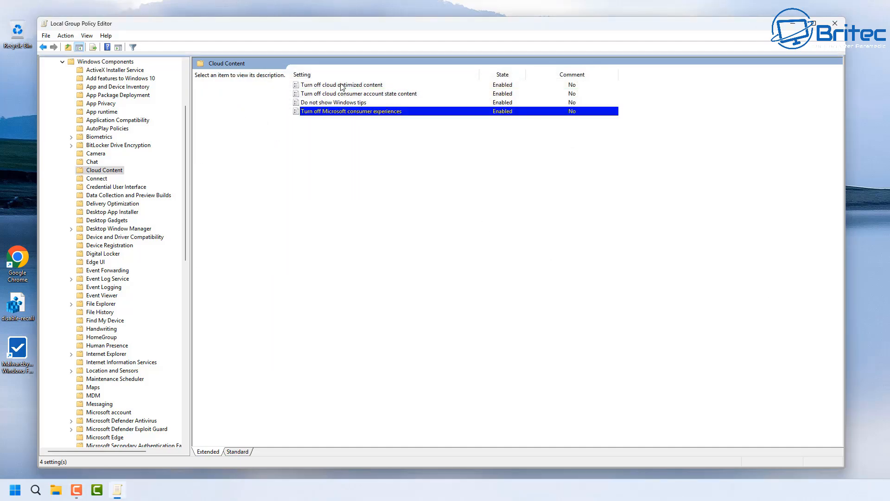
{"action": "left_click", "coordinate": [834, 23]}
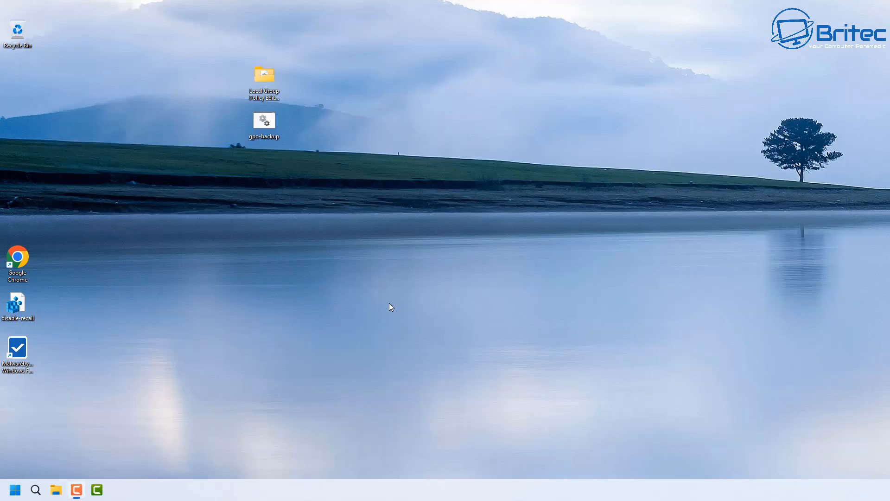
{"action": "mouse_move", "coordinate": [375, 408]}
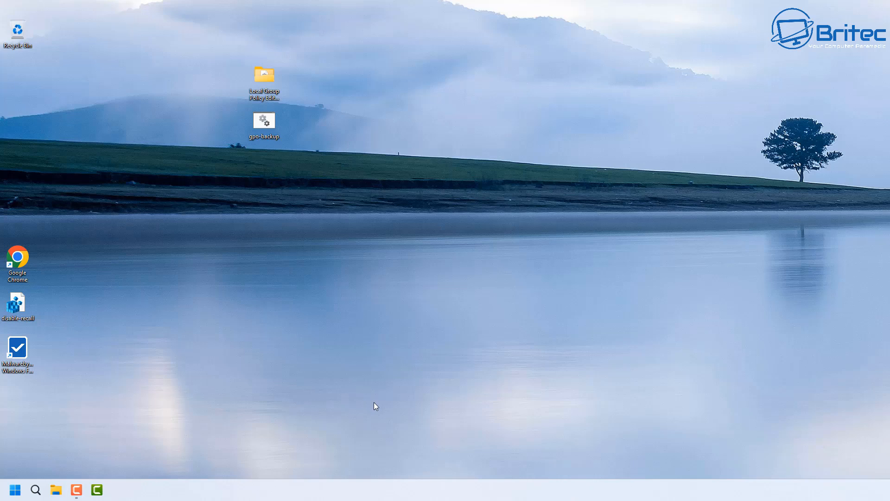
{"action": "mouse_move", "coordinate": [36, 490]}
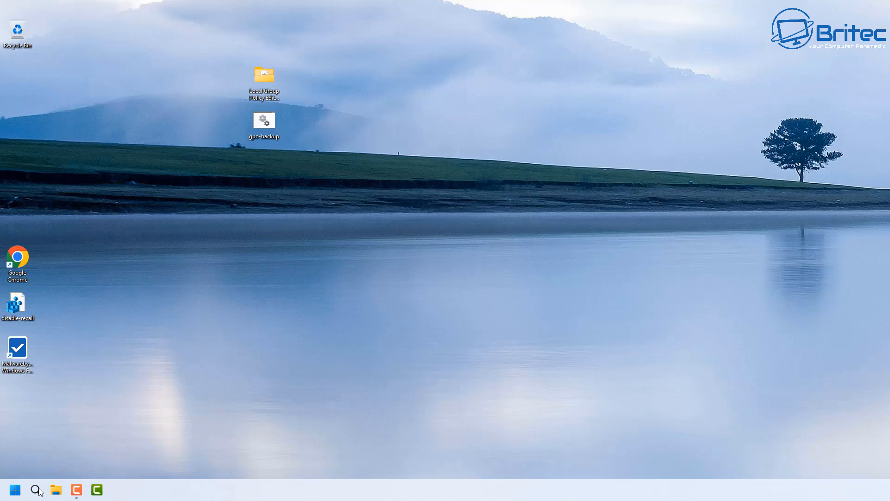
Step: In Folder Options for Local Disk (C:), set Open File Explorer to This PC
{"action": "left_click", "coordinate": [55, 489]}
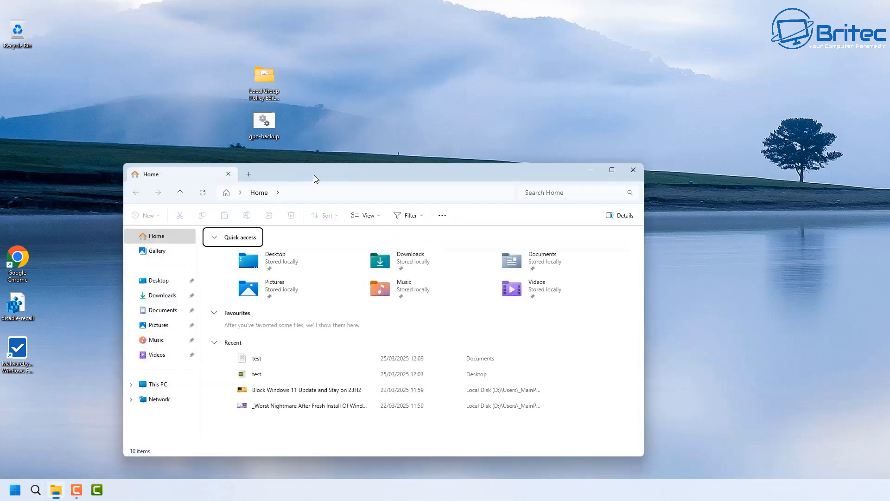
{"action": "left_click", "coordinate": [158, 384]}
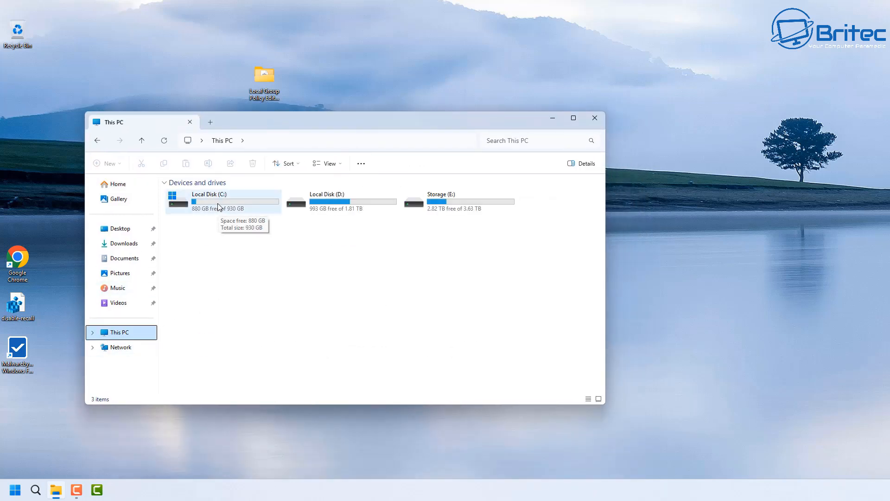
{"action": "double_click", "coordinate": [221, 194]}
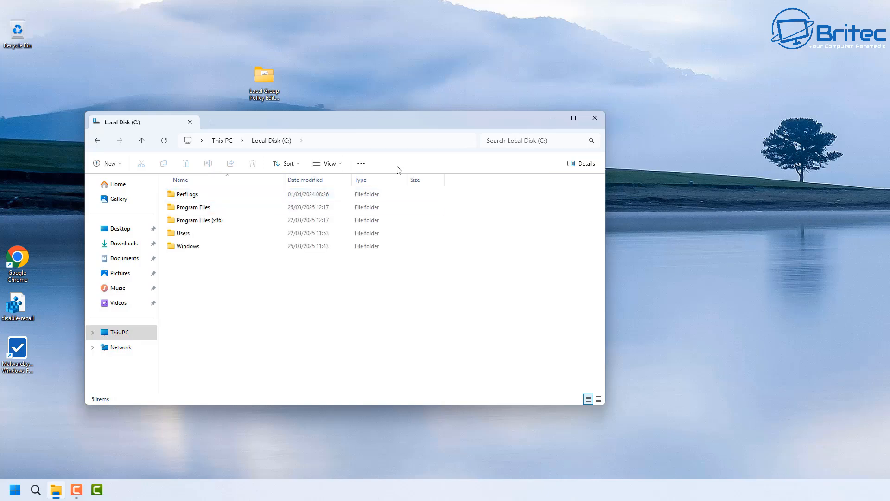
{"action": "left_click", "coordinate": [360, 163]}
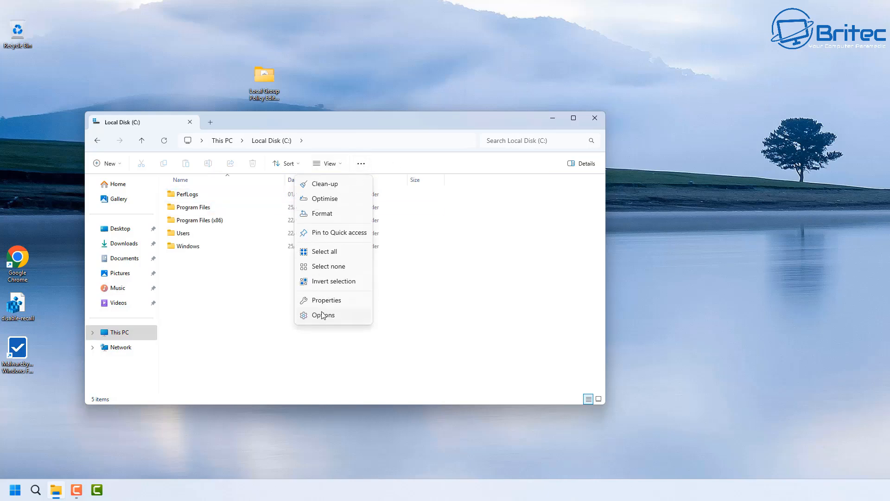
{"action": "left_click", "coordinate": [323, 315]}
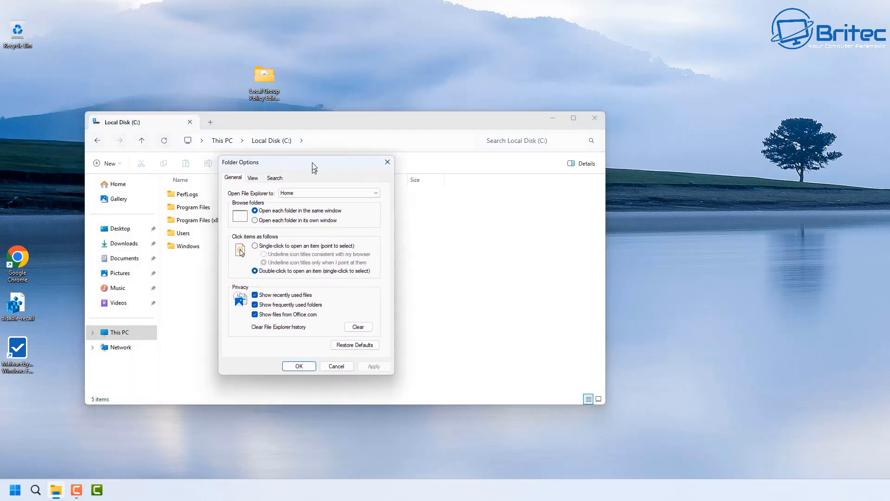
{"action": "left_click", "coordinate": [329, 193]}
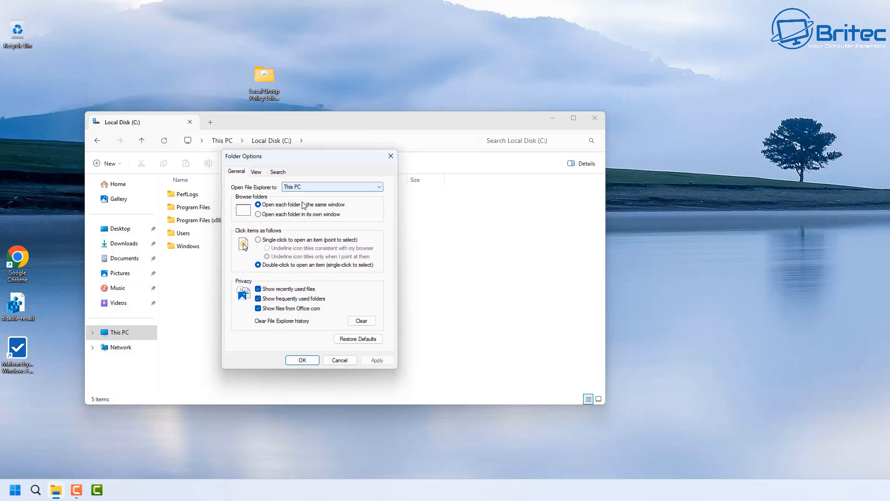
{"action": "mouse_move", "coordinate": [272, 305]}
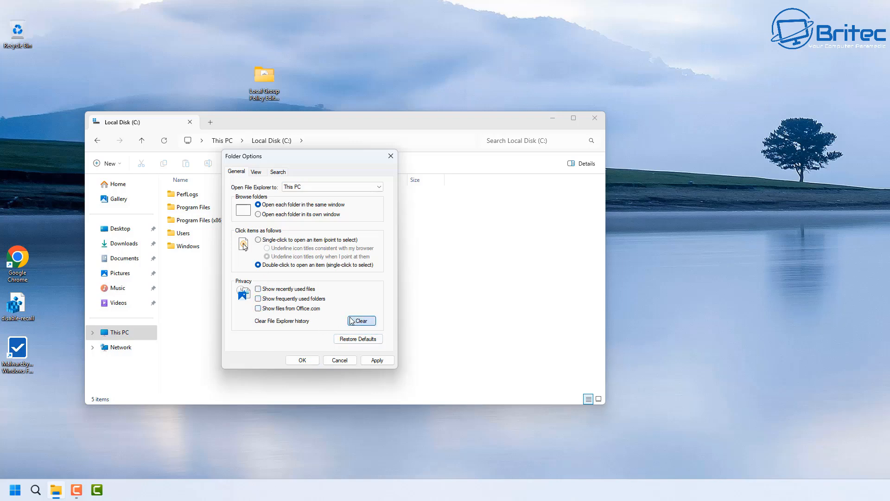
Step: Apply View settings showing hidden files and file extensions, then close Folder Options
{"action": "left_click", "coordinate": [256, 171]}
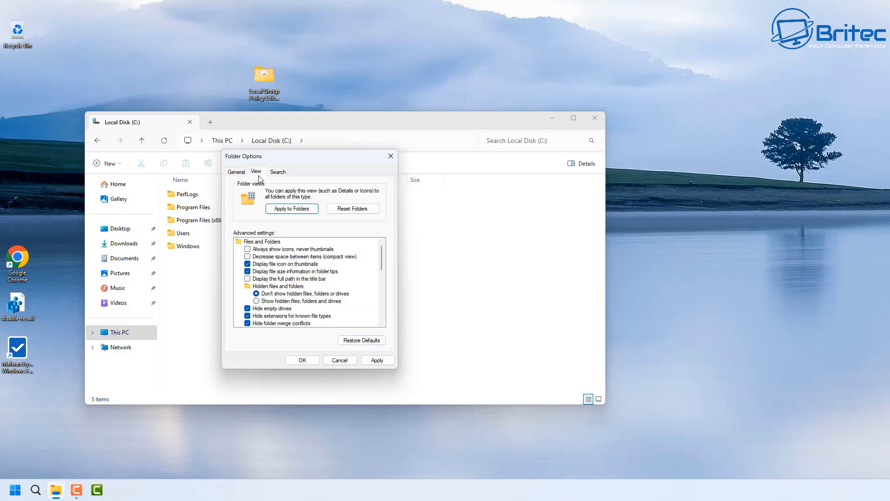
{"action": "left_click", "coordinate": [248, 316]}
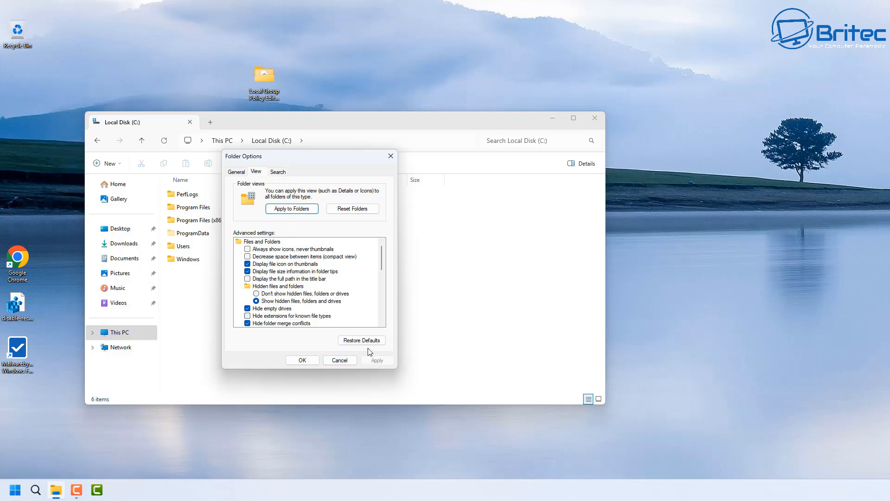
{"action": "left_click", "coordinate": [277, 172]}
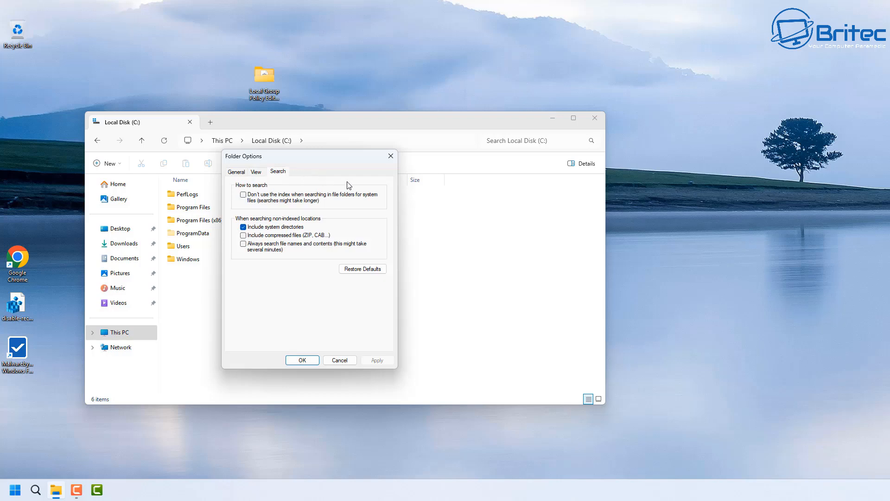
{"action": "mouse_move", "coordinate": [391, 156]}
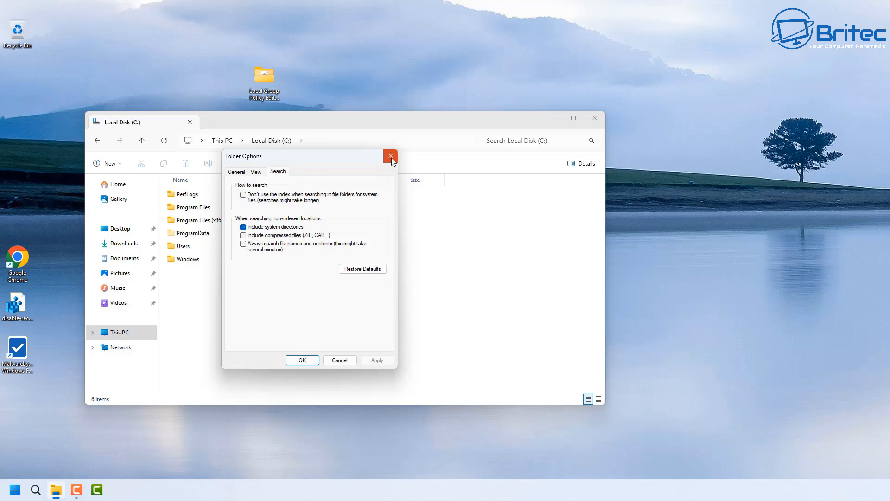
{"action": "left_click", "coordinate": [390, 156]}
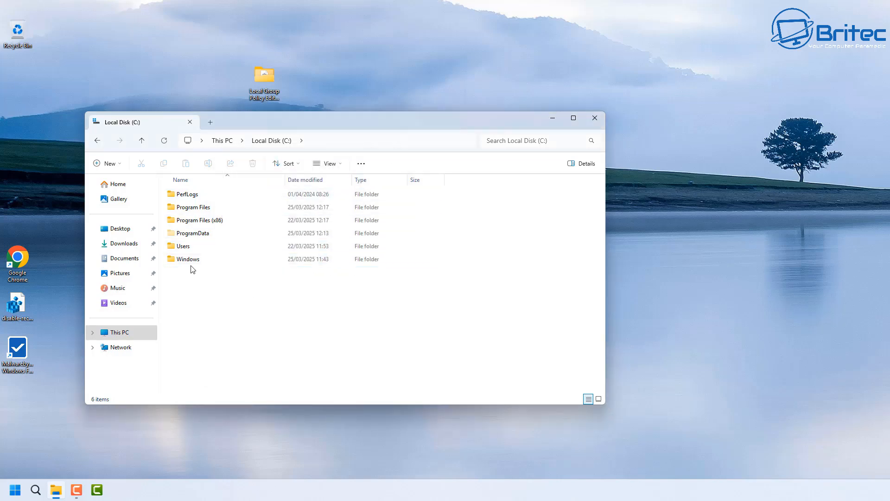
Step: Browse to Windows\System32\GroupPolicy and open the desktop policy settings backup folder alongside it
{"action": "double_click", "coordinate": [189, 259]}
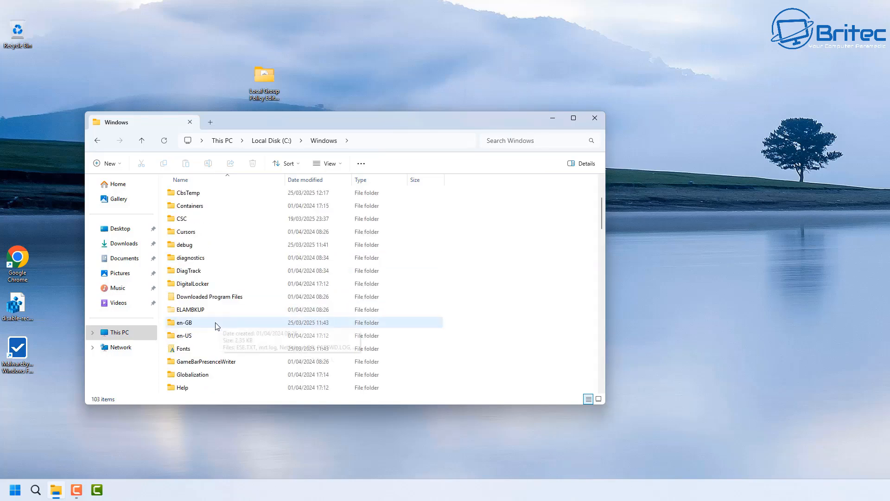
{"action": "scroll", "scroll_direction": "down", "scroll_amount": 3}
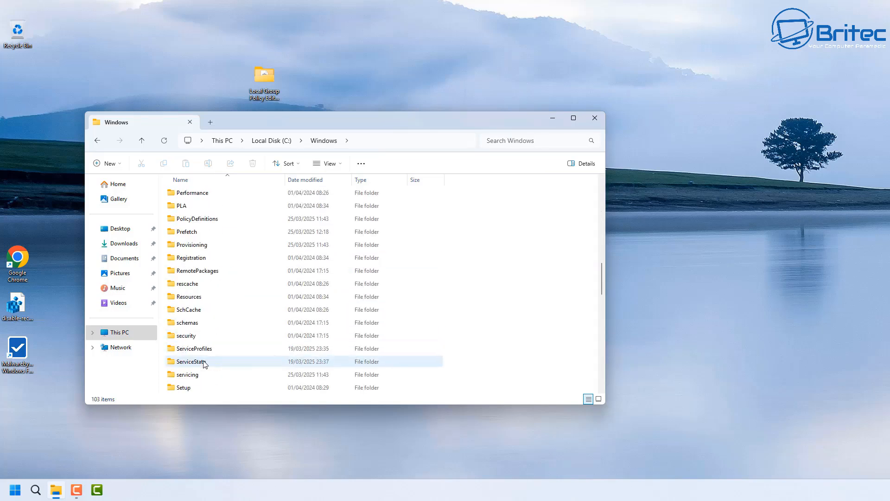
{"action": "scroll", "scroll_direction": "down", "scroll_amount": 3}
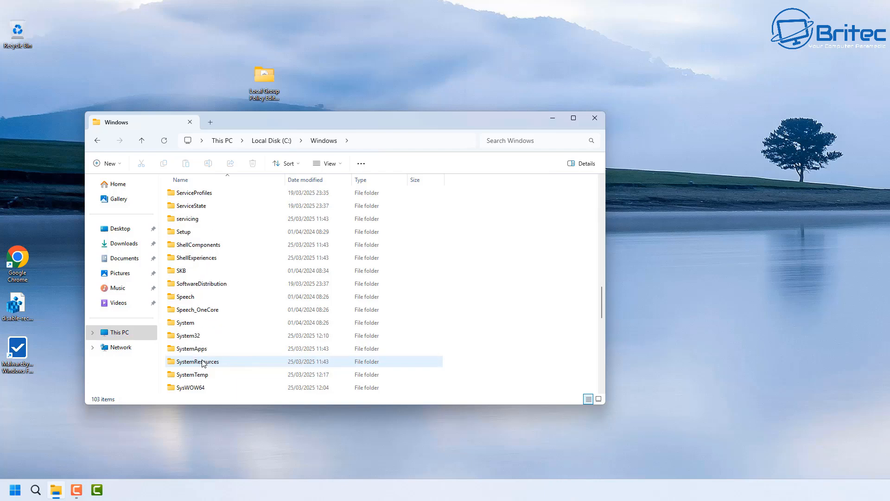
{"action": "double_click", "coordinate": [190, 335]}
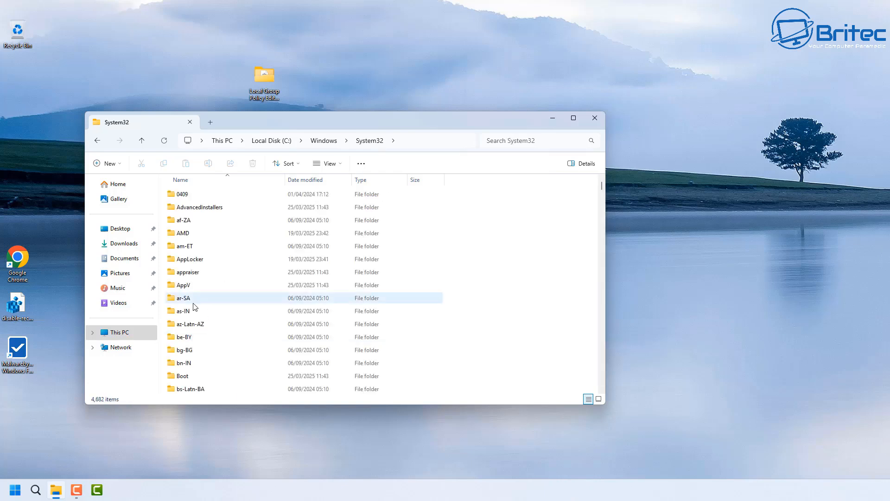
{"action": "scroll", "scroll_direction": "down", "scroll_amount": 3}
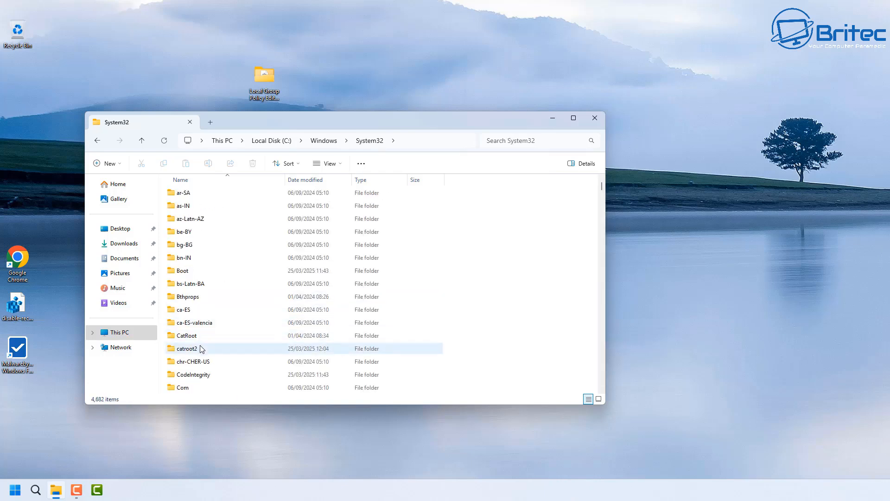
{"action": "scroll", "scroll_direction": "down", "scroll_amount": 3}
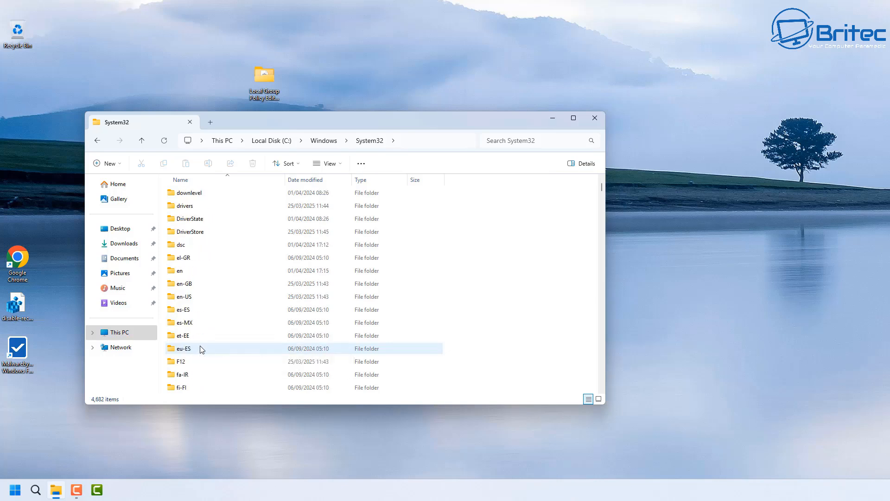
{"action": "scroll", "scroll_direction": "down", "scroll_amount": 3}
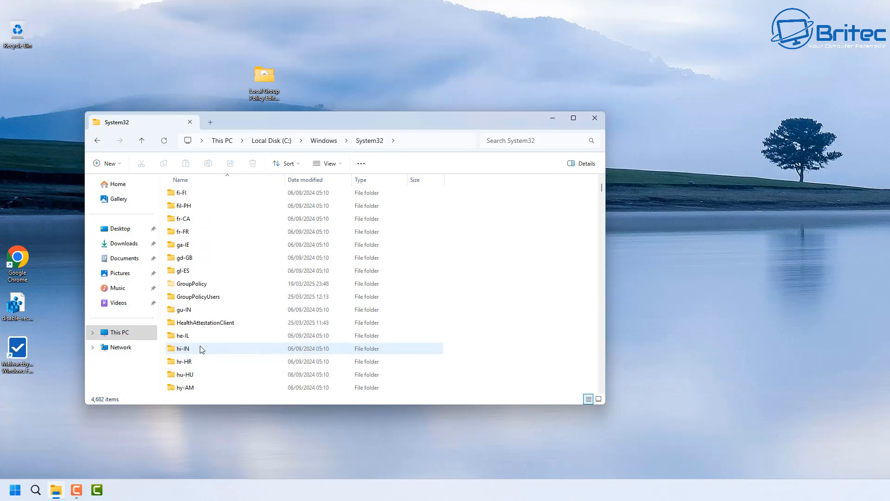
{"action": "double_click", "coordinate": [192, 283]}
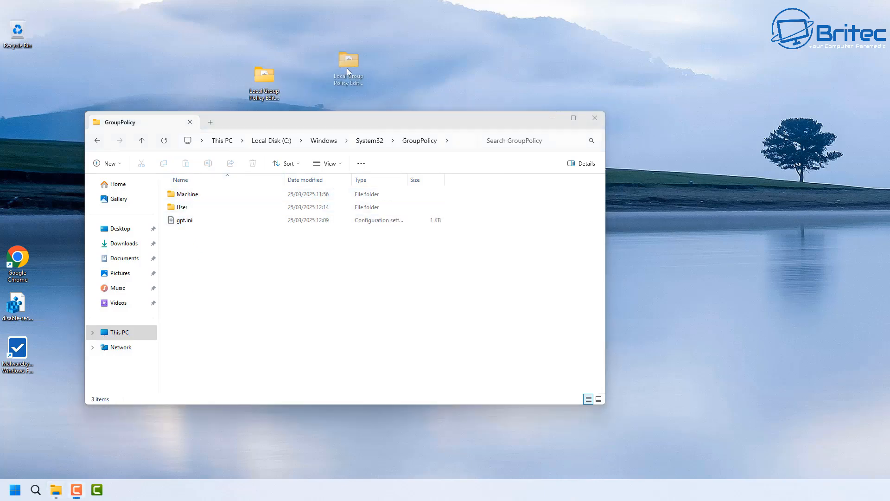
{"action": "double_click", "coordinate": [348, 63]}
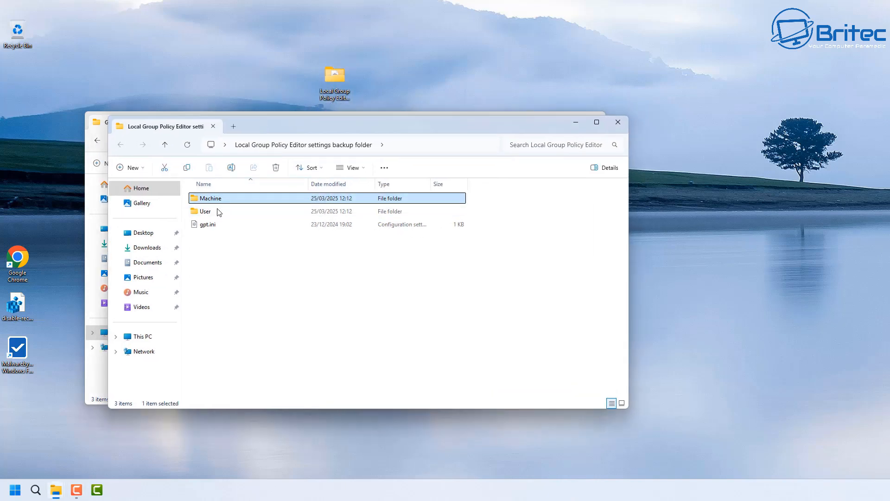
Step: Copy the backup Machine and User folders into GroupPolicy, replacing the existing ones
{"action": "right_click", "coordinate": [206, 210]}
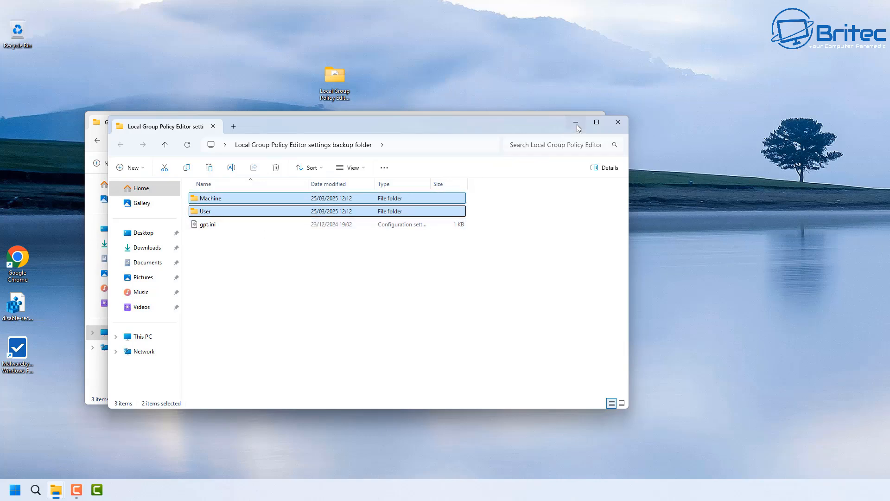
{"action": "right_click", "coordinate": [207, 292]}
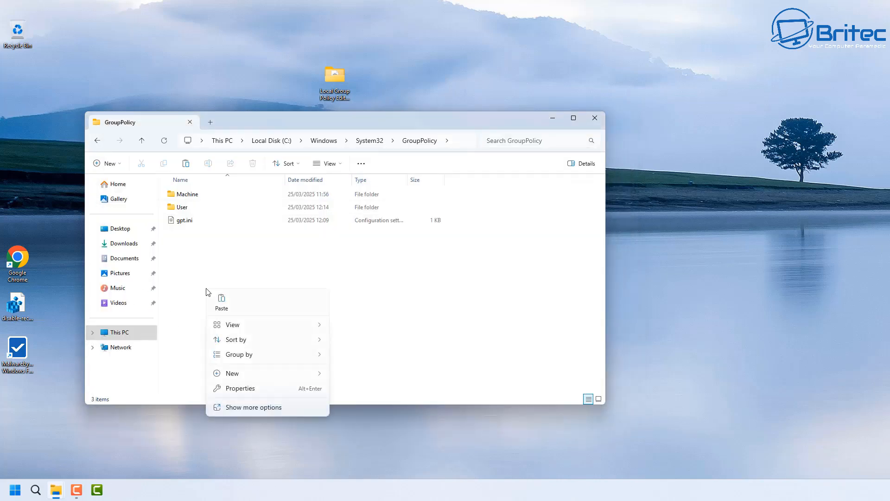
{"action": "left_click", "coordinate": [222, 301]}
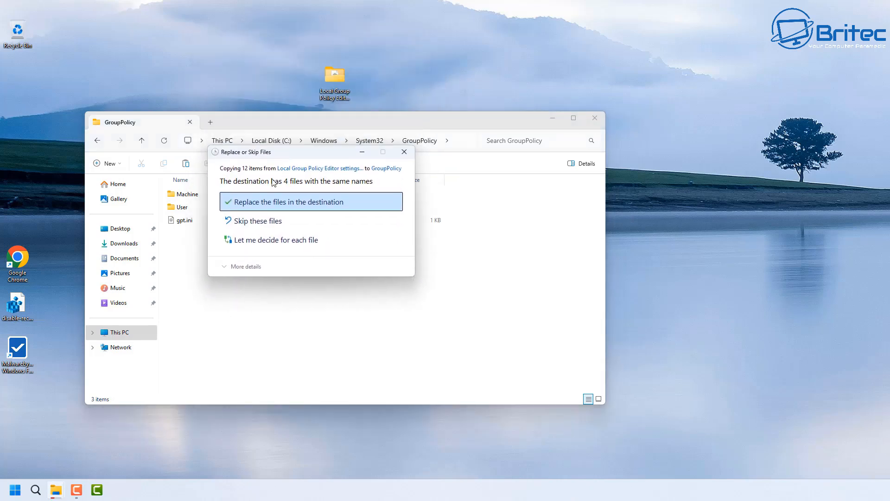
{"action": "left_click", "coordinate": [312, 202]}
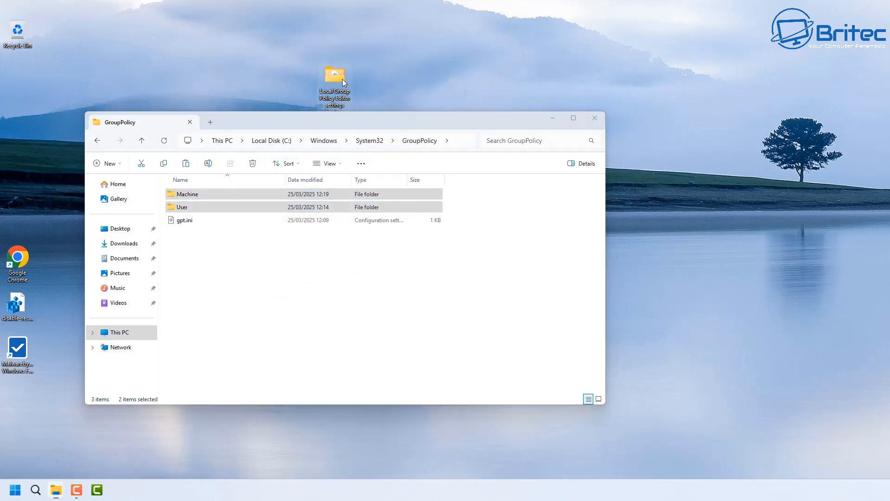
Step: Copy the backup gpt.ini into GroupPolicy, replacing it with administrator permission
{"action": "double_click", "coordinate": [334, 77]}
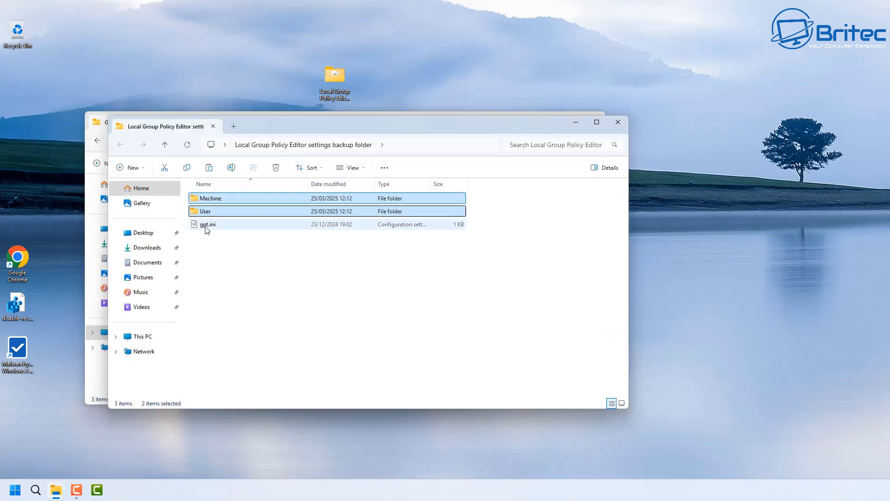
{"action": "right_click", "coordinate": [207, 223]}
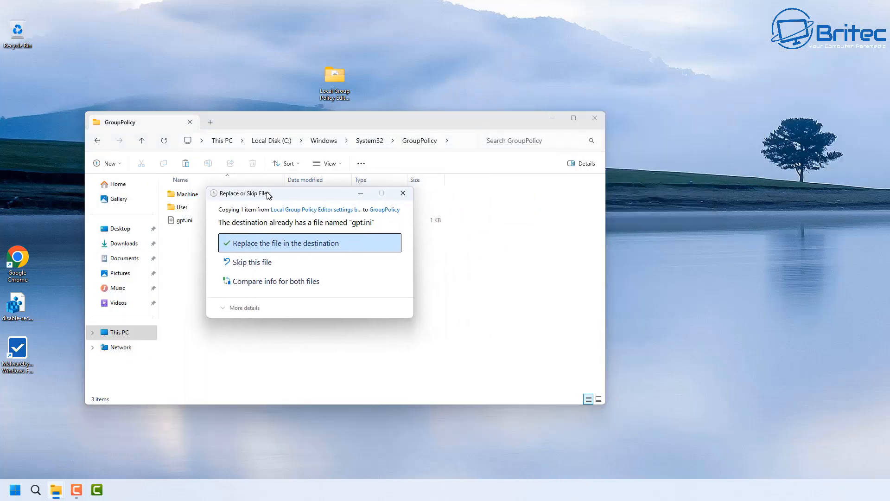
{"action": "left_click", "coordinate": [309, 242]}
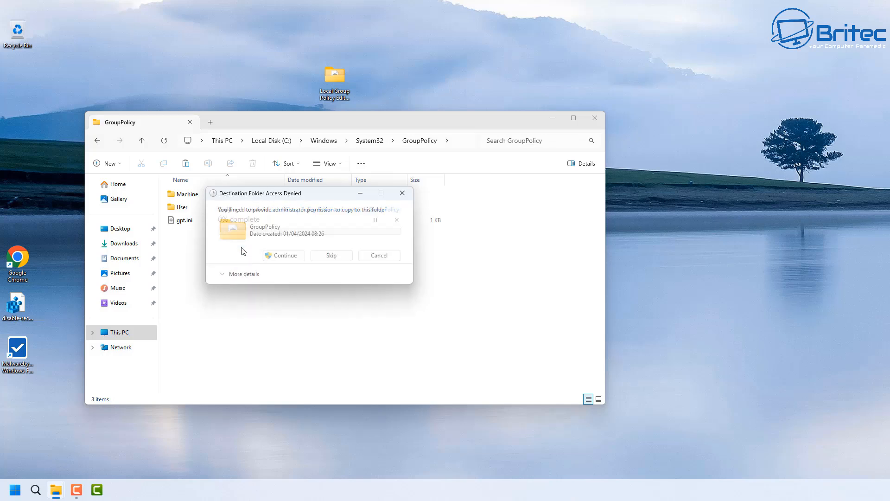
{"action": "left_click", "coordinate": [282, 255]}
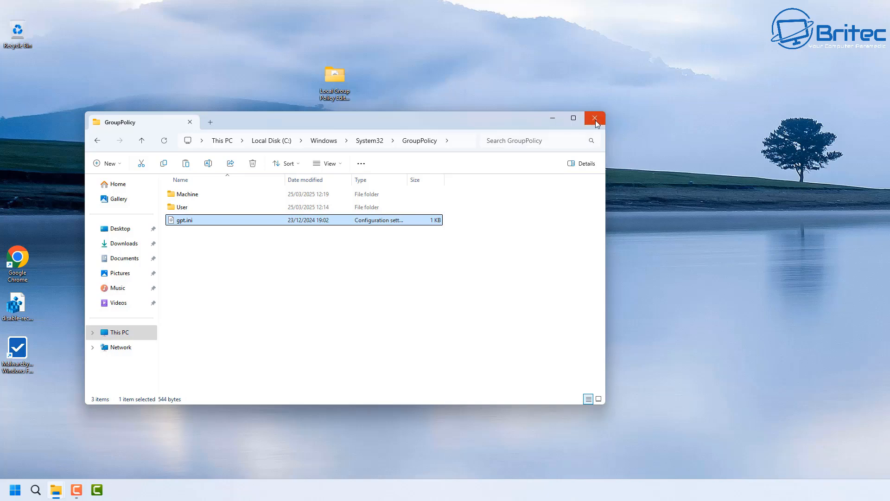
Step: Close File Explorer and show the Start menu's All apps list
{"action": "left_click", "coordinate": [596, 118]}
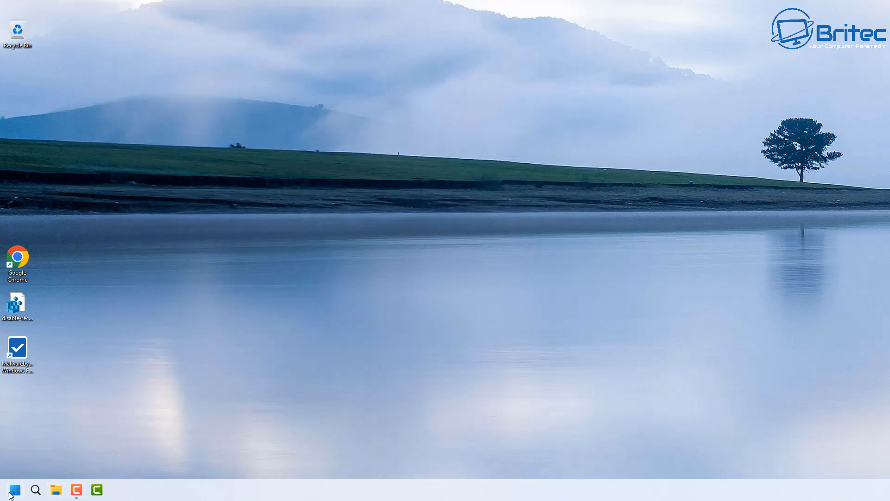
{"action": "left_click", "coordinate": [12, 490]}
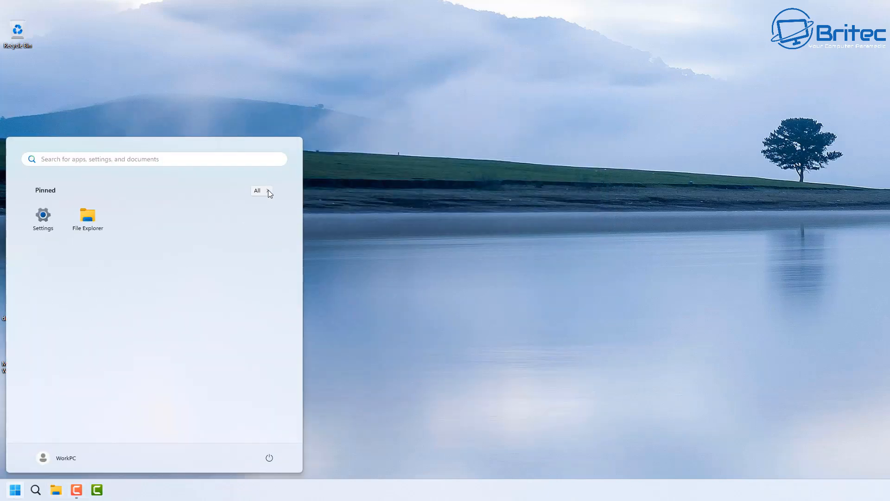
{"action": "left_click", "coordinate": [257, 190]}
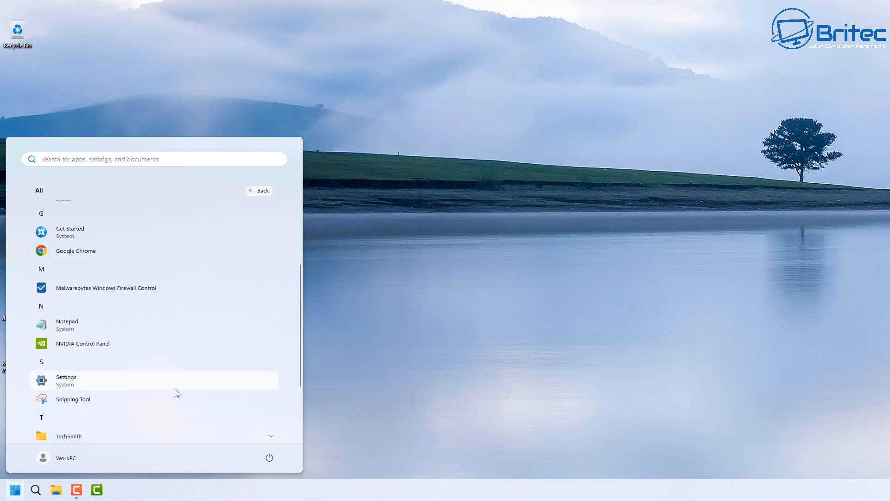